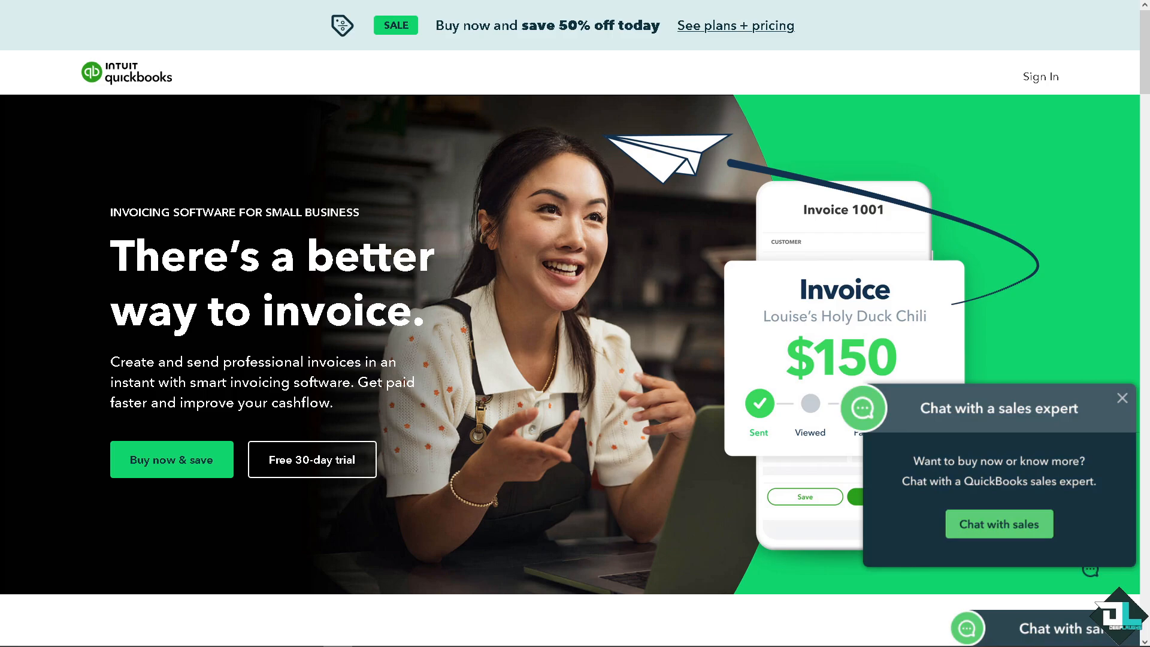
pyautogui.moveTo(983, 125)
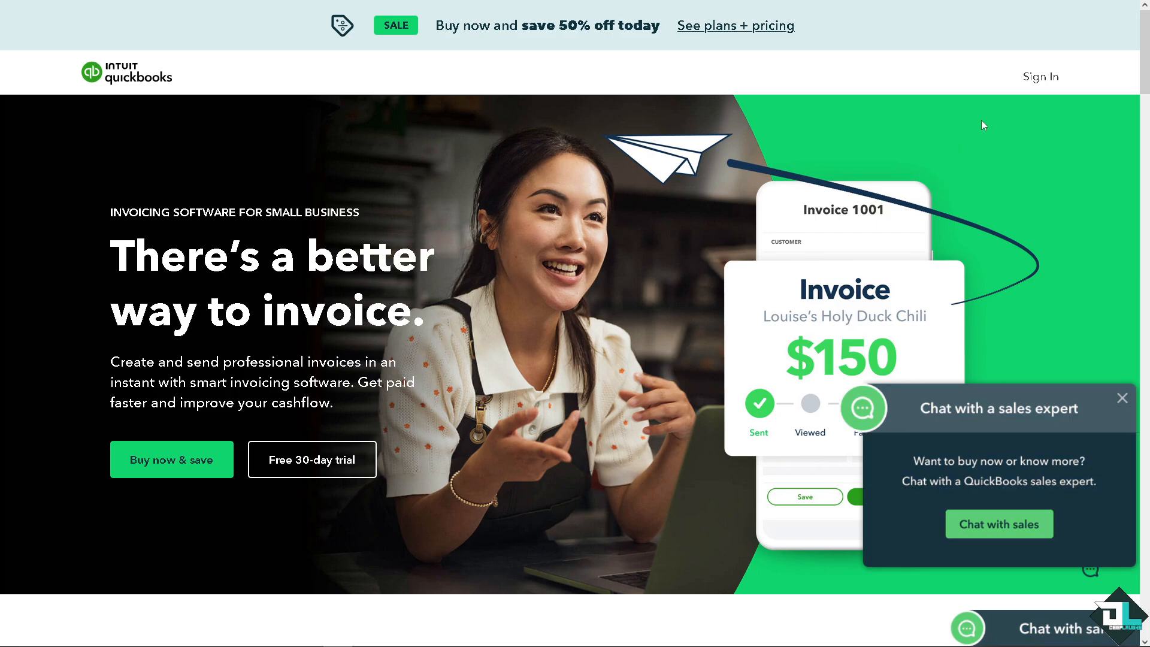
pyautogui.moveTo(1043, 84)
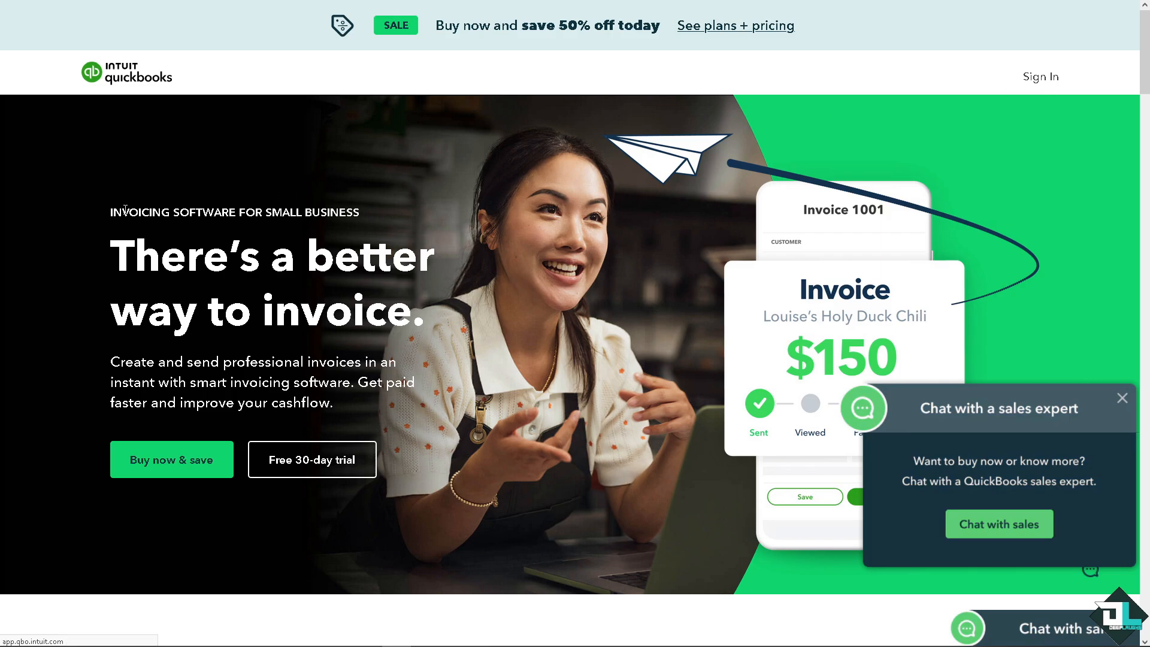
# Step: Sign in to QuickBooks Online to reach the Deep Laughs company dashboard
pyautogui.click(1039, 77)
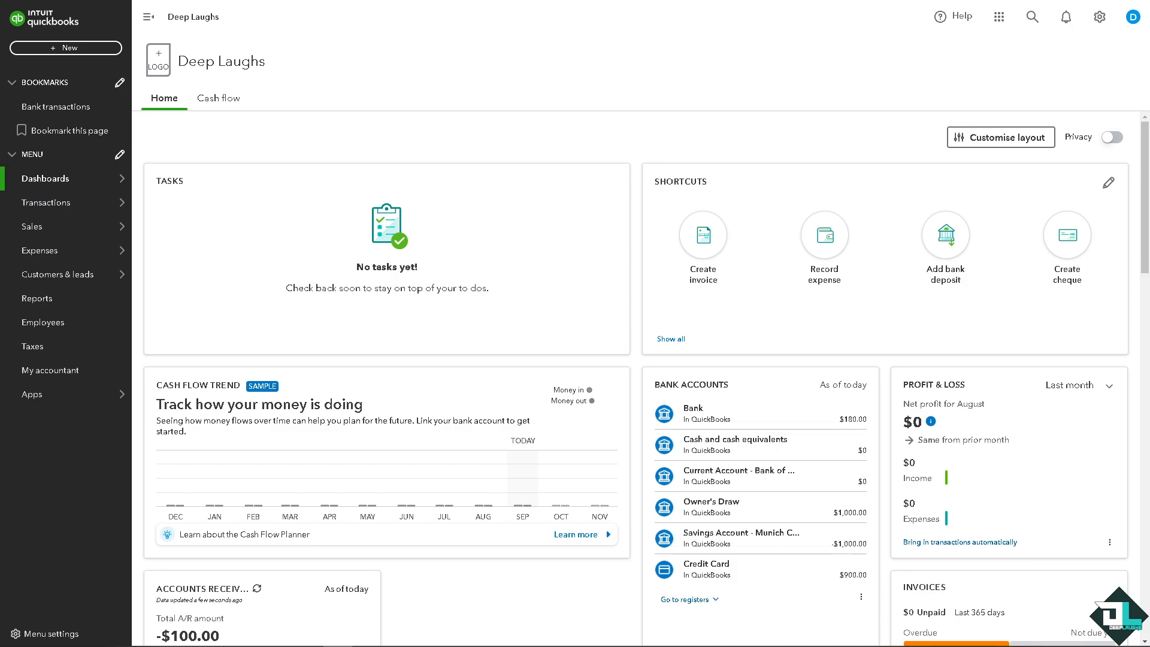
pyautogui.moveTo(60, 164)
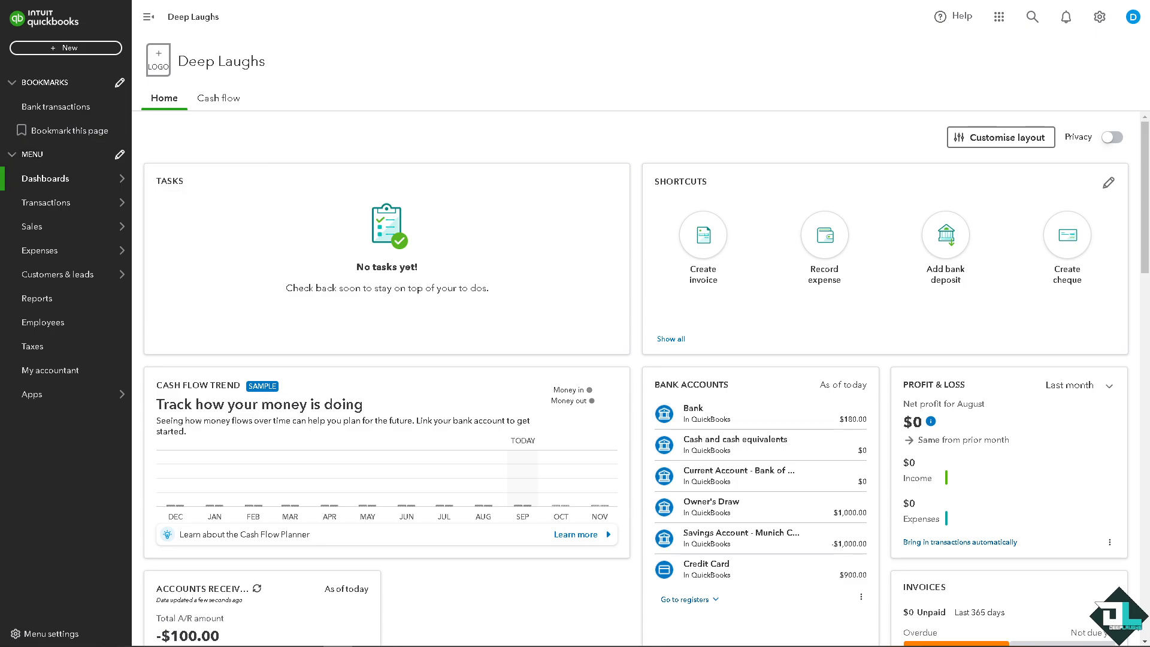
pyautogui.click(39, 250)
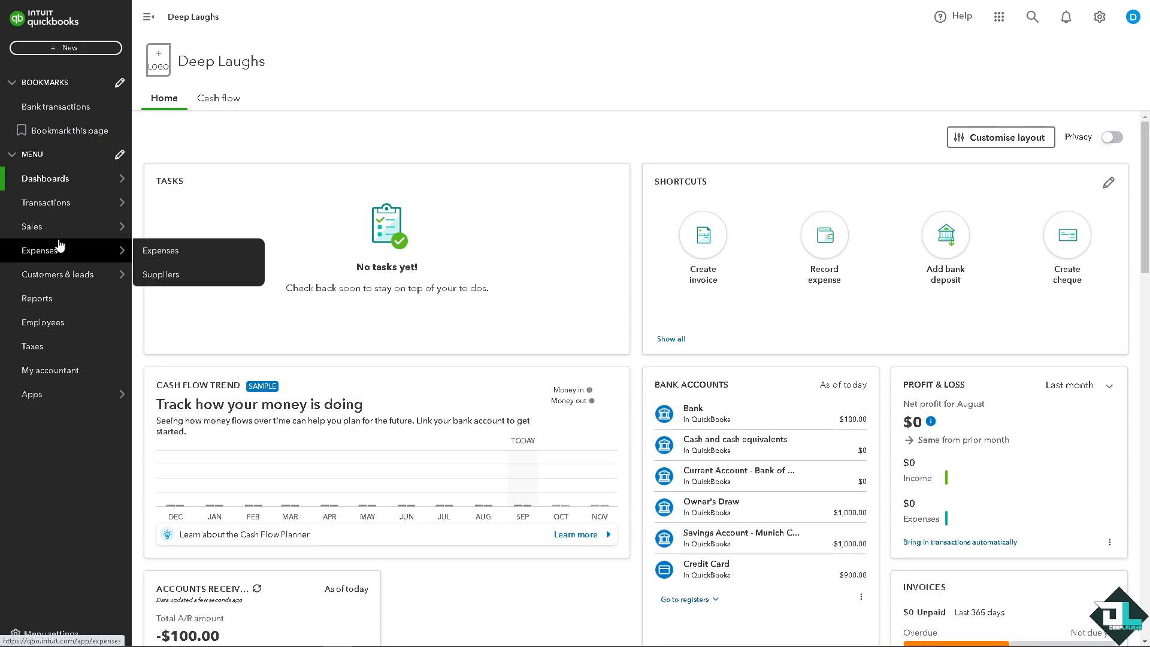
pyautogui.moveTo(78, 338)
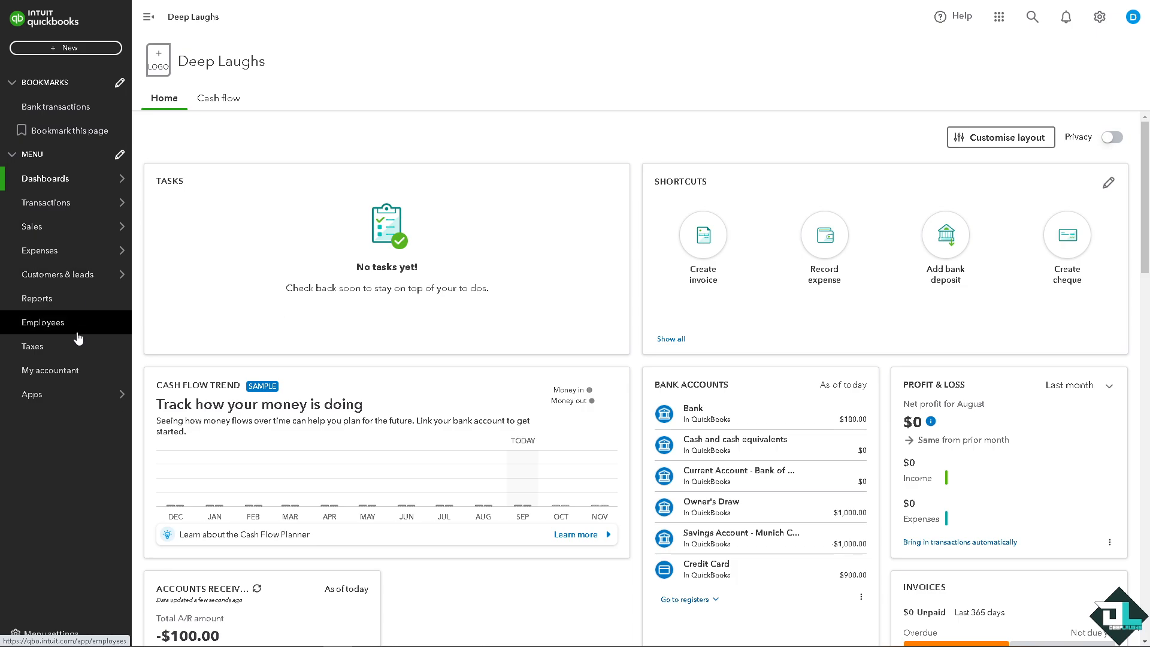
pyautogui.click(31, 394)
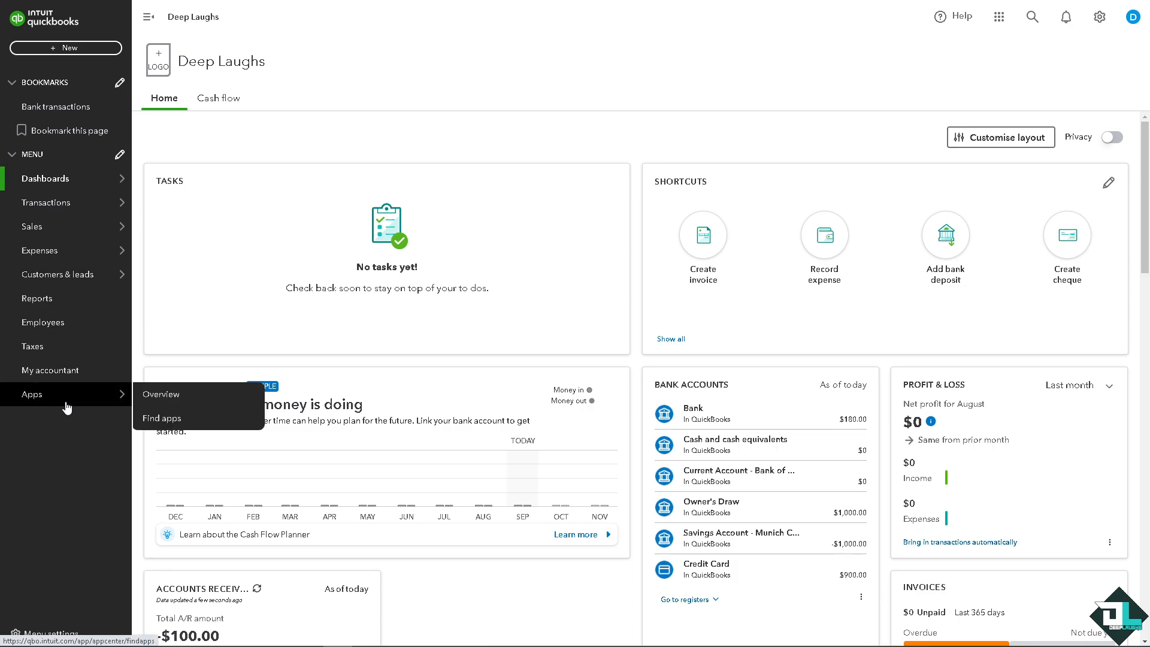
pyautogui.moveTo(84, 402)
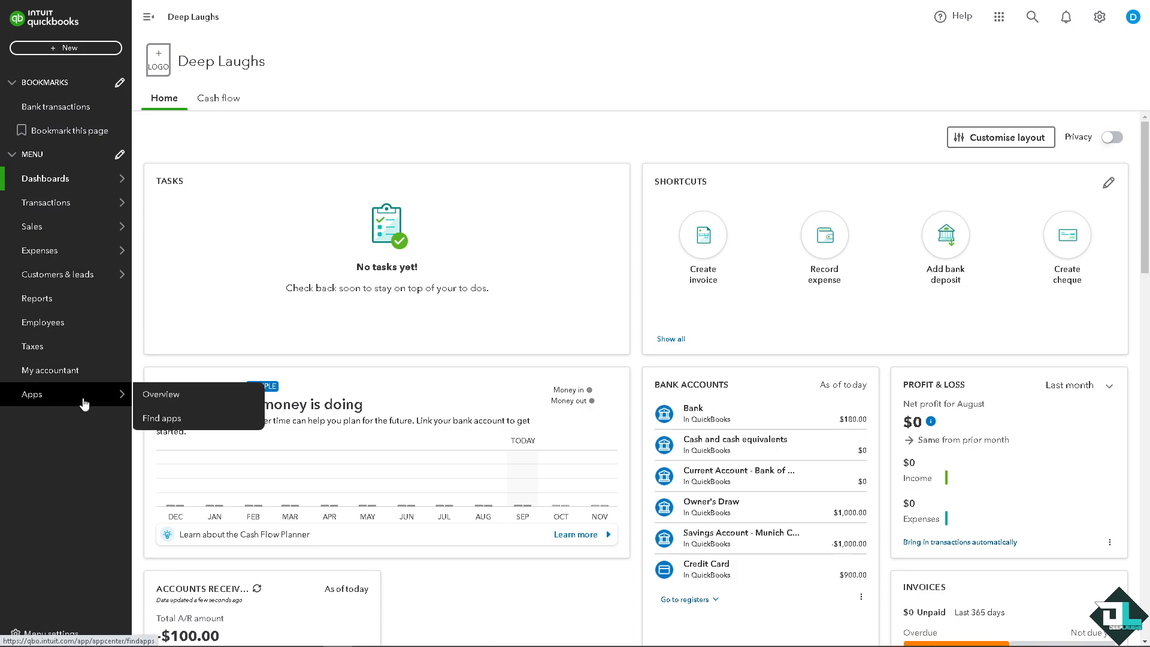
pyautogui.moveTo(170, 421)
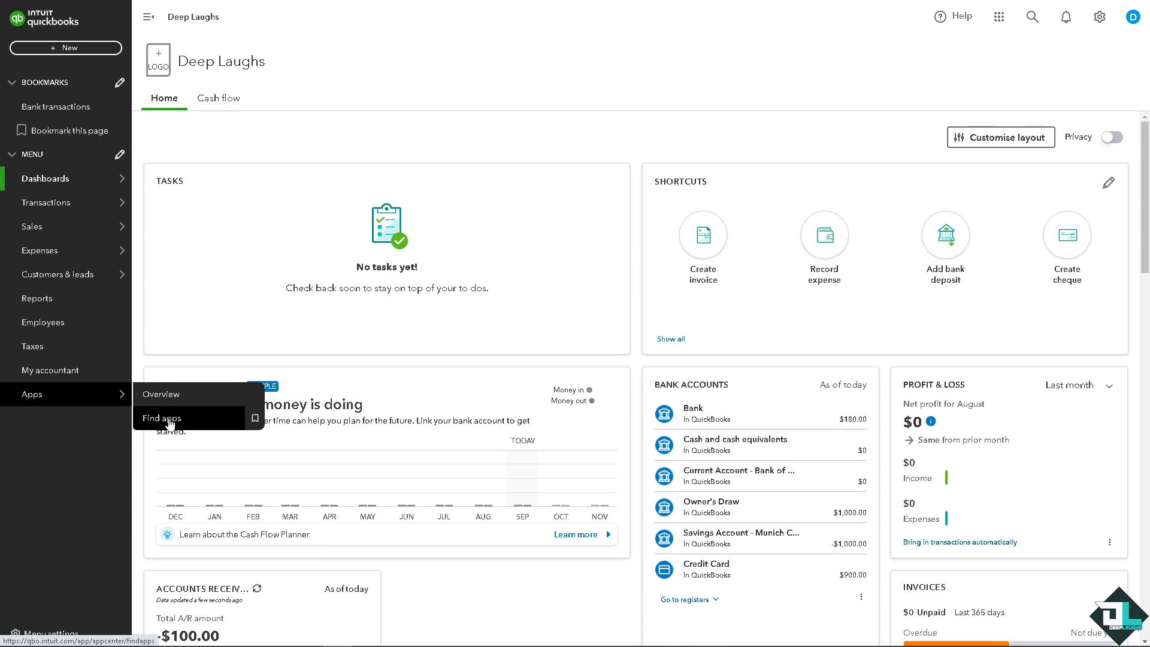
# Step: Browse the QuickBooks Find apps marketplace, including the industries dropdown
pyautogui.click(161, 418)
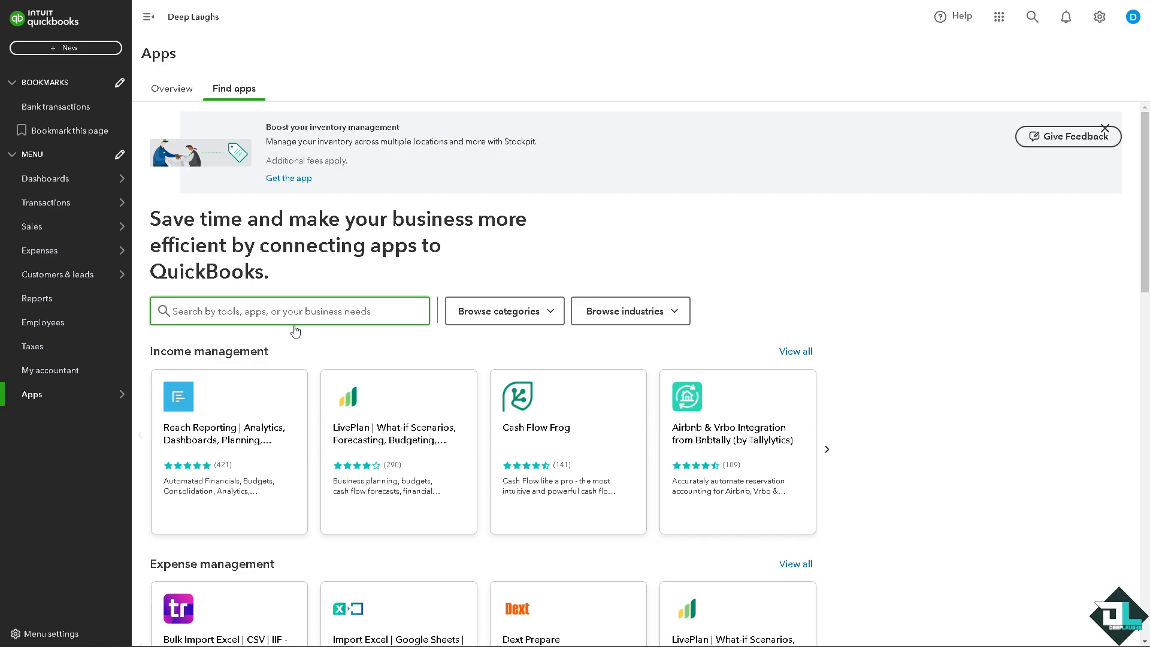
pyautogui.click(504, 311)
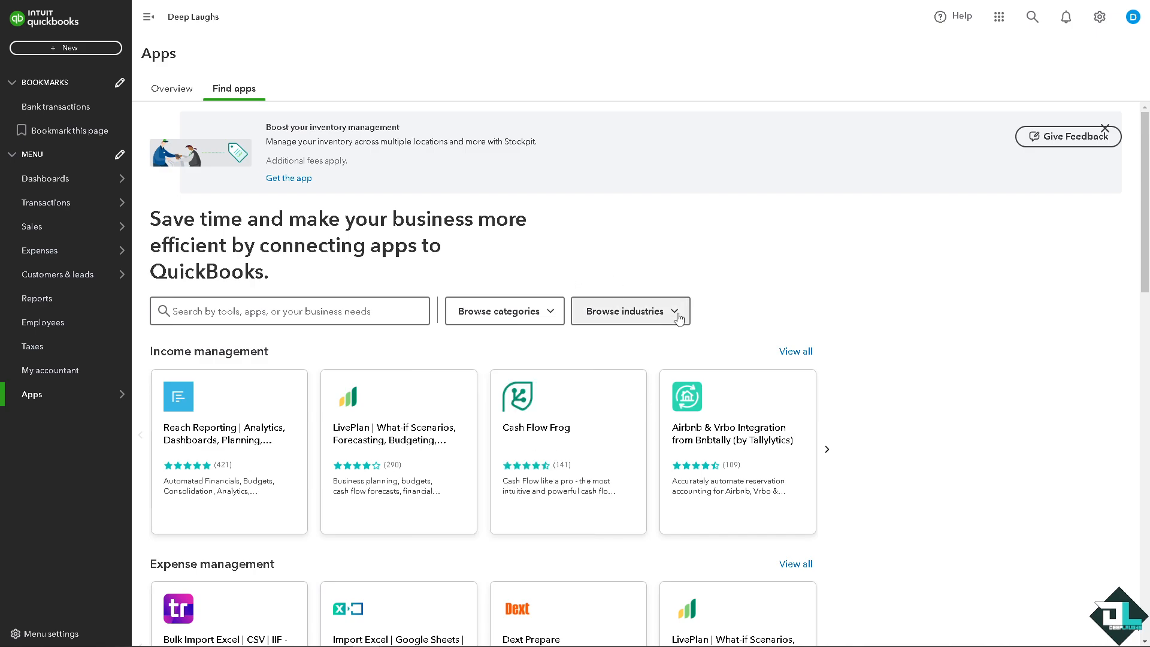
pyautogui.click(630, 312)
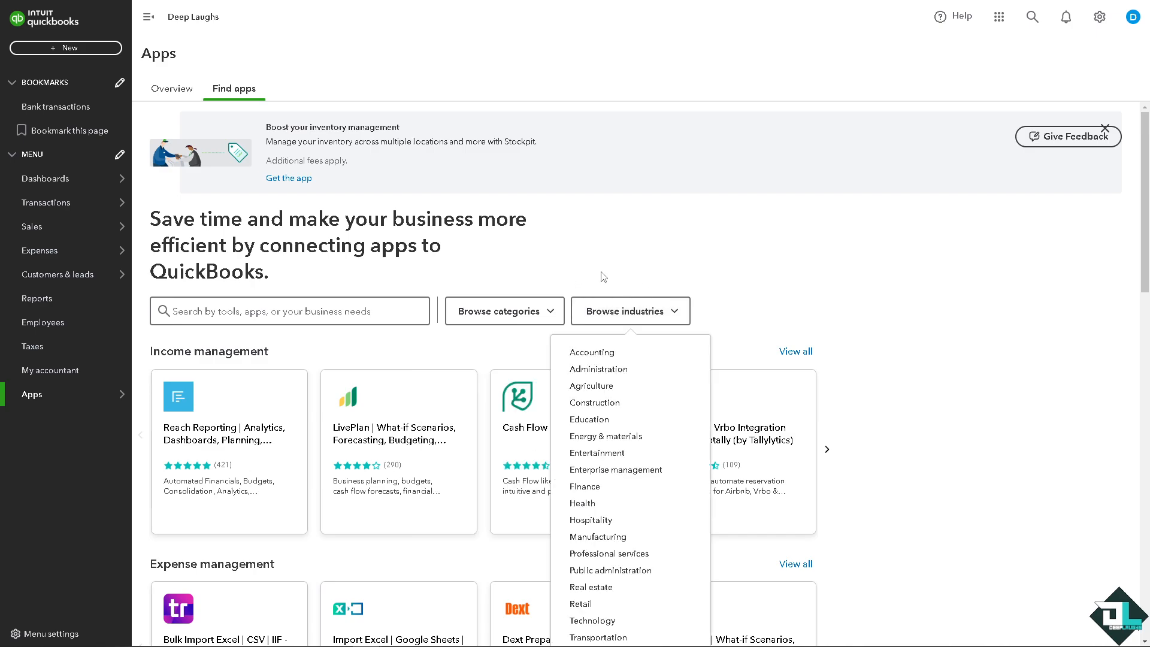
pyautogui.moveTo(614, 438)
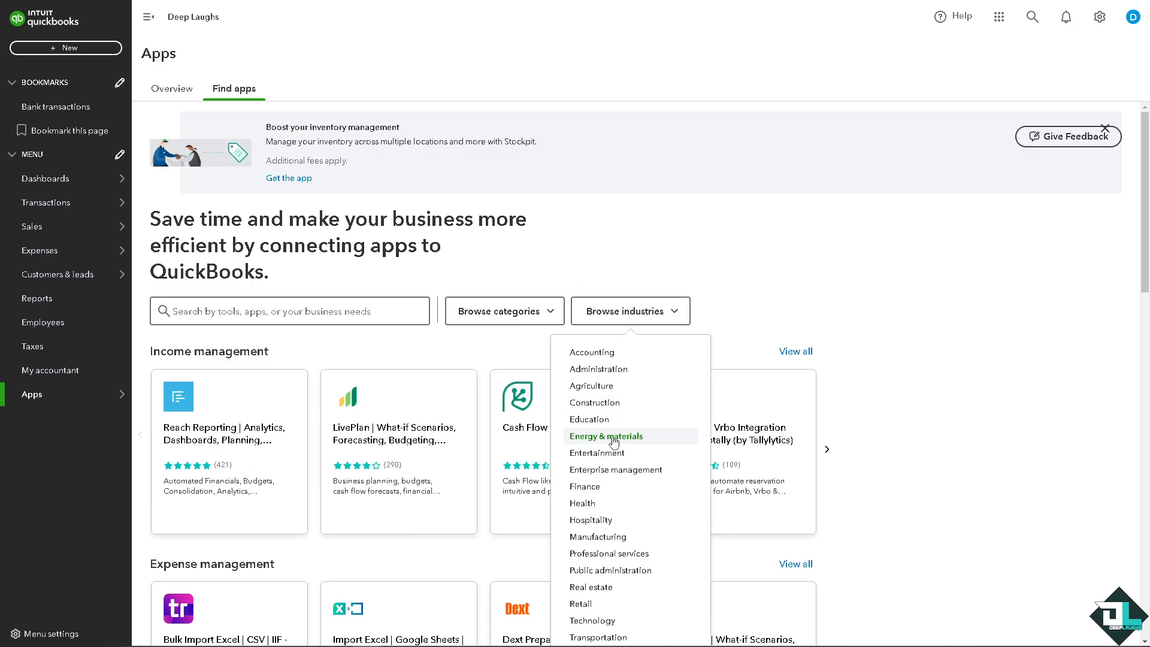
pyautogui.moveTo(647, 238)
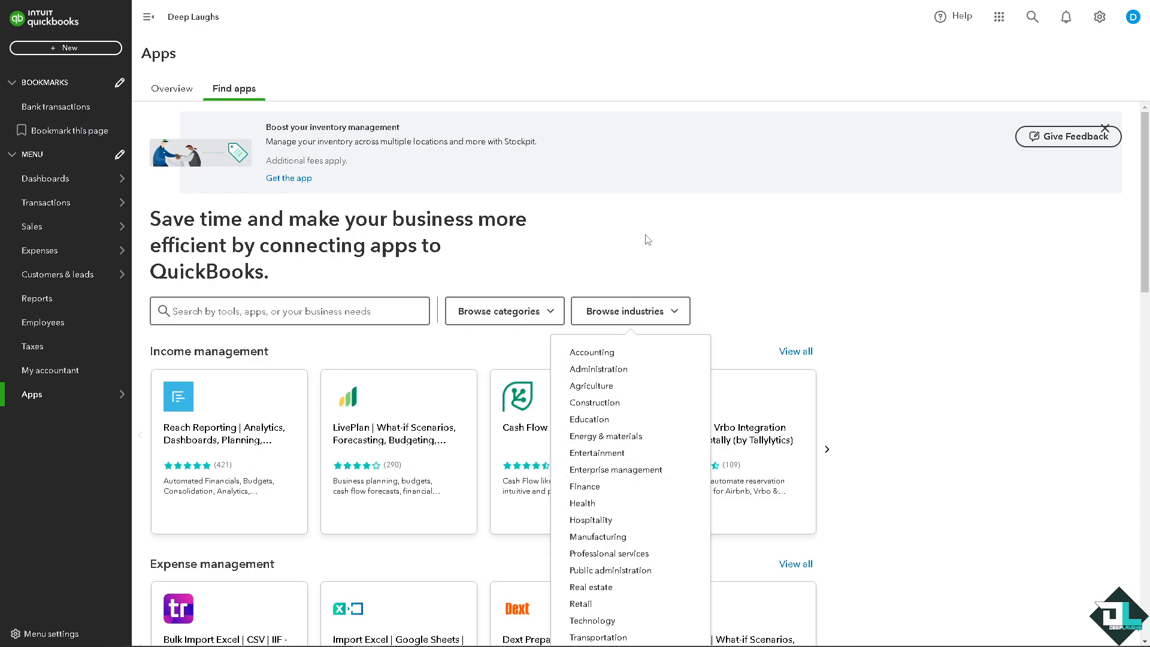
pyautogui.scroll(-3)
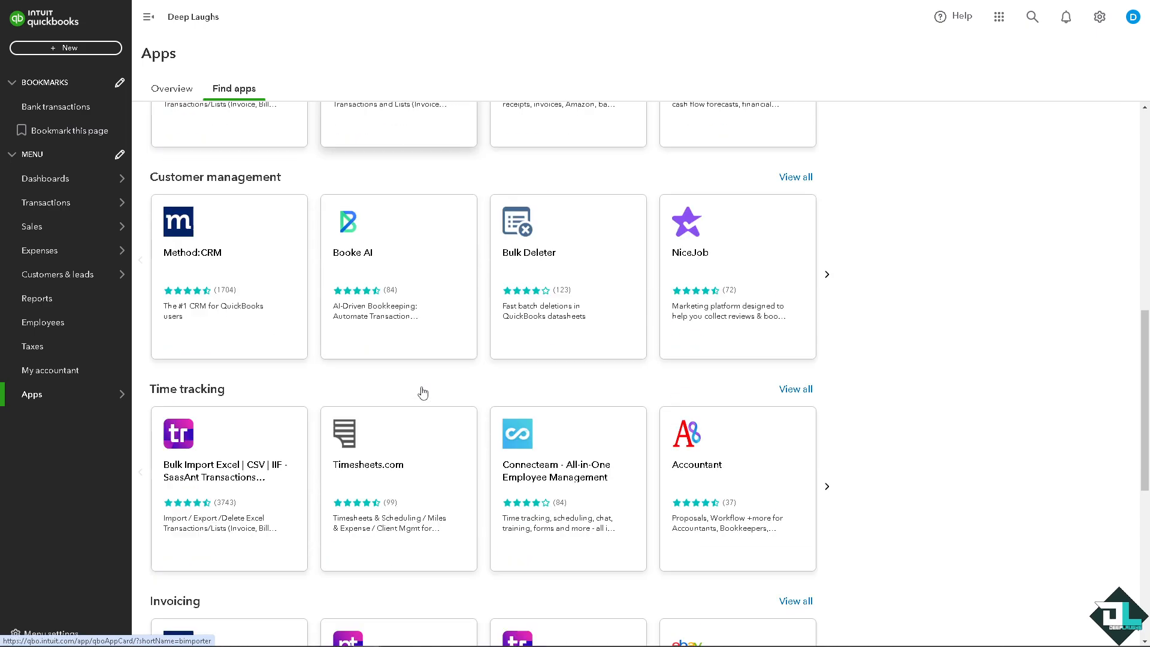
pyautogui.scroll(-3)
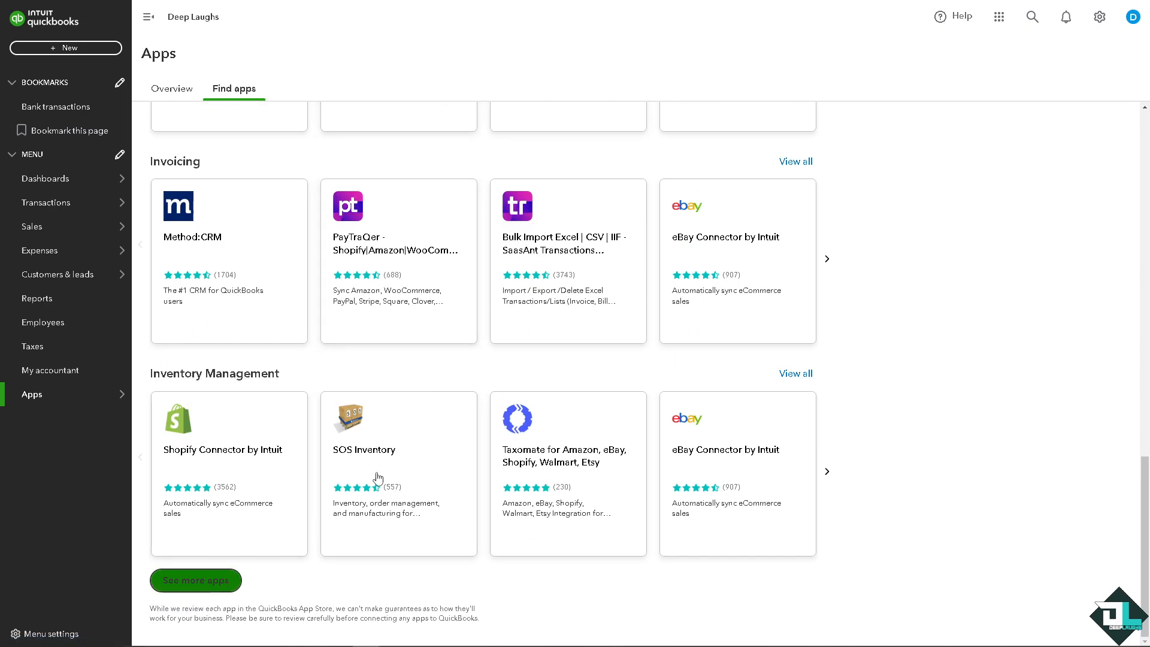
pyautogui.scroll(-3)
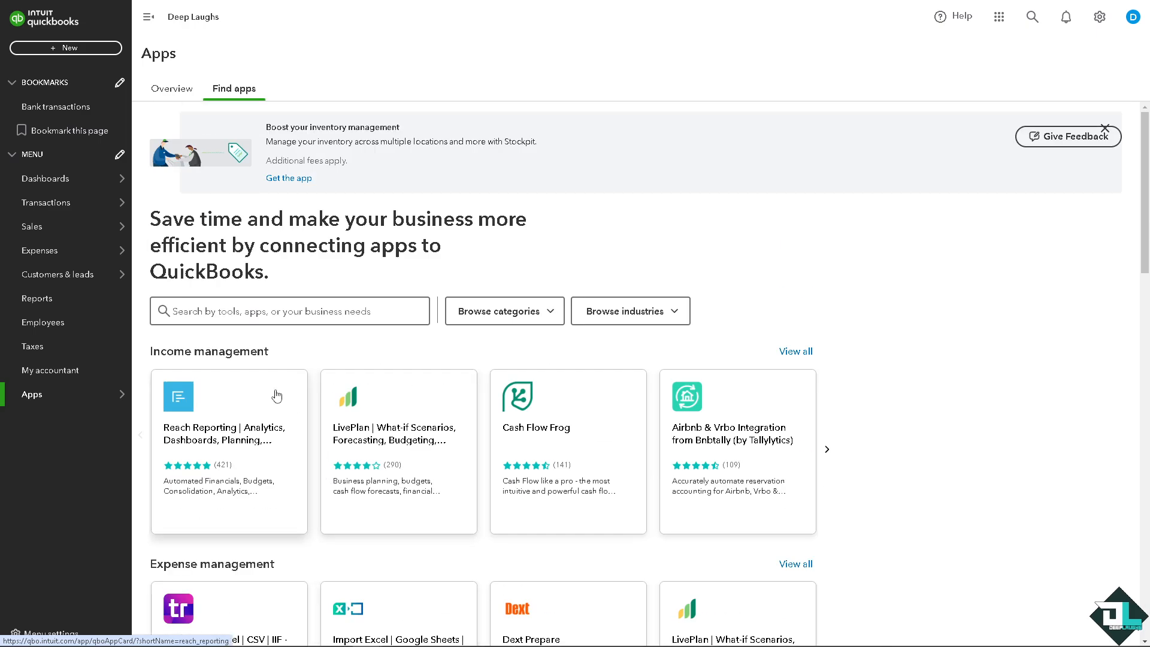
# Step: Search the app store for 'Zapier'
pyautogui.click(288, 312)
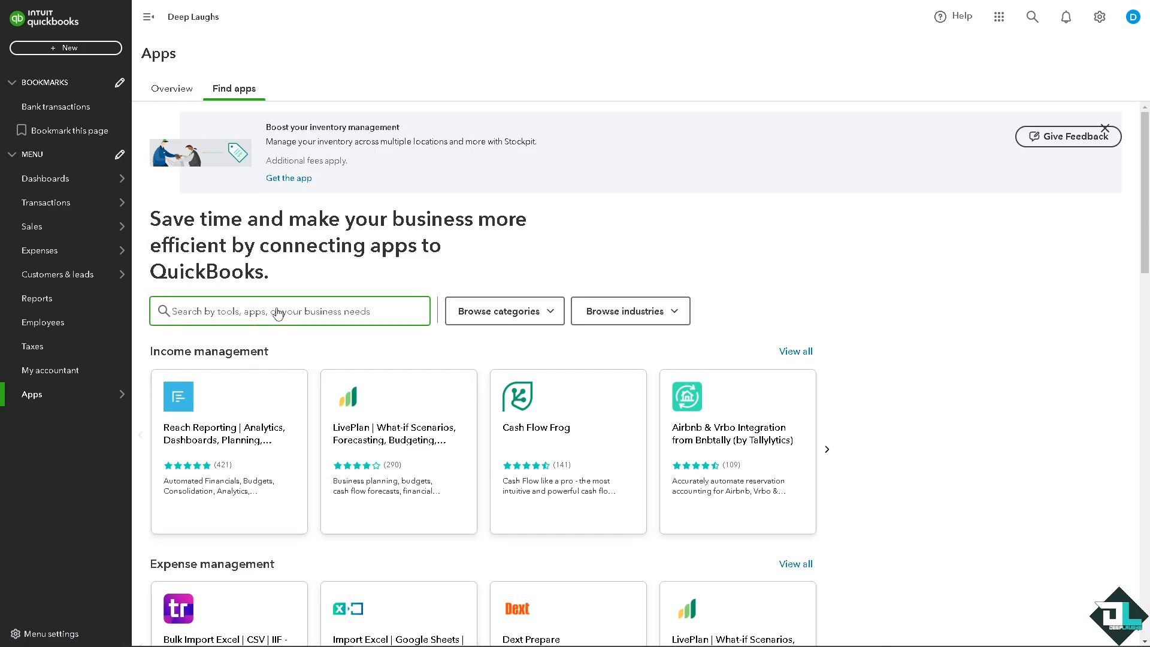
pyautogui.write('Za')
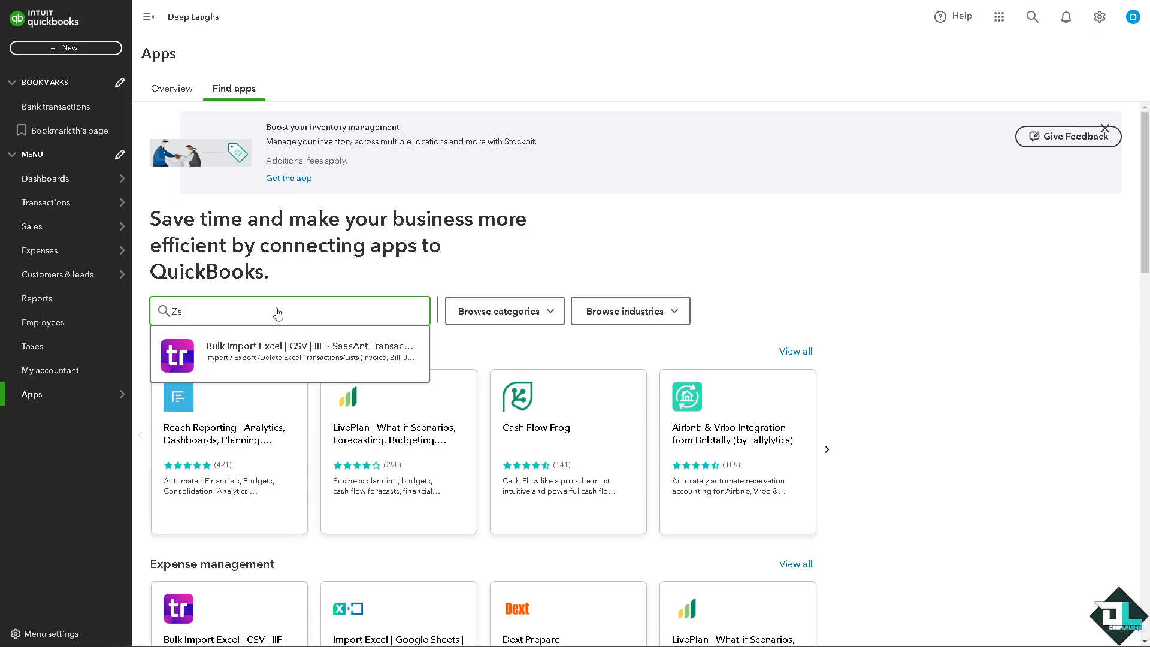
pyautogui.write('Zapier')
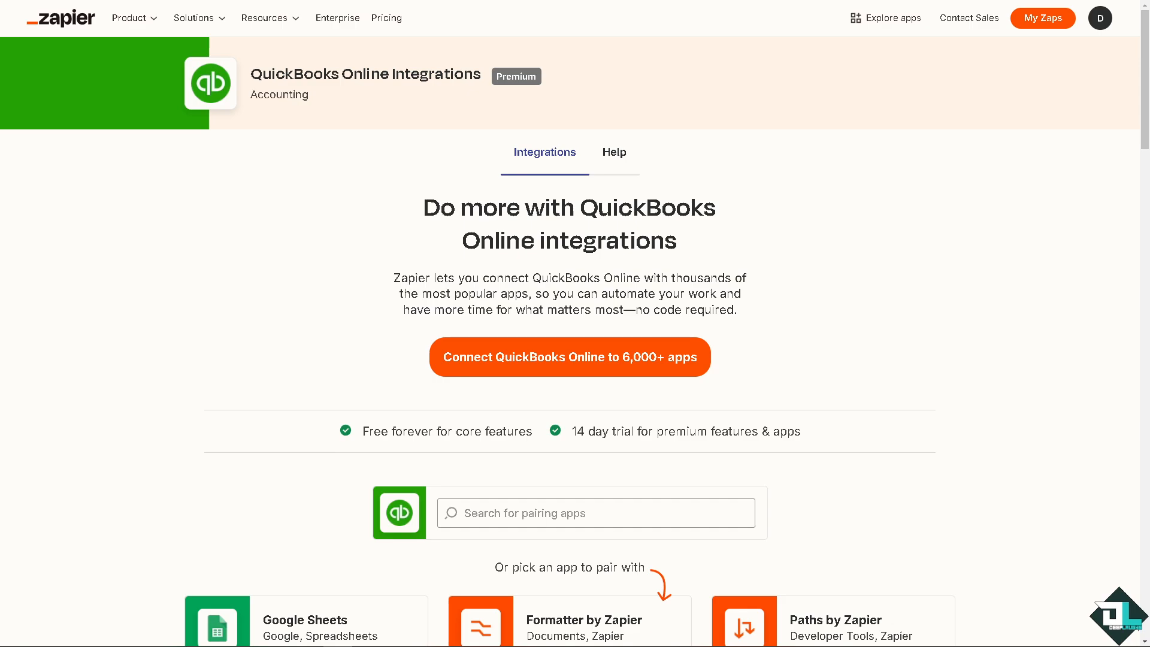
pyautogui.moveTo(357, 364)
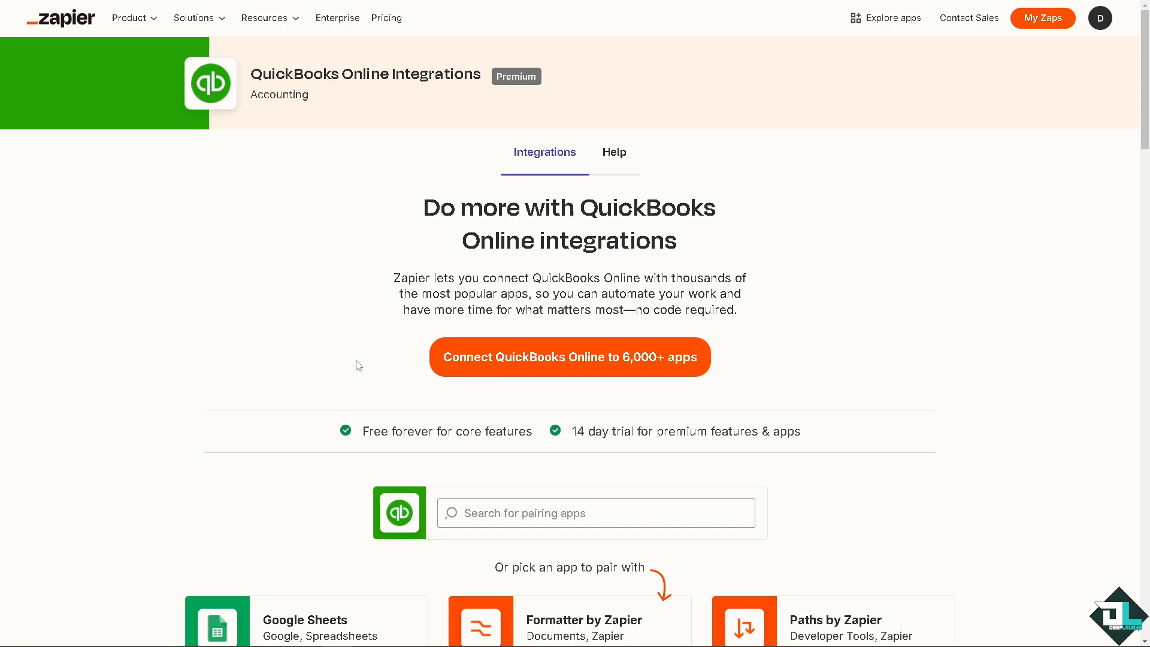
pyautogui.moveTo(495, 372)
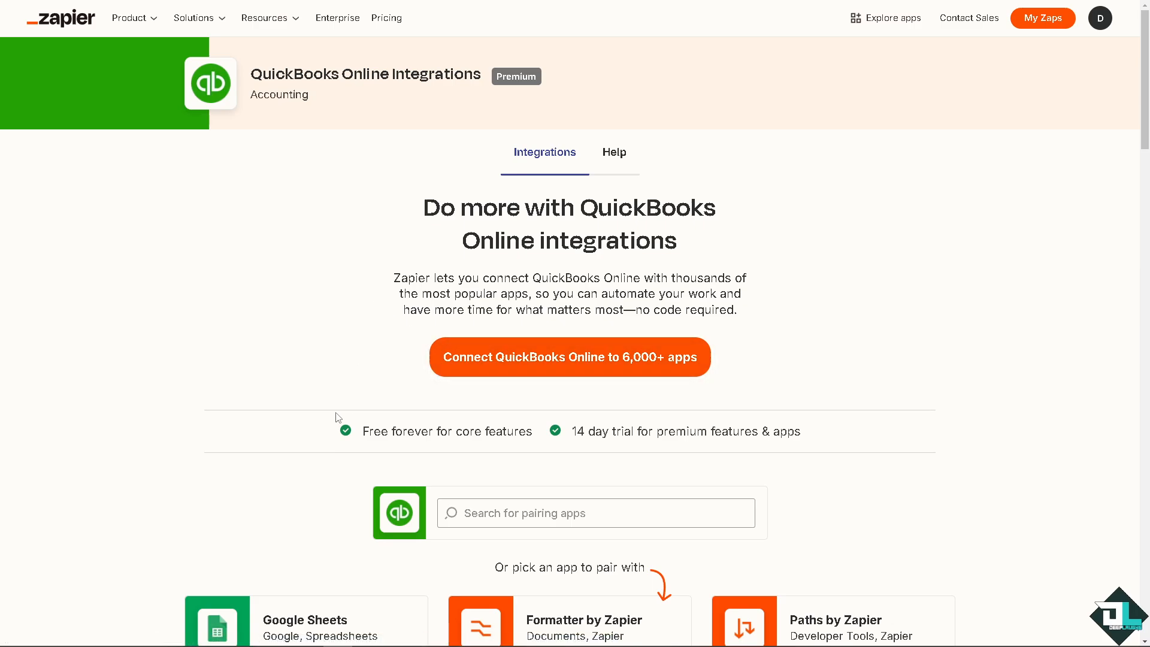
# Step: Page the suggested pairing apps forward once and back to the first set
pyautogui.scroll(-3)
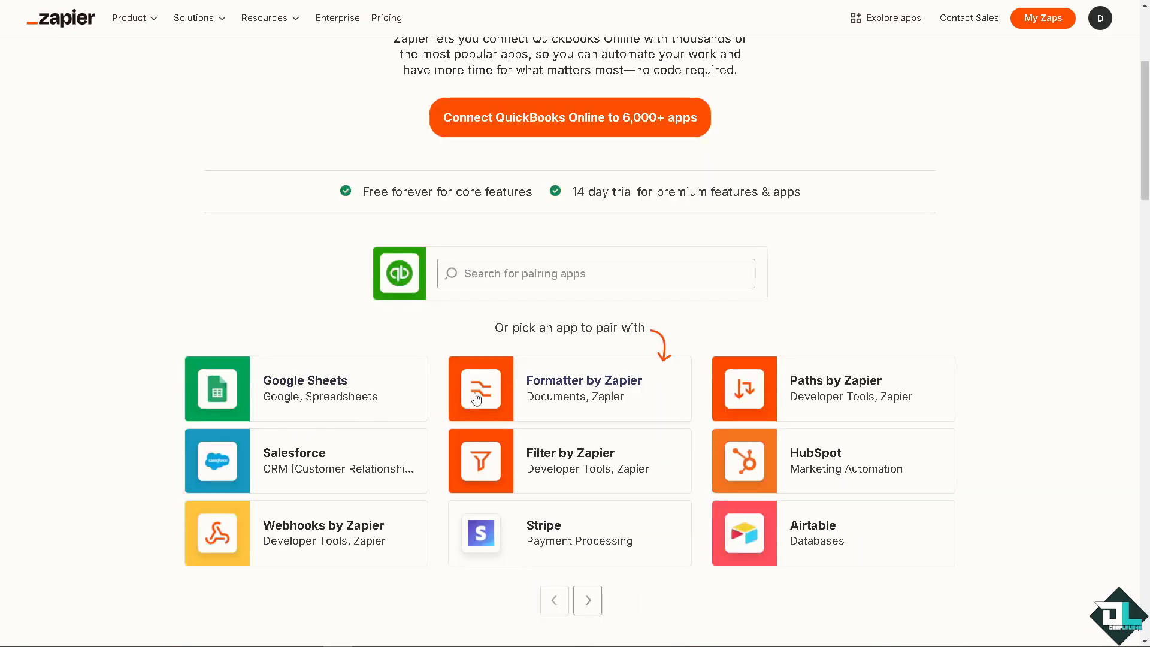
pyautogui.moveTo(566, 385)
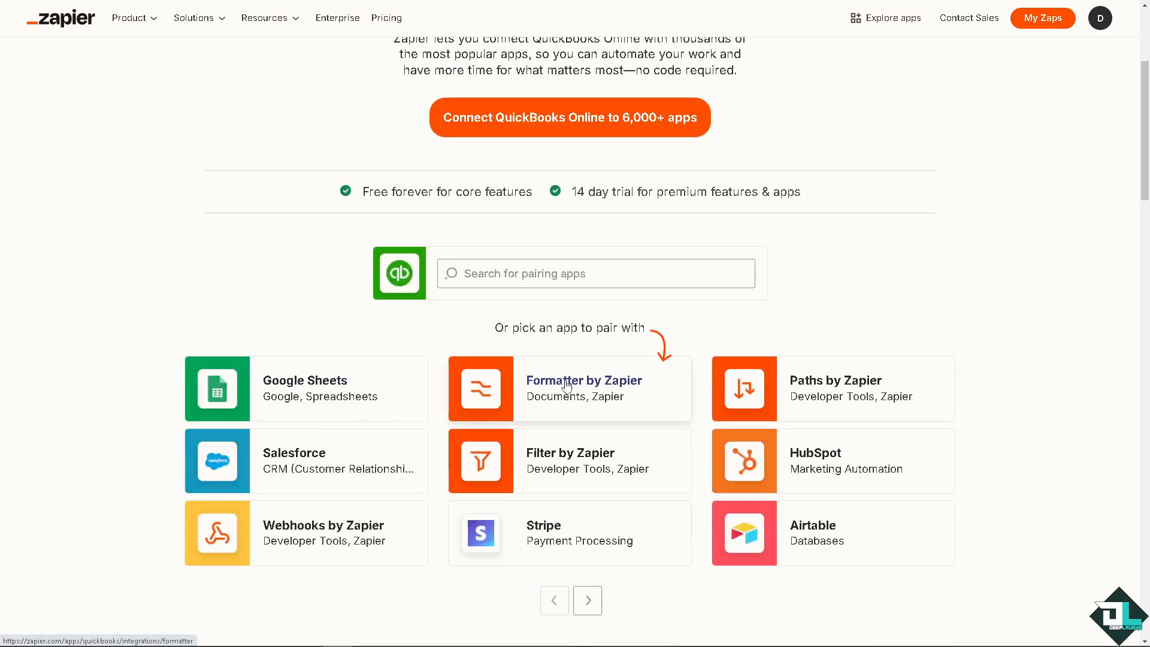
pyautogui.moveTo(513, 387)
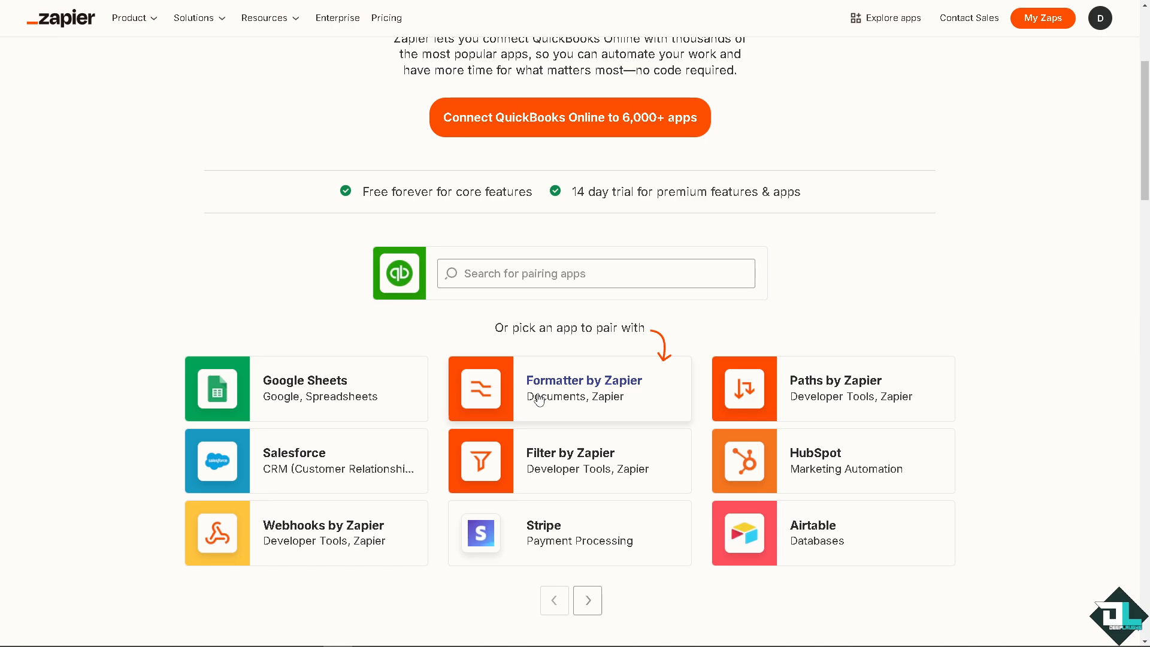
pyautogui.moveTo(823, 397)
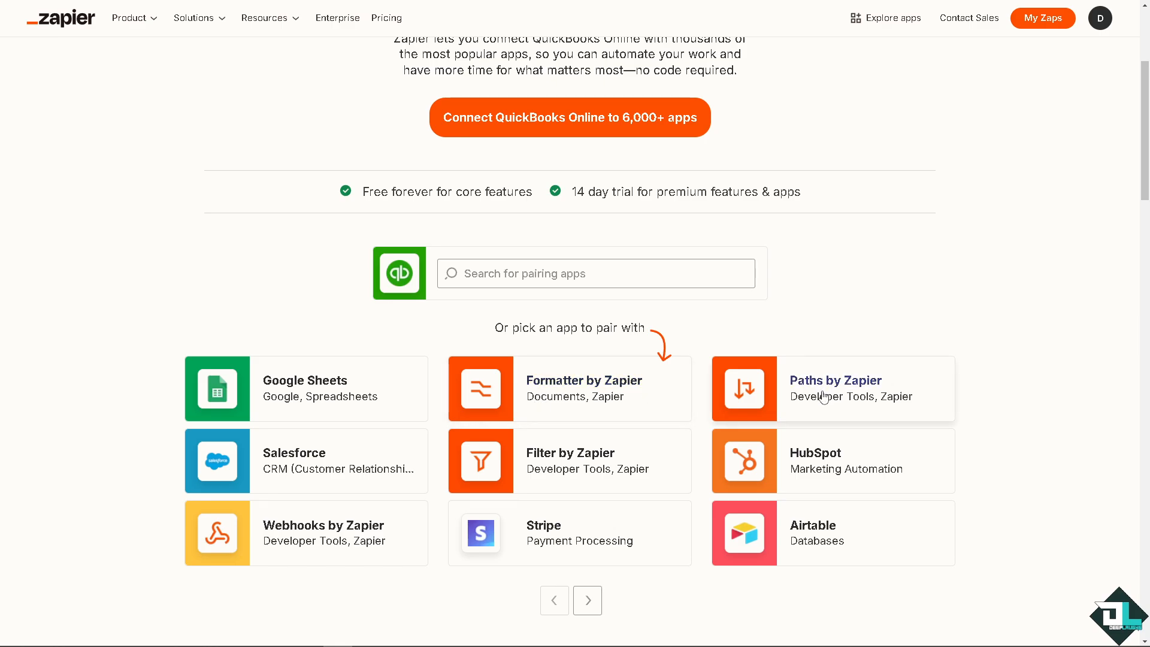
pyautogui.moveTo(587, 600)
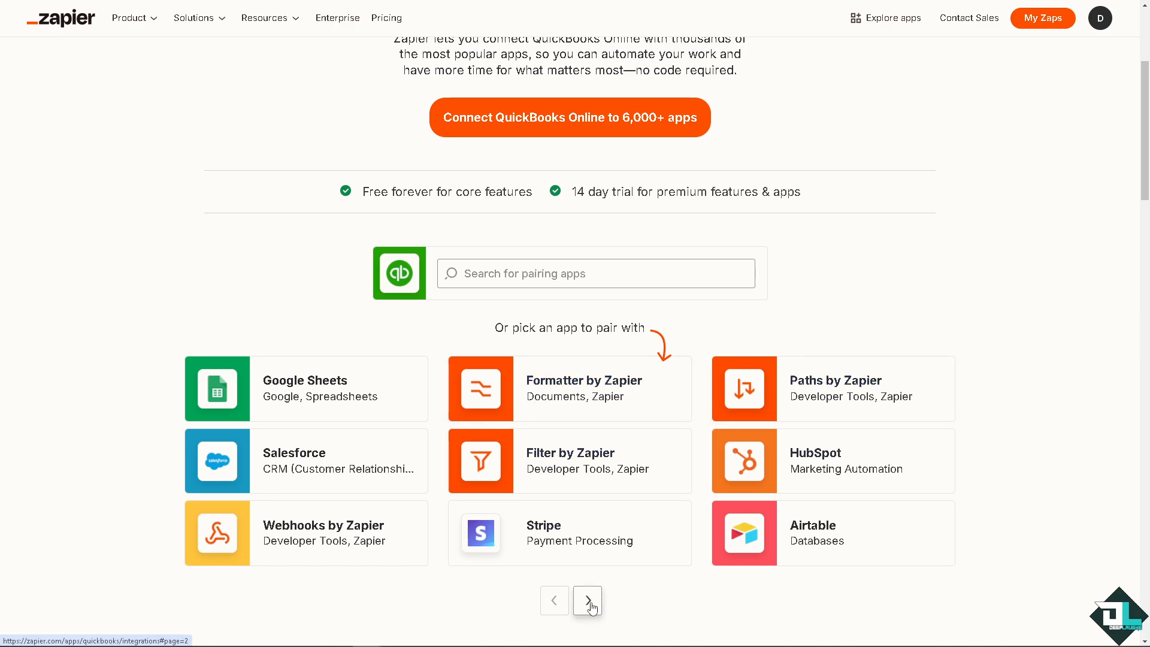
pyautogui.click(587, 600)
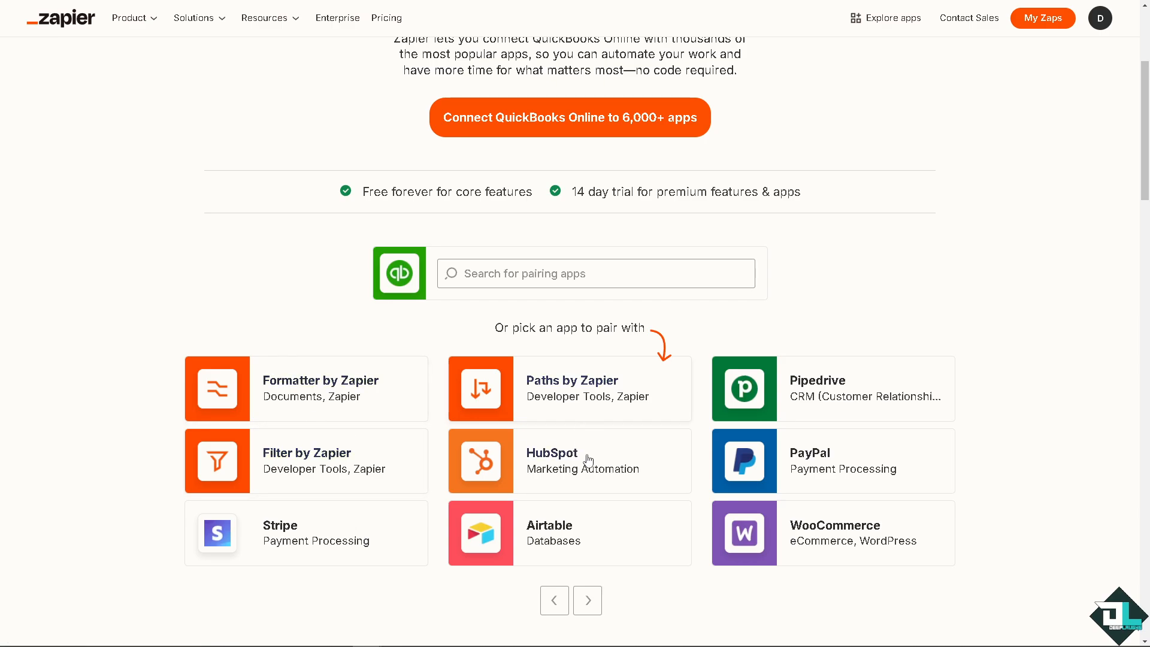
pyautogui.click(554, 600)
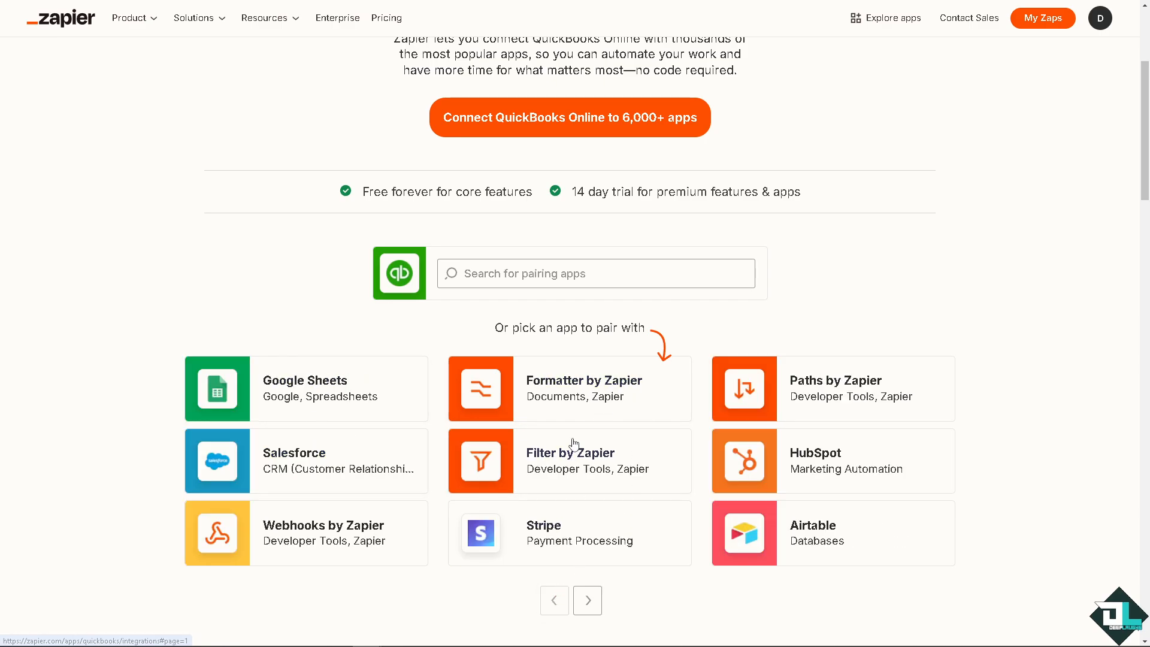
pyautogui.moveTo(582, 471)
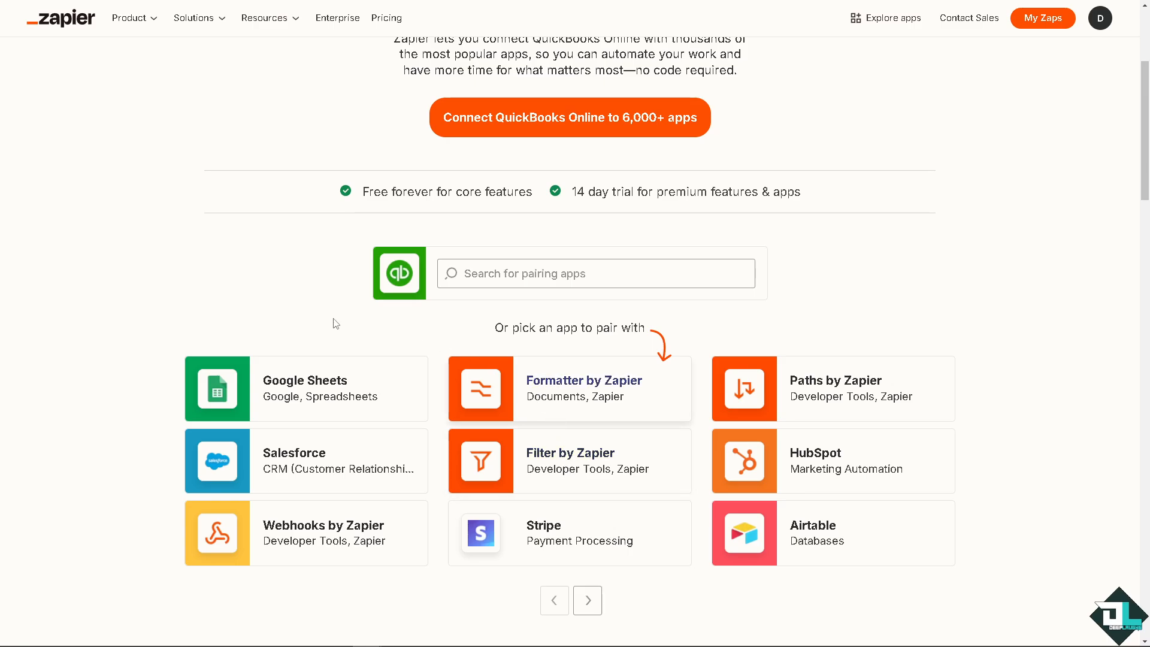
# Step: Start building a Zap connecting QuickBooks Online with Filter by Zapier
pyautogui.click(569, 460)
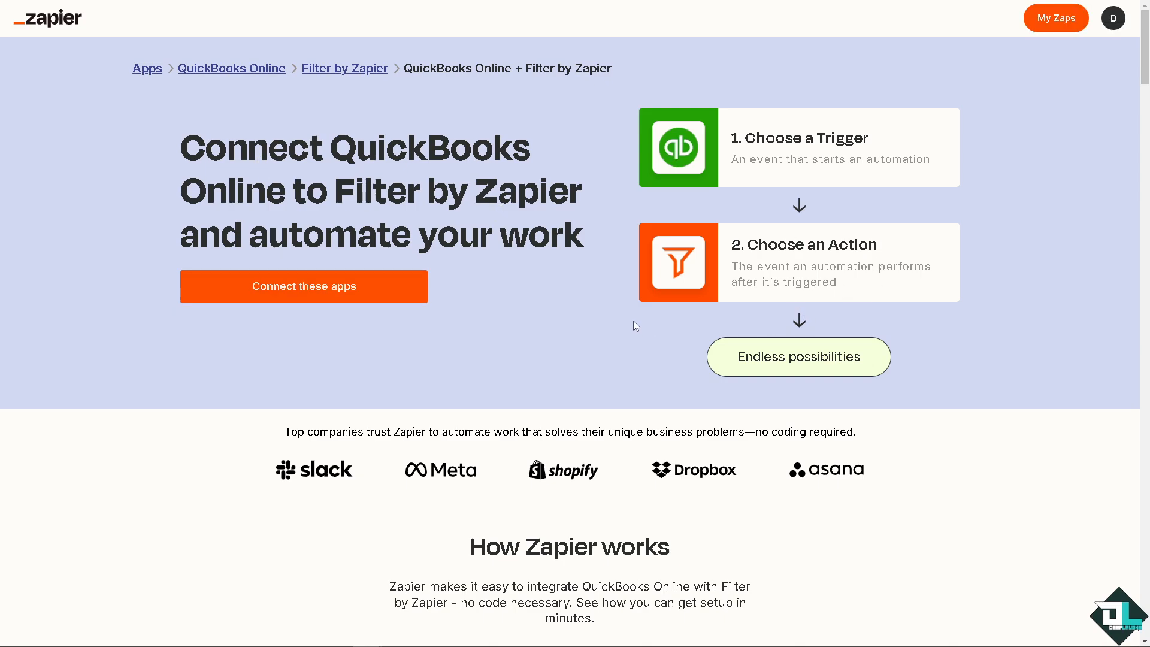
pyautogui.moveTo(406, 321)
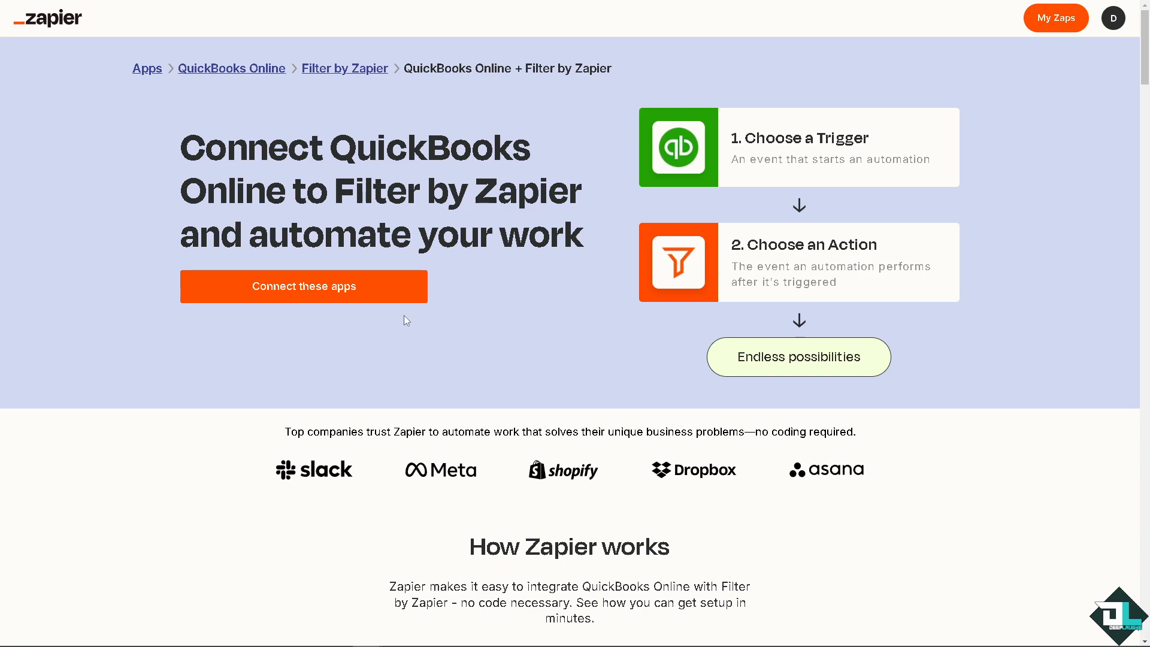
pyautogui.moveTo(369, 295)
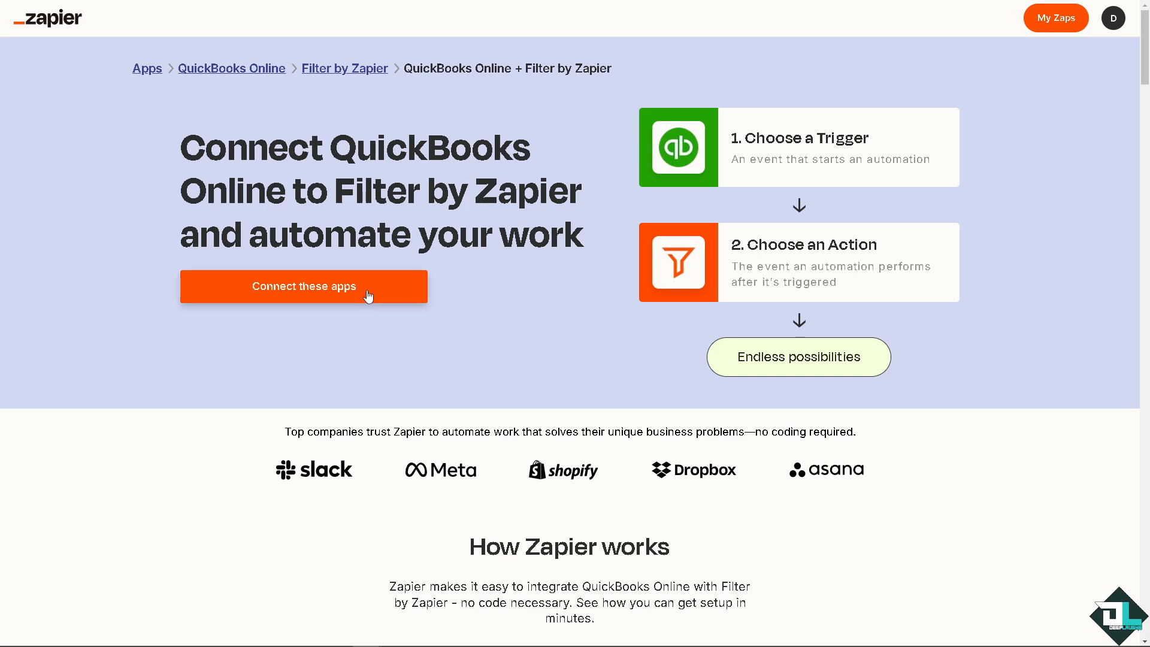
pyautogui.click(305, 286)
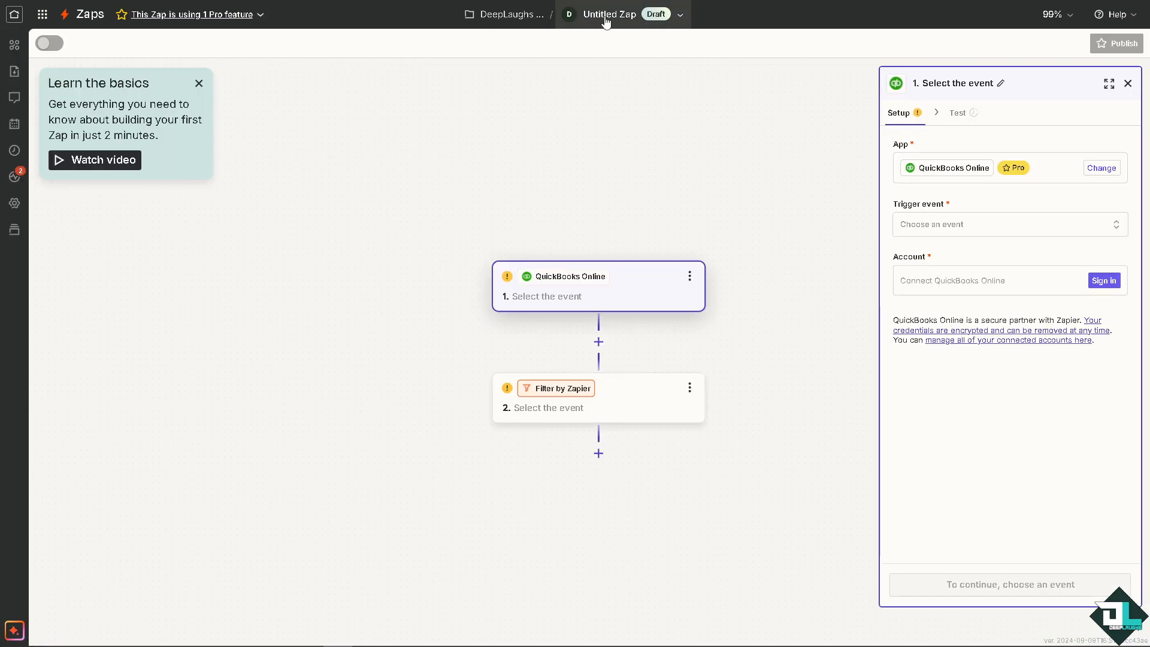
# Step: Rename the untitled Zap to 'how to use zapier and quickbooks'
pyautogui.click(679, 15)
pyautogui.write('how to use zapier and quickbooks')
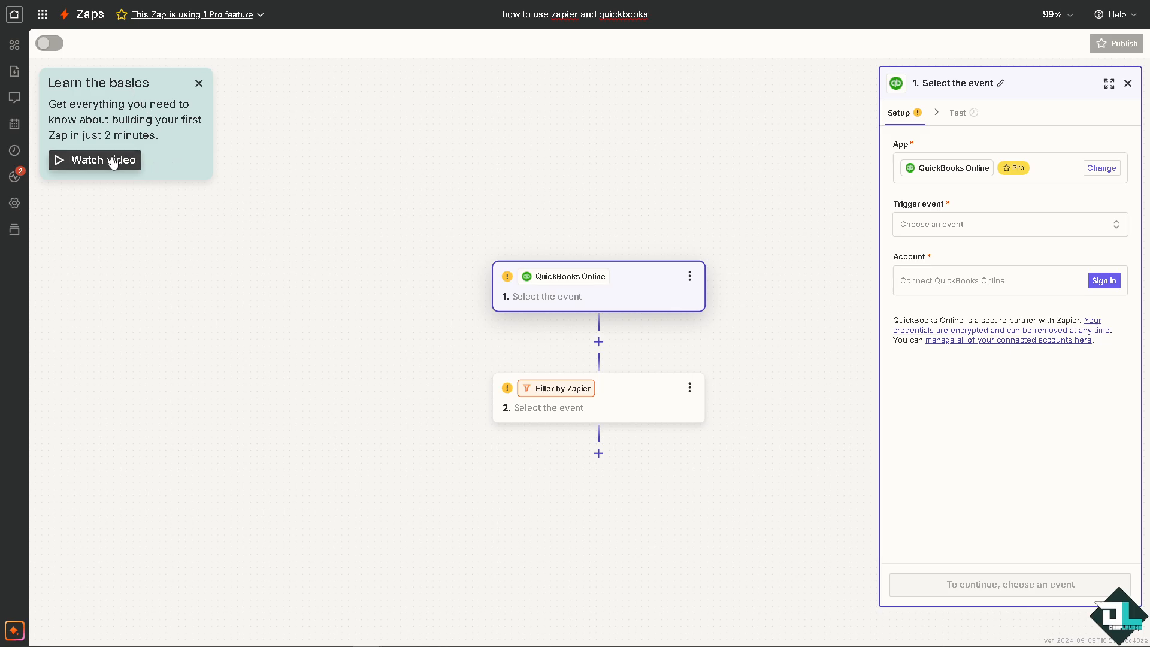
pyautogui.moveTo(637, 307)
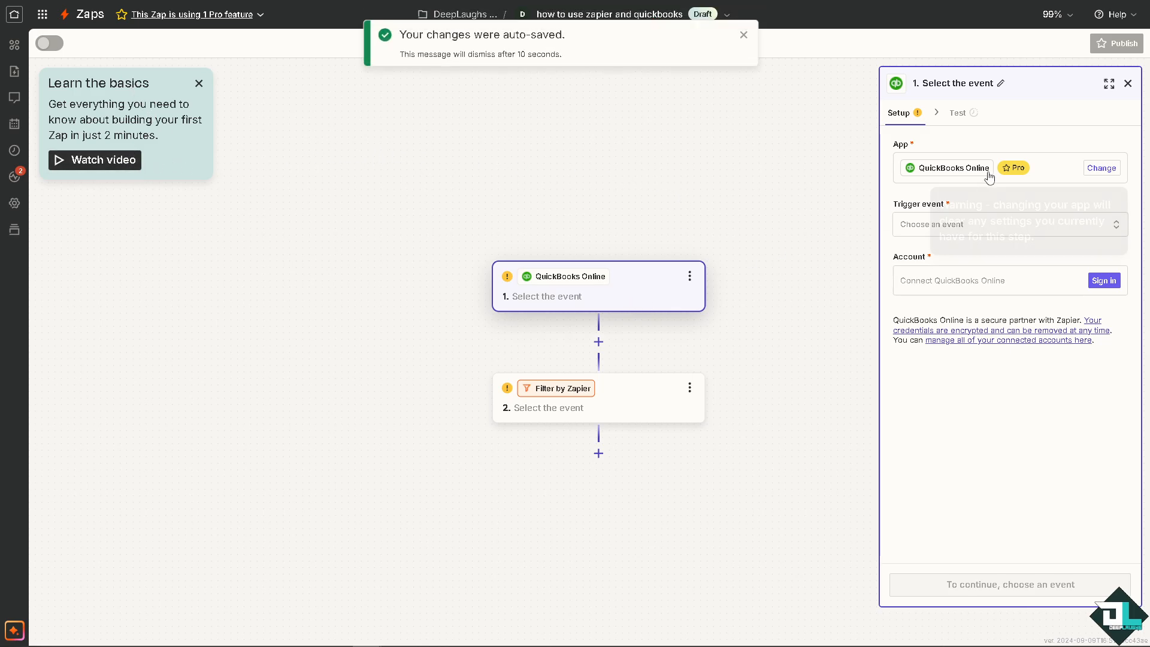
pyautogui.moveTo(949, 238)
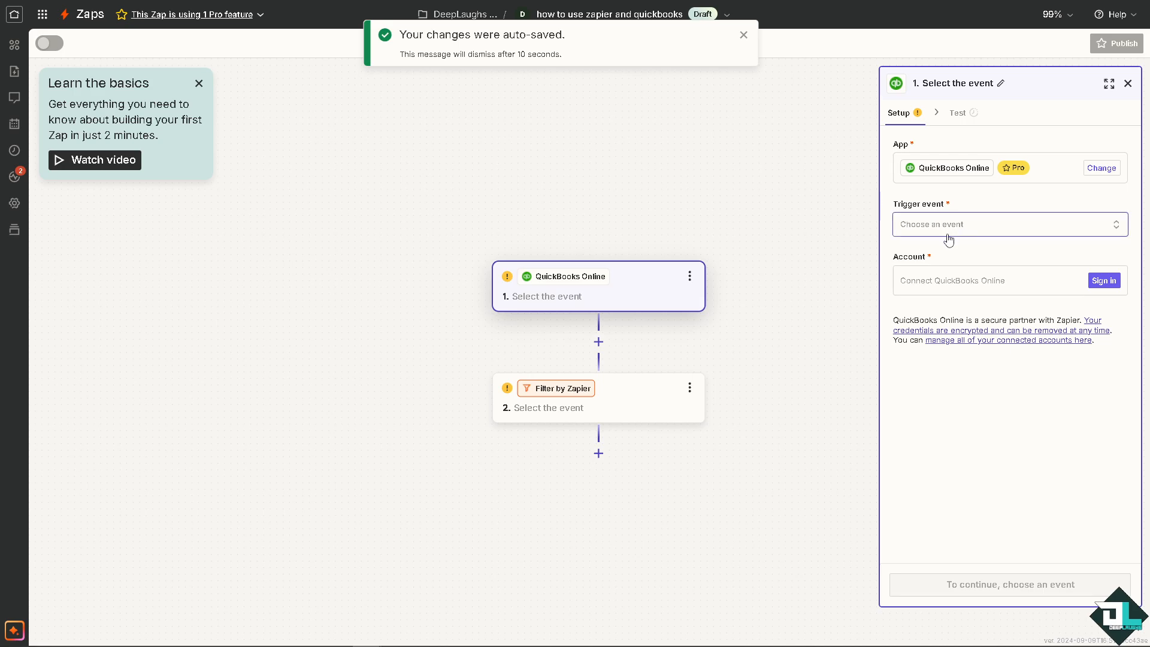
pyautogui.moveTo(956, 233)
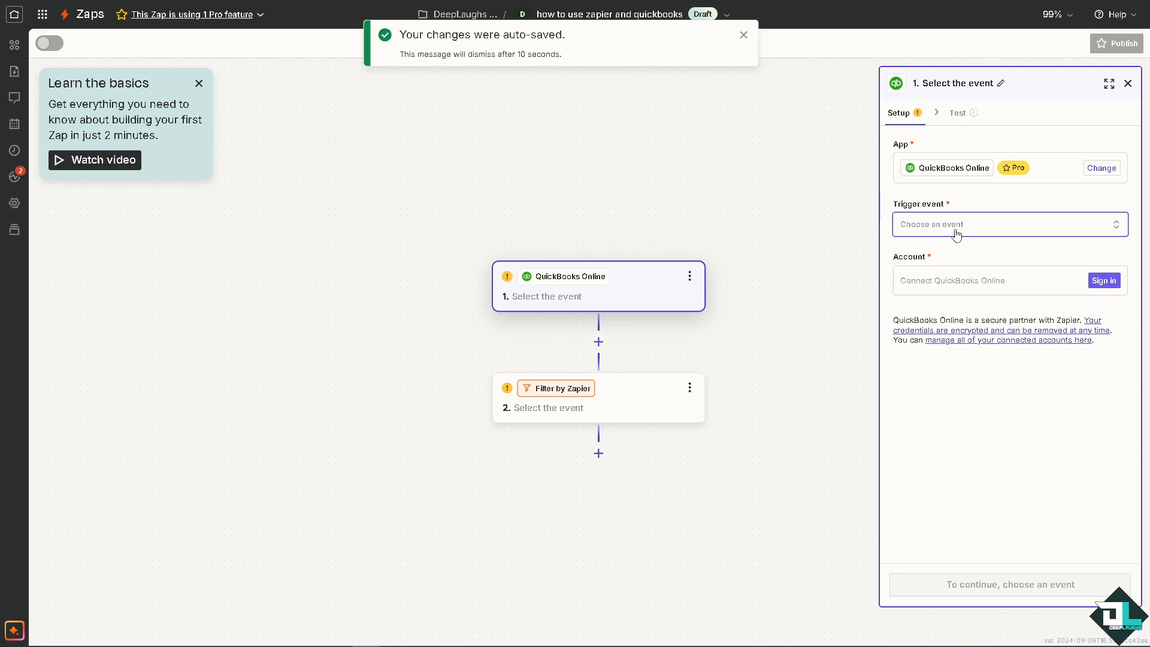
# Step: Choose New Customer as the QuickBooks Online trigger event
pyautogui.click(1009, 224)
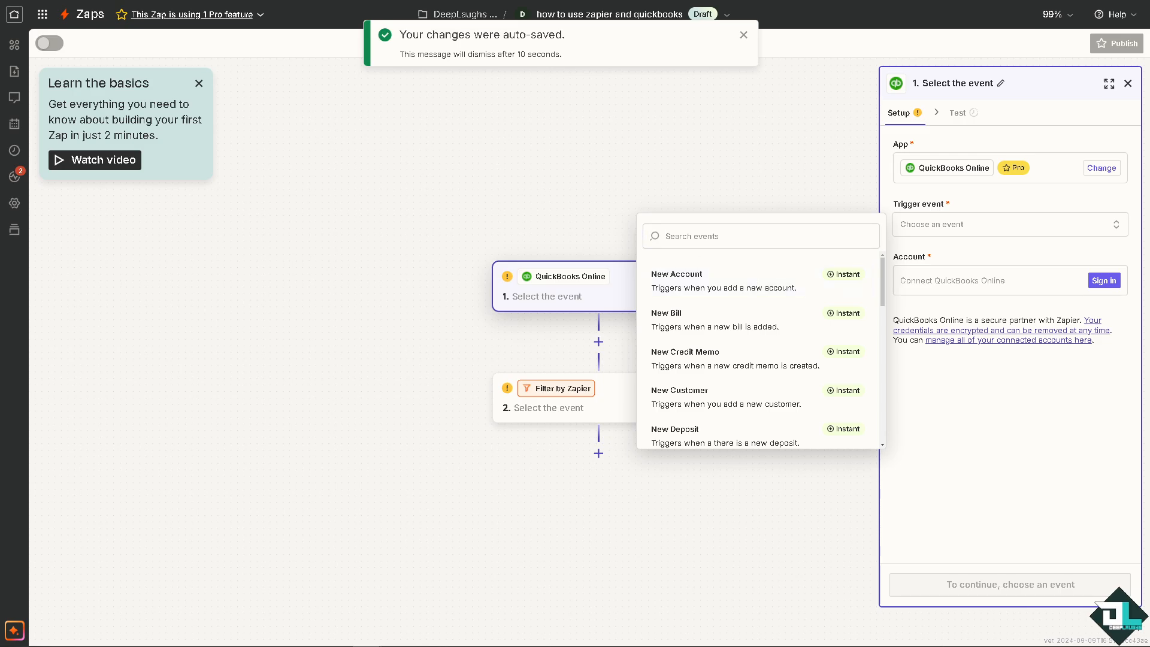
pyautogui.click(742, 34)
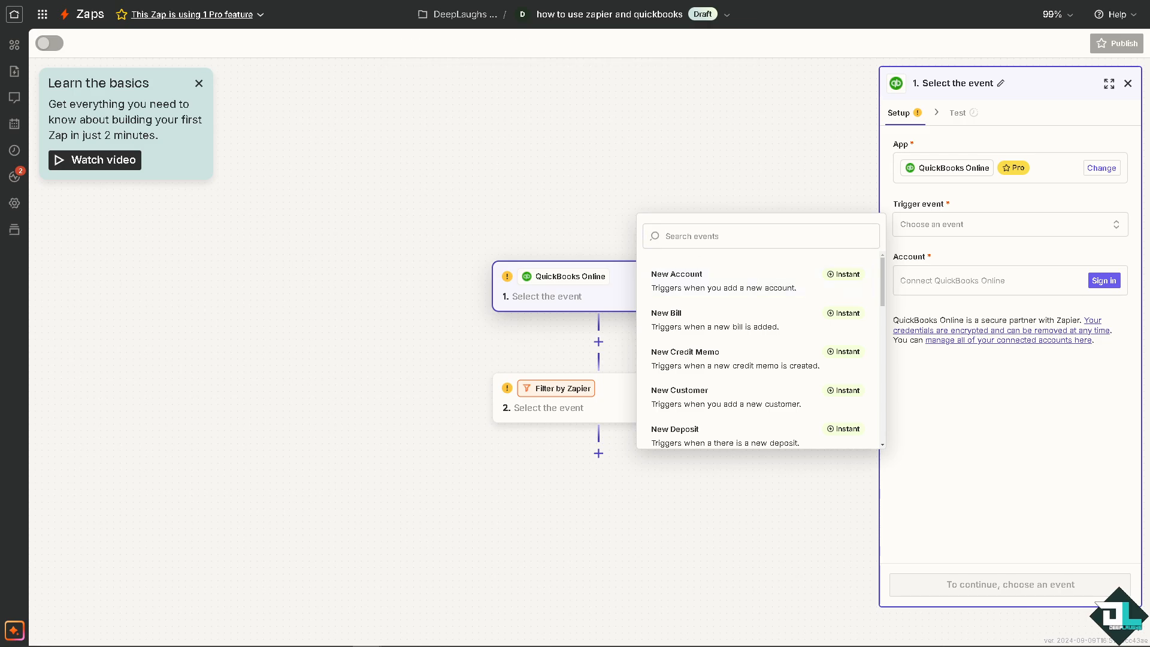
pyautogui.moveTo(541, 345)
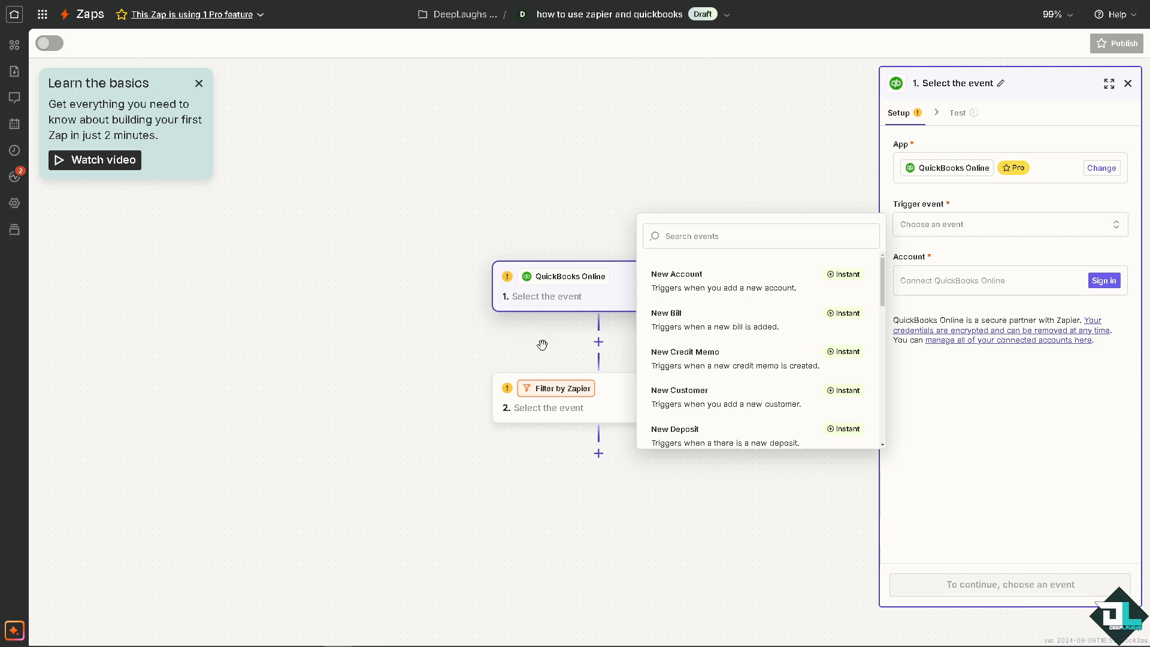
pyautogui.moveTo(748, 305)
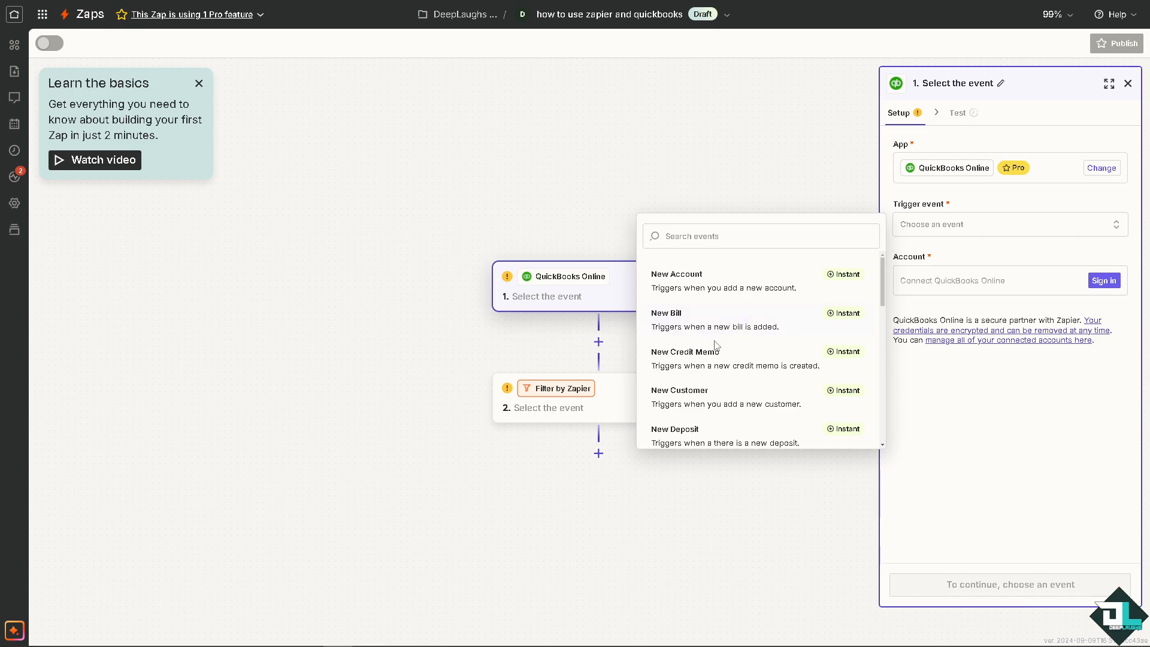
pyautogui.moveTo(739, 355)
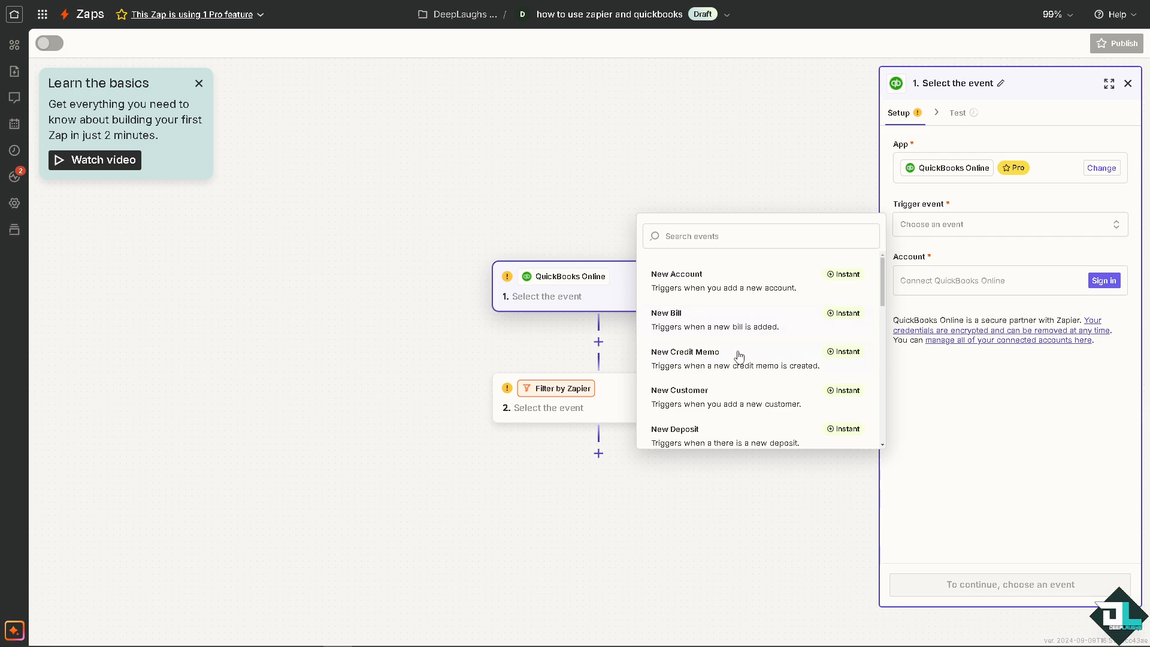
pyautogui.moveTo(743, 393)
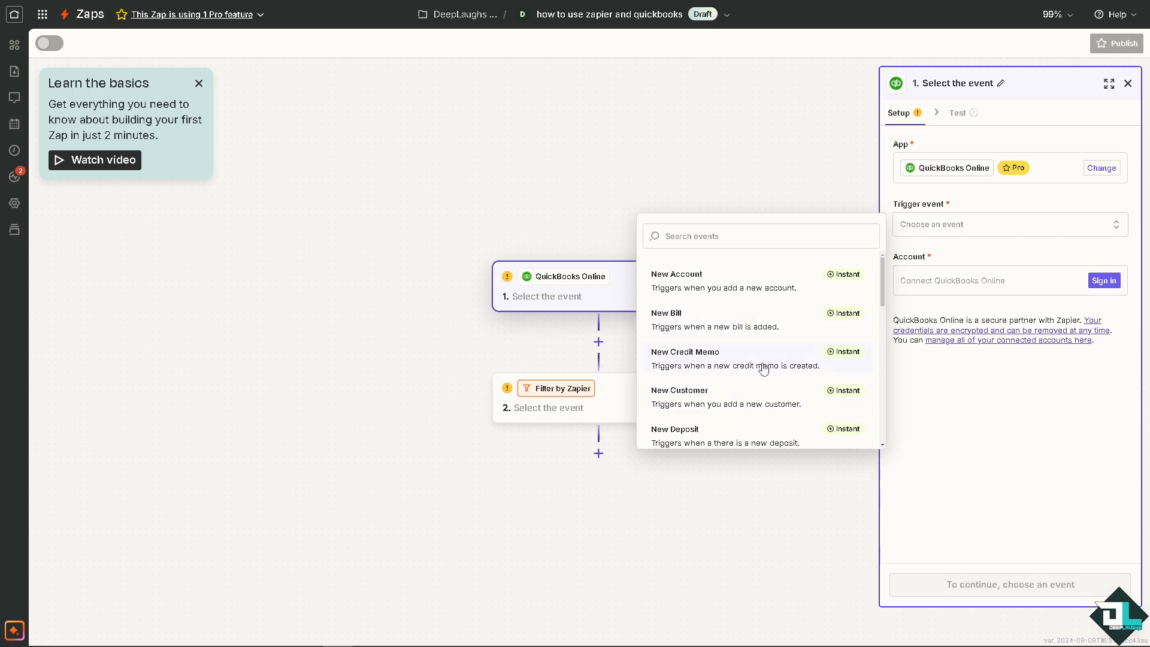
pyautogui.scroll(-3)
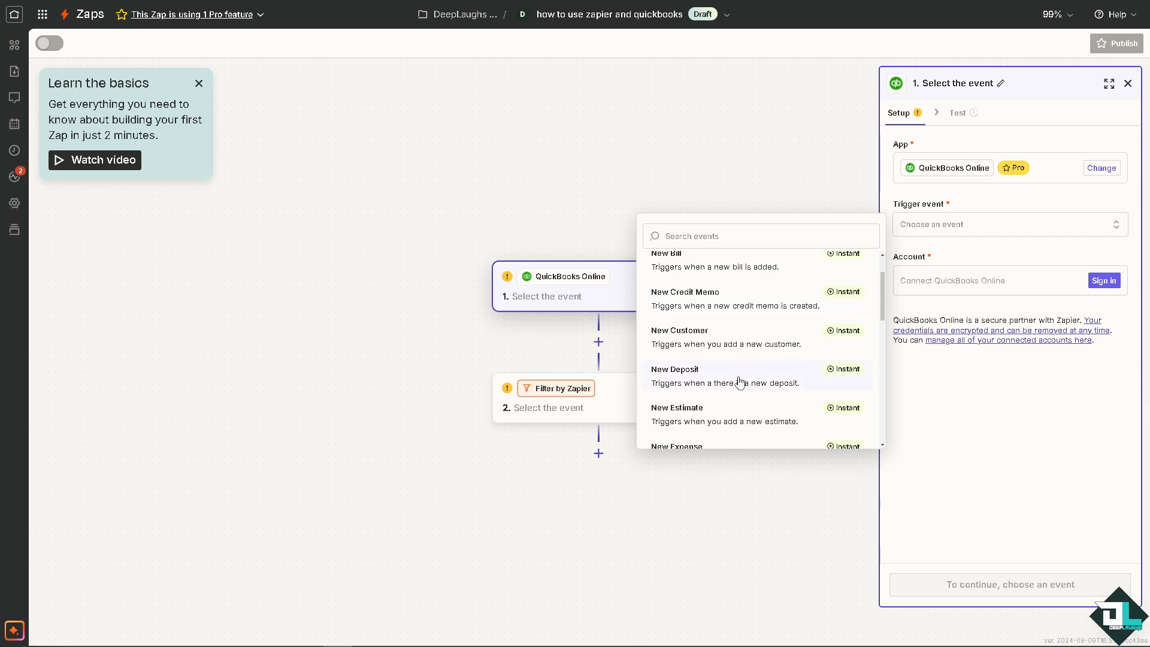
pyautogui.moveTo(715, 354)
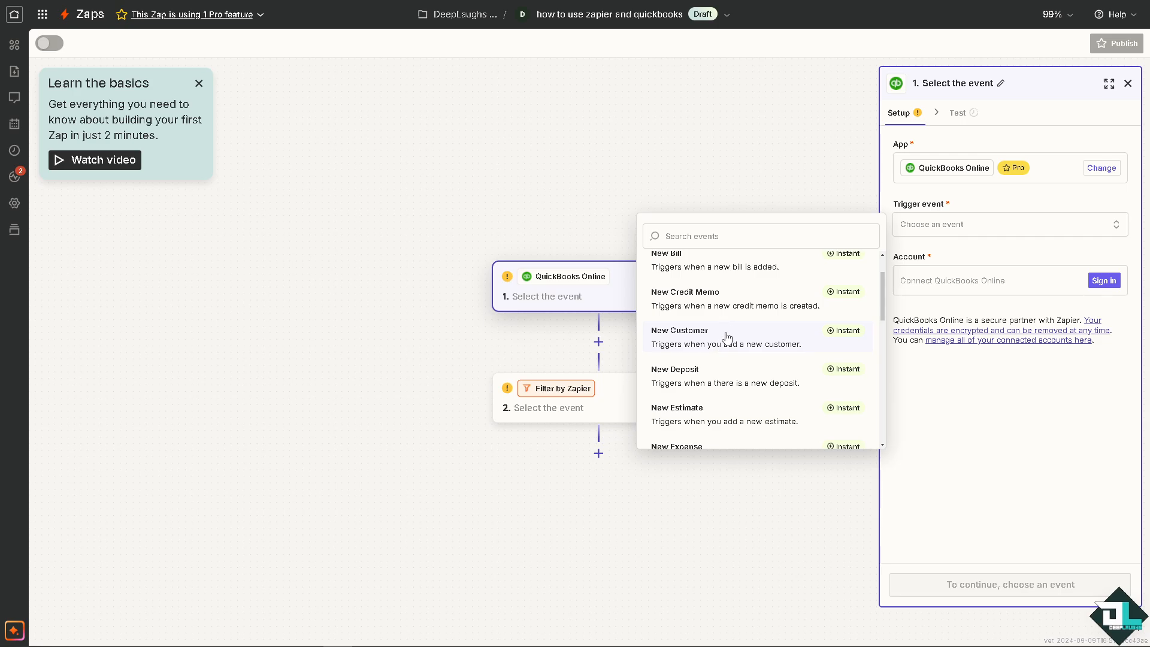
pyautogui.moveTo(731, 349)
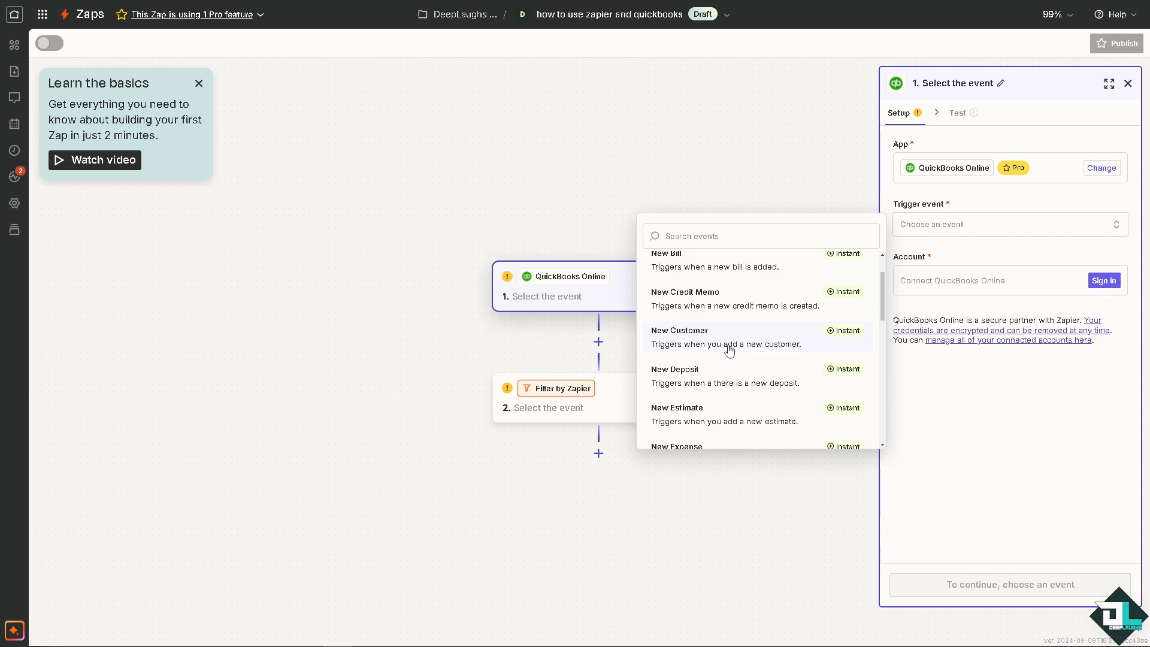
pyautogui.click(726, 336)
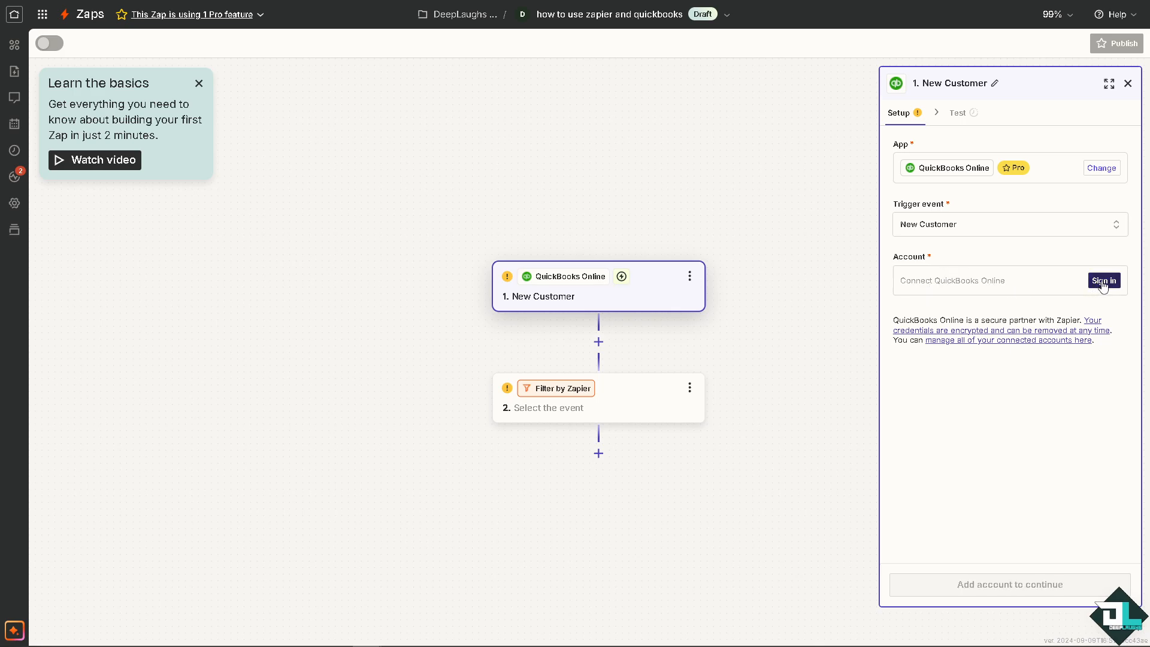
# Step: Begin connecting a QuickBooks Online account using the Production environment
pyautogui.click(1105, 280)
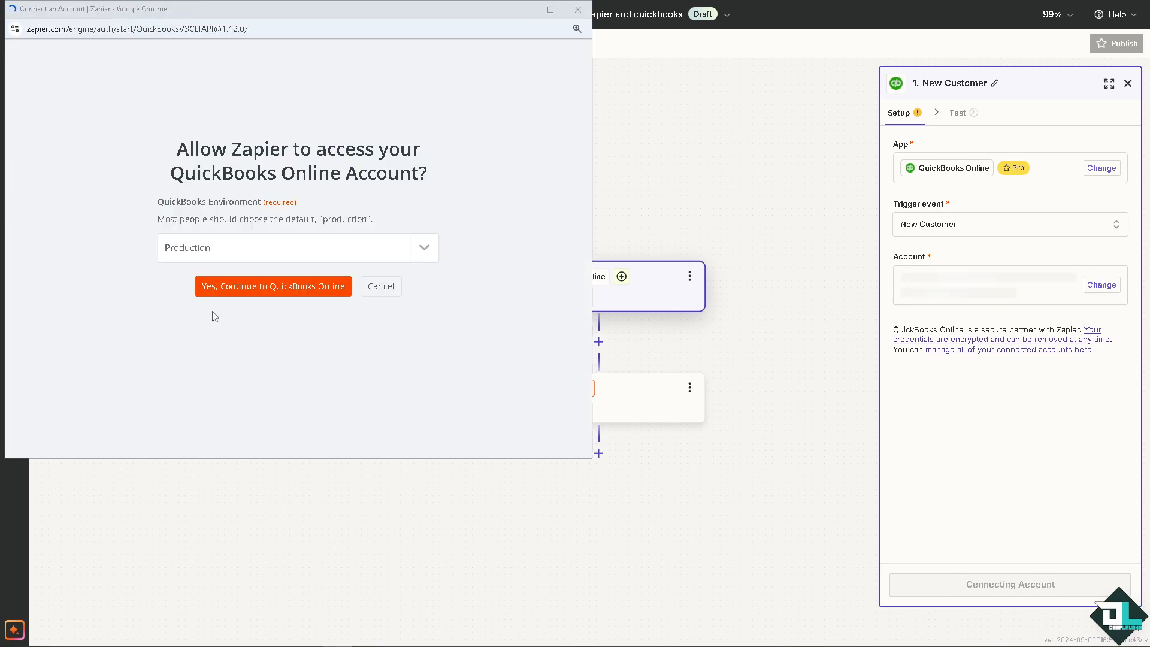
pyautogui.moveTo(382, 225)
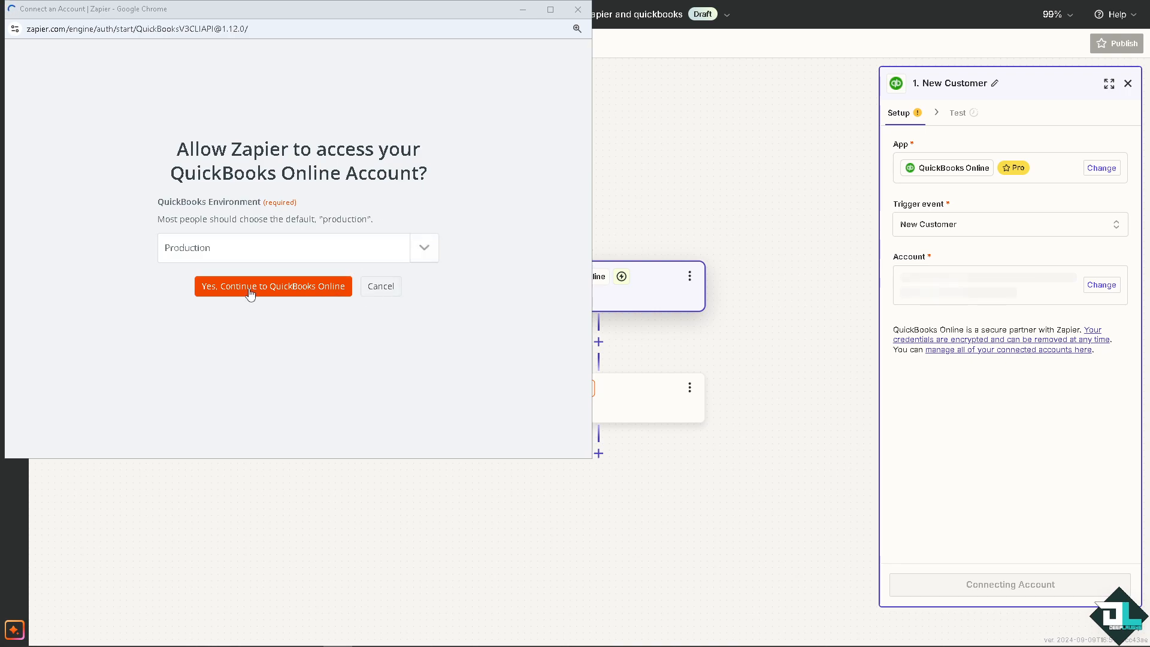
pyautogui.click(424, 246)
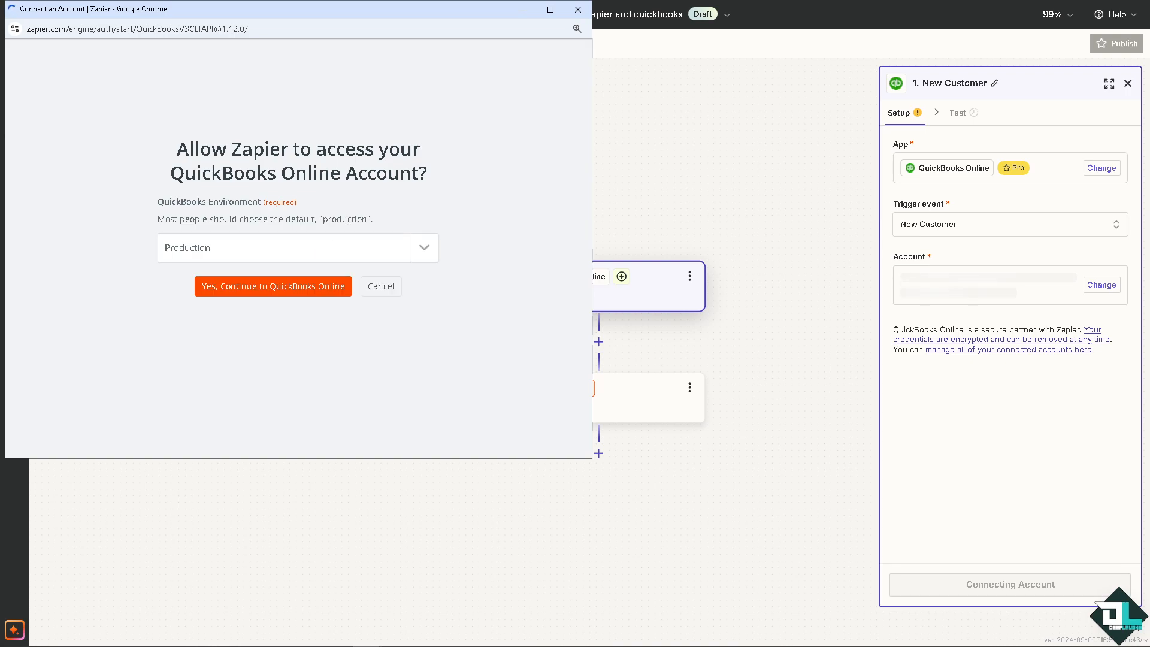
pyautogui.moveTo(355, 220)
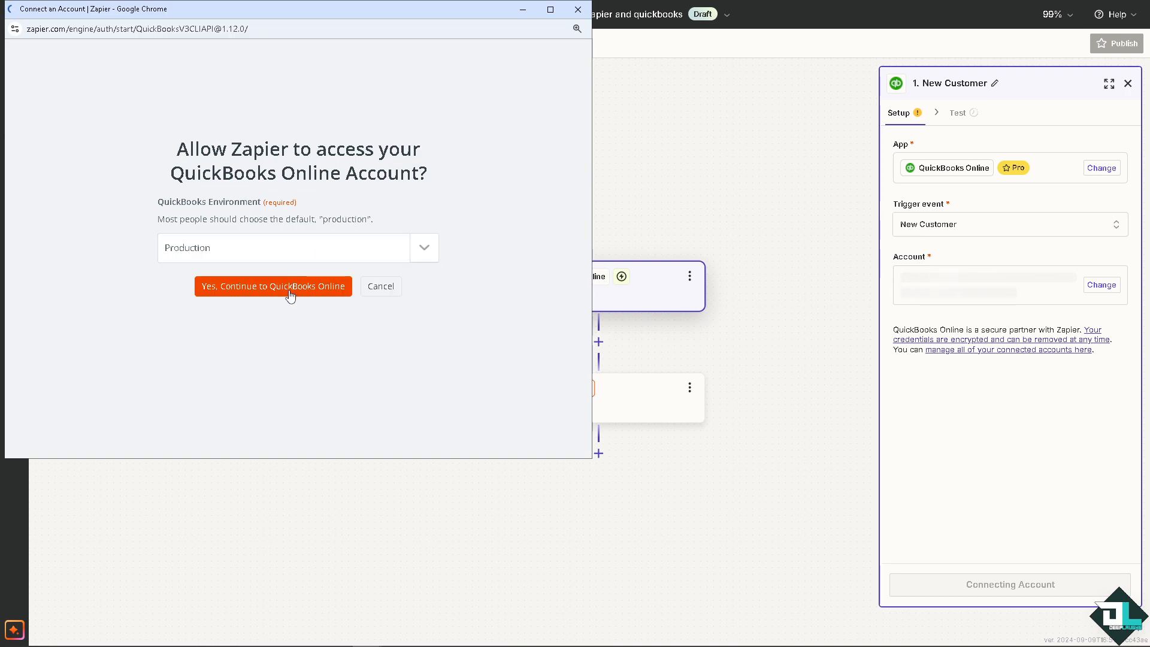
pyautogui.click(273, 287)
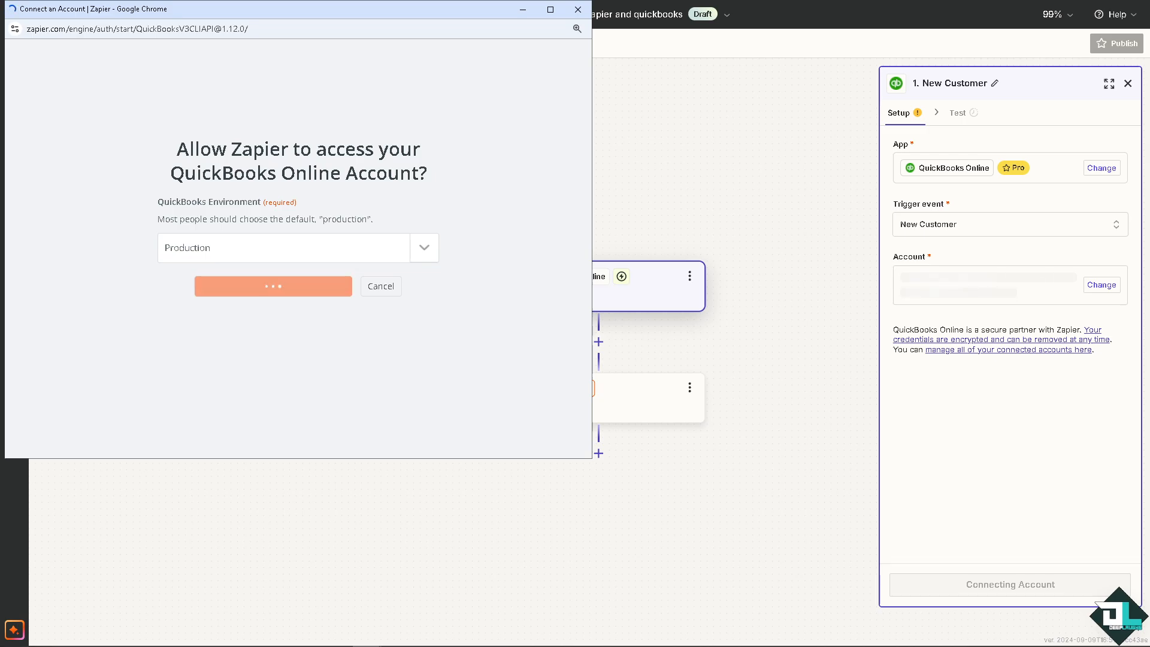
pyautogui.click(273, 285)
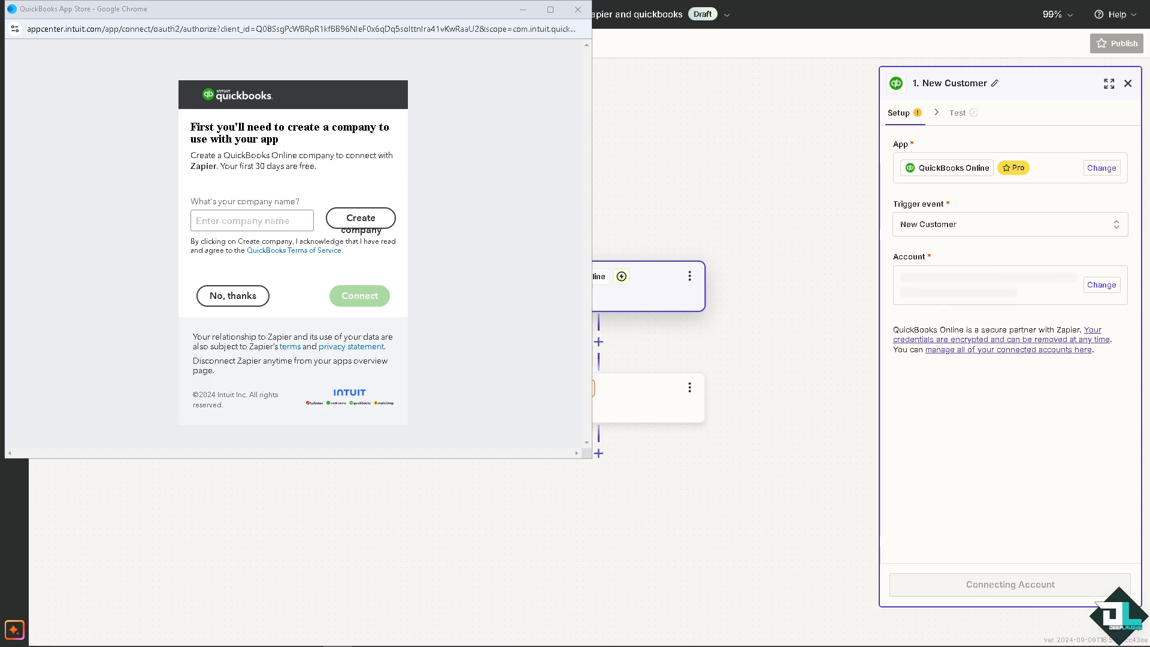
# Step: Create the DeepLaughs company and authorize Zapier to access its data
pyautogui.write('DeepLaughs')
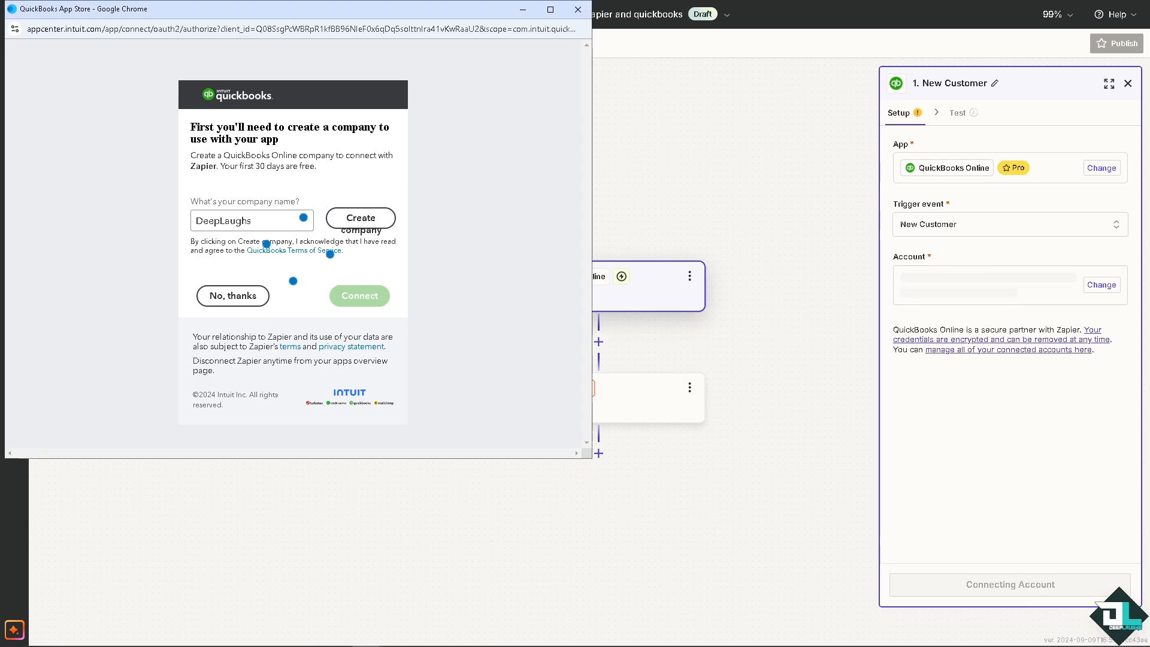
pyautogui.click(360, 217)
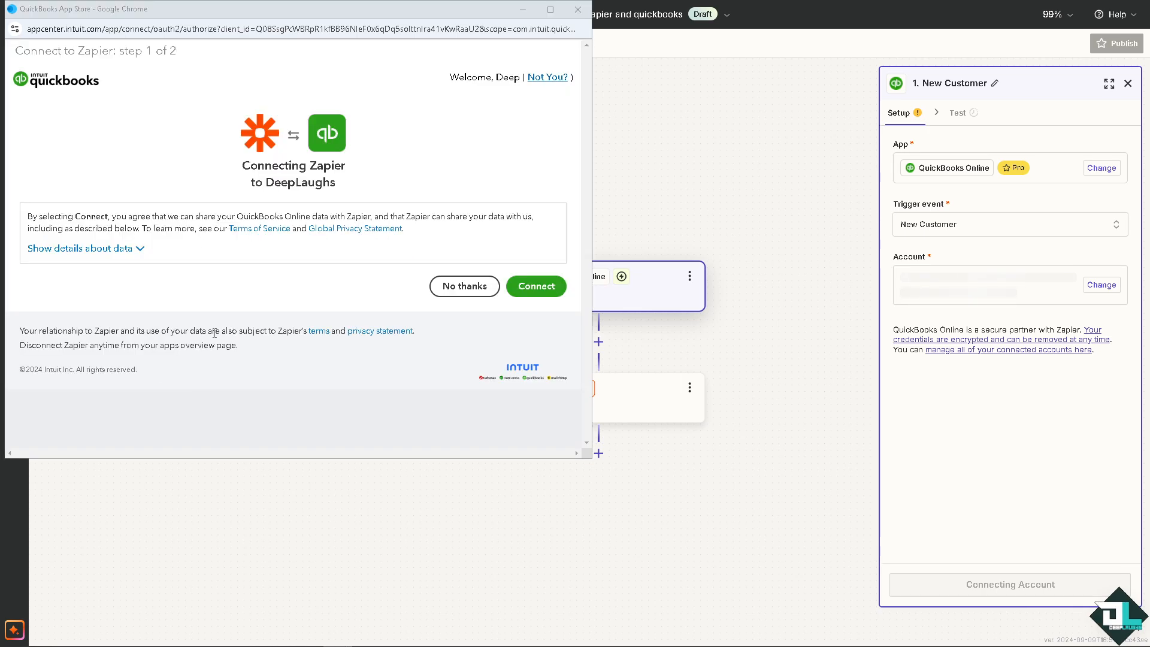
pyautogui.moveTo(537, 286)
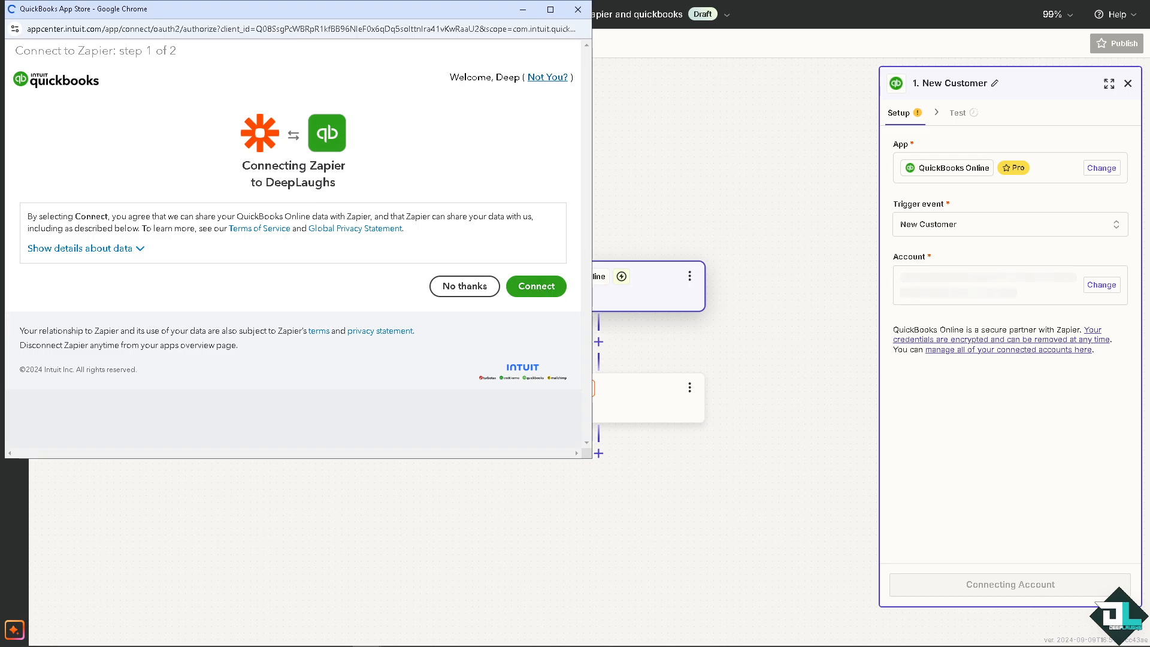
pyautogui.click(536, 285)
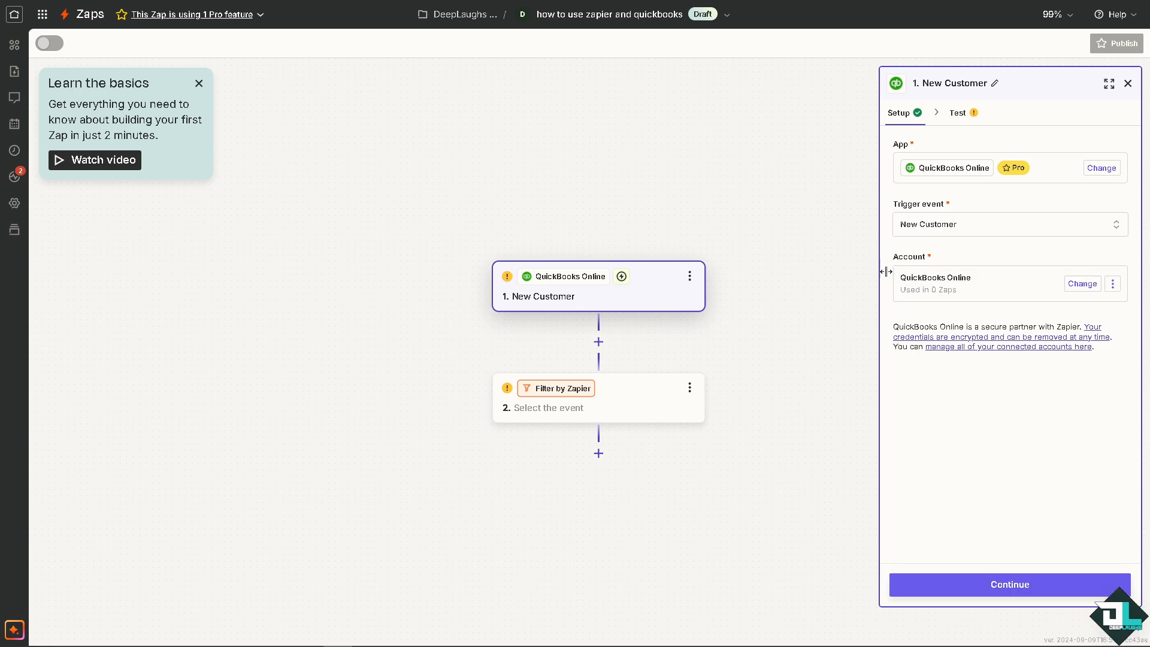
pyautogui.moveTo(940, 524)
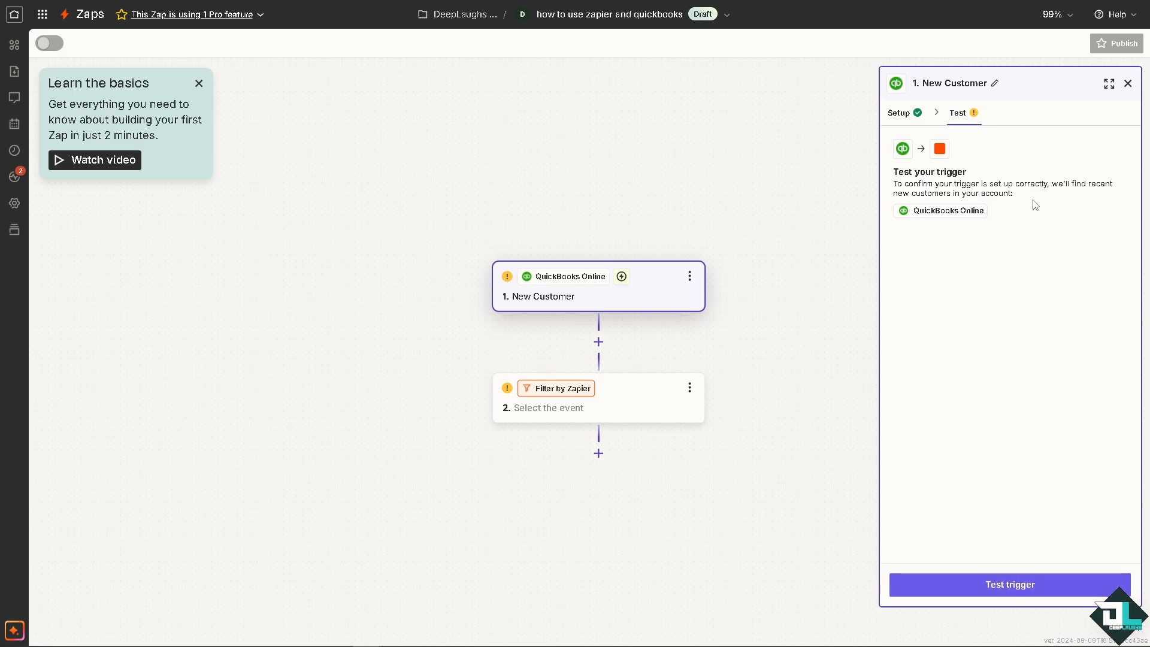
pyautogui.moveTo(943, 567)
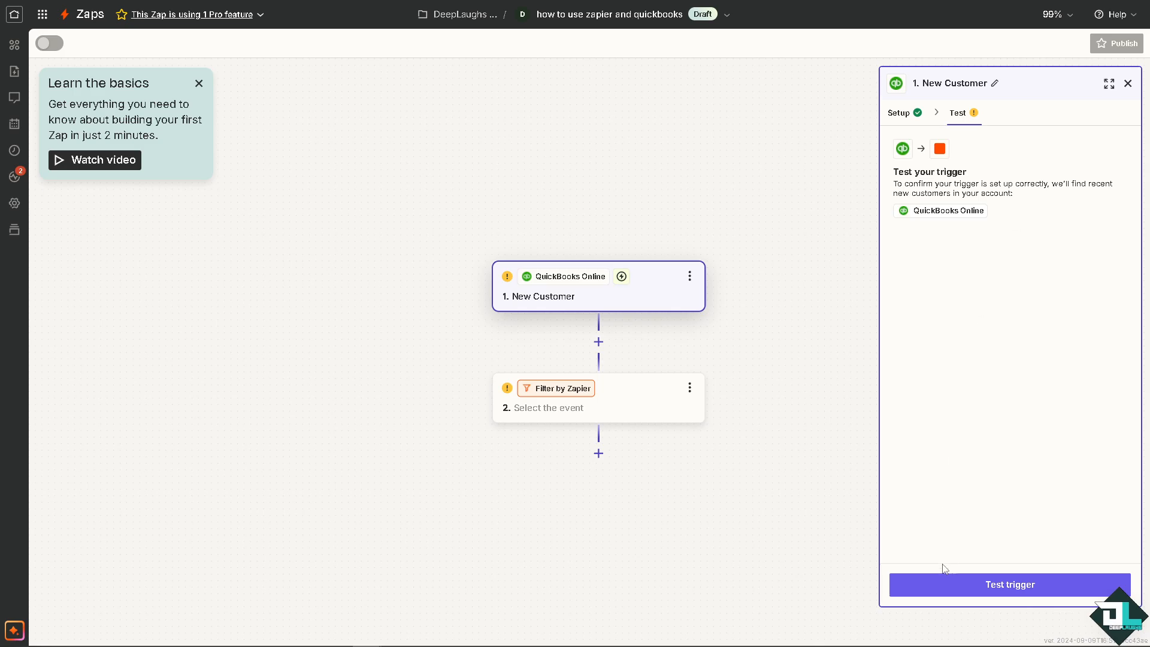
# Step: Run the New Customer trigger test, which finds no new customer
pyautogui.click(1009, 585)
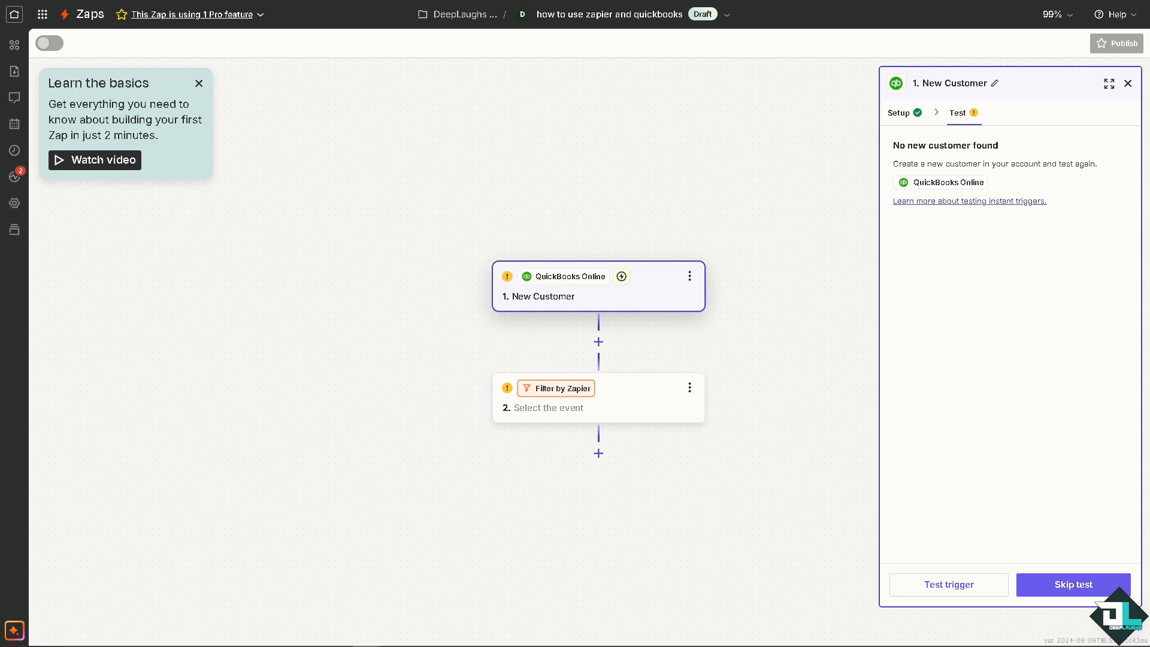
pyautogui.moveTo(987, 541)
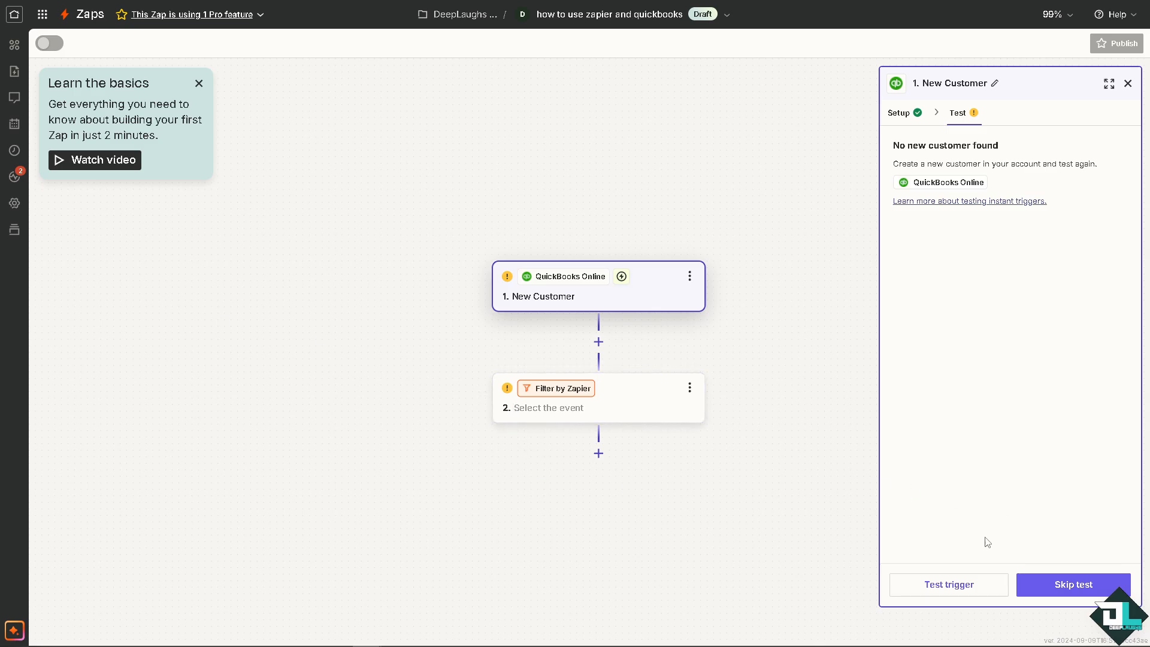
pyautogui.click(949, 585)
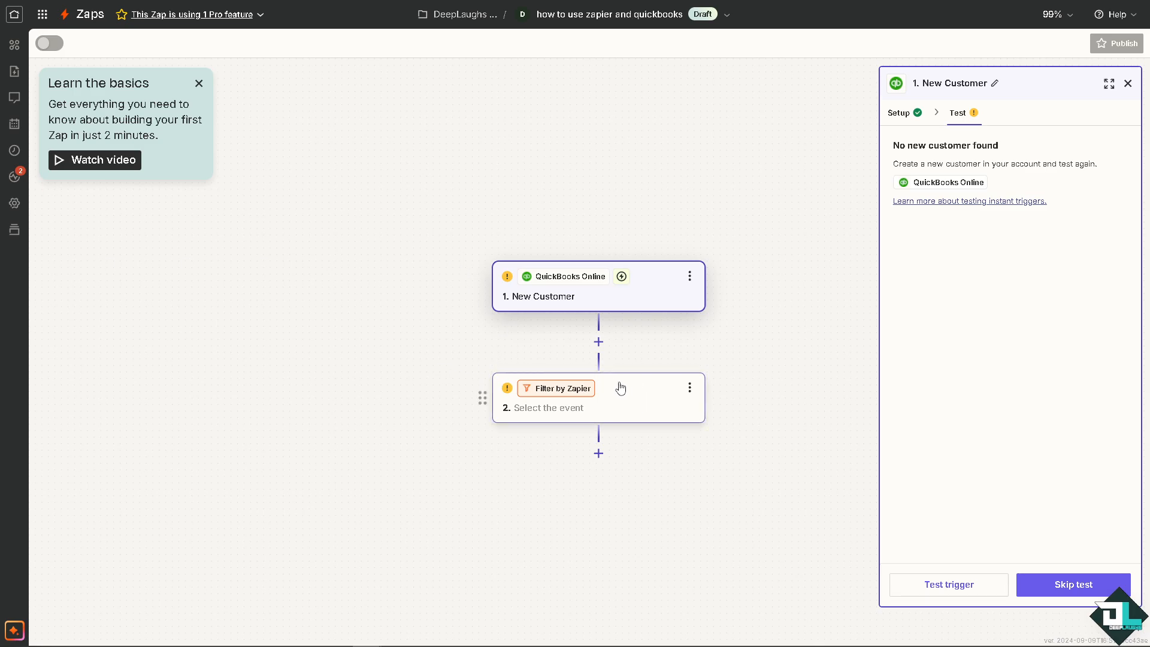
# Step: Select the Filter by Zapier step for setup
pyautogui.click(599, 396)
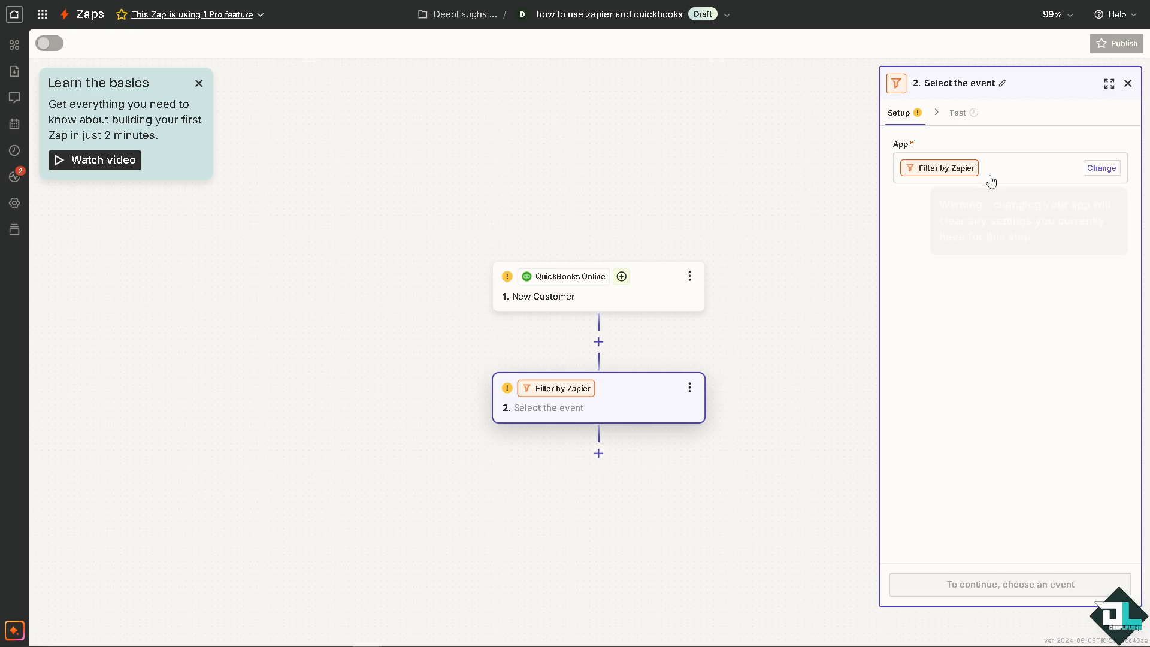
pyautogui.moveTo(1026, 168)
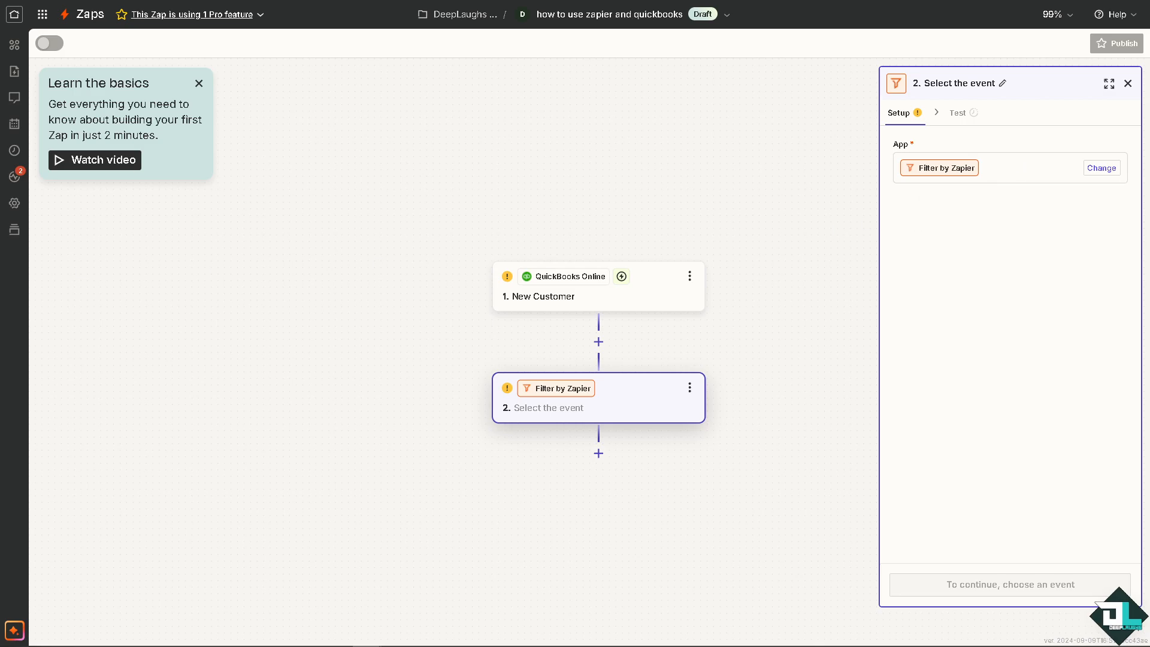
pyautogui.moveTo(764, 236)
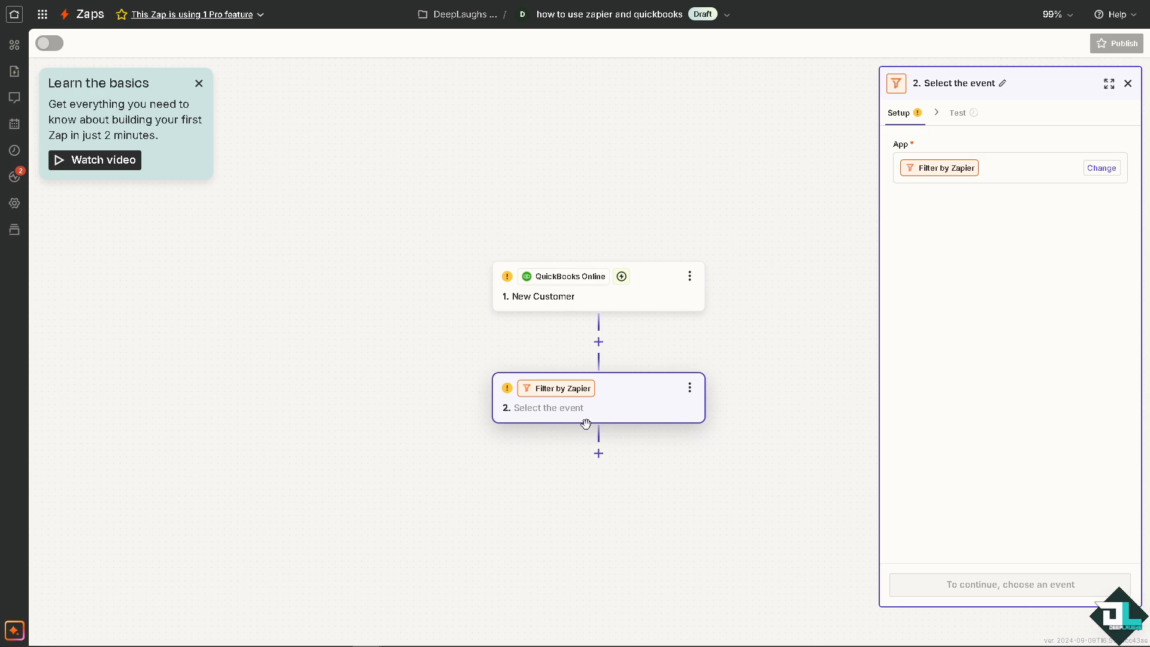
pyautogui.moveTo(587, 424)
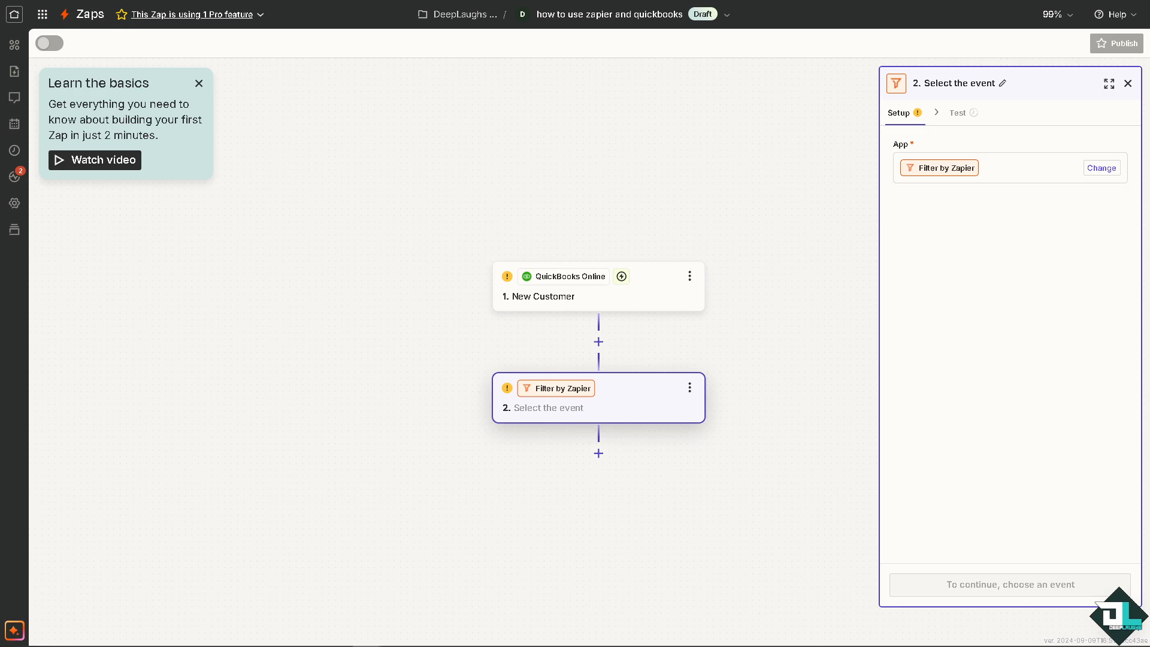
pyautogui.moveTo(467, 75)
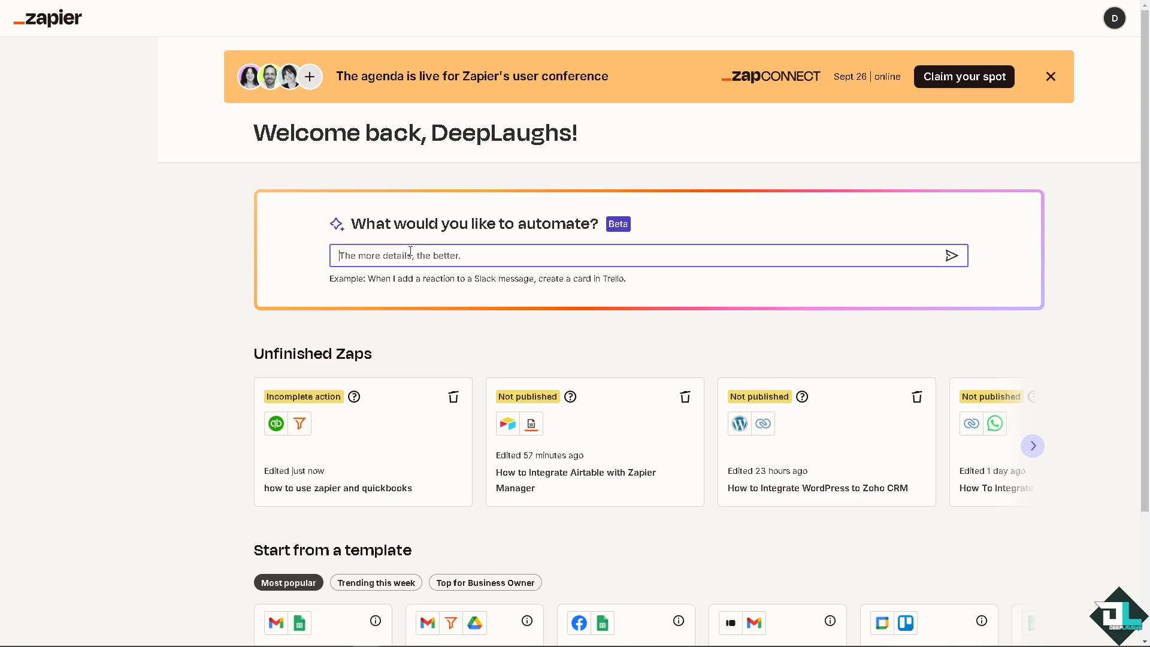
# Step: Request a Quickbooks automation suggestion on the home page and scroll to Unfinished Zaps
pyautogui.write('Quickbooks')
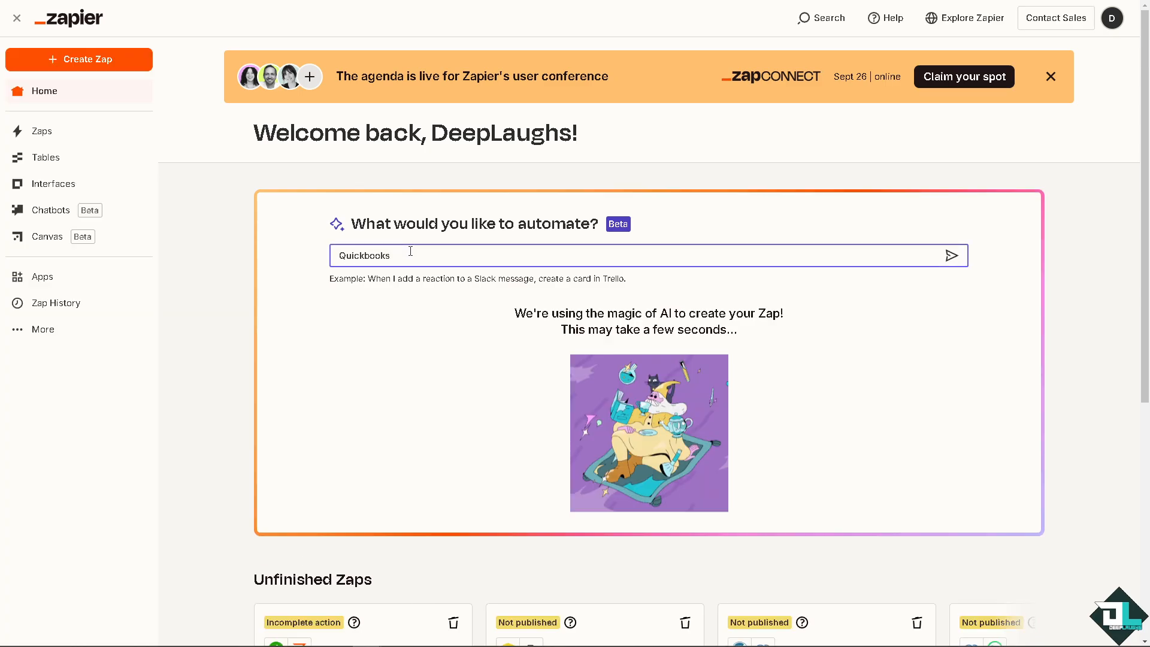
pyautogui.click(951, 255)
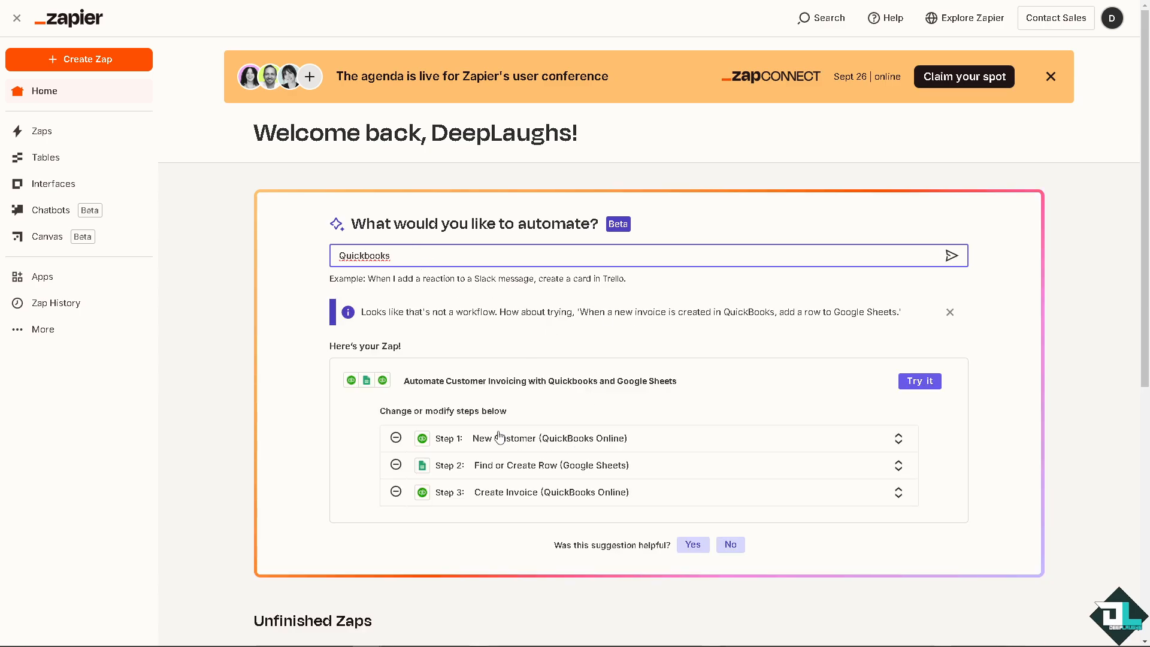
pyautogui.scroll(-3)
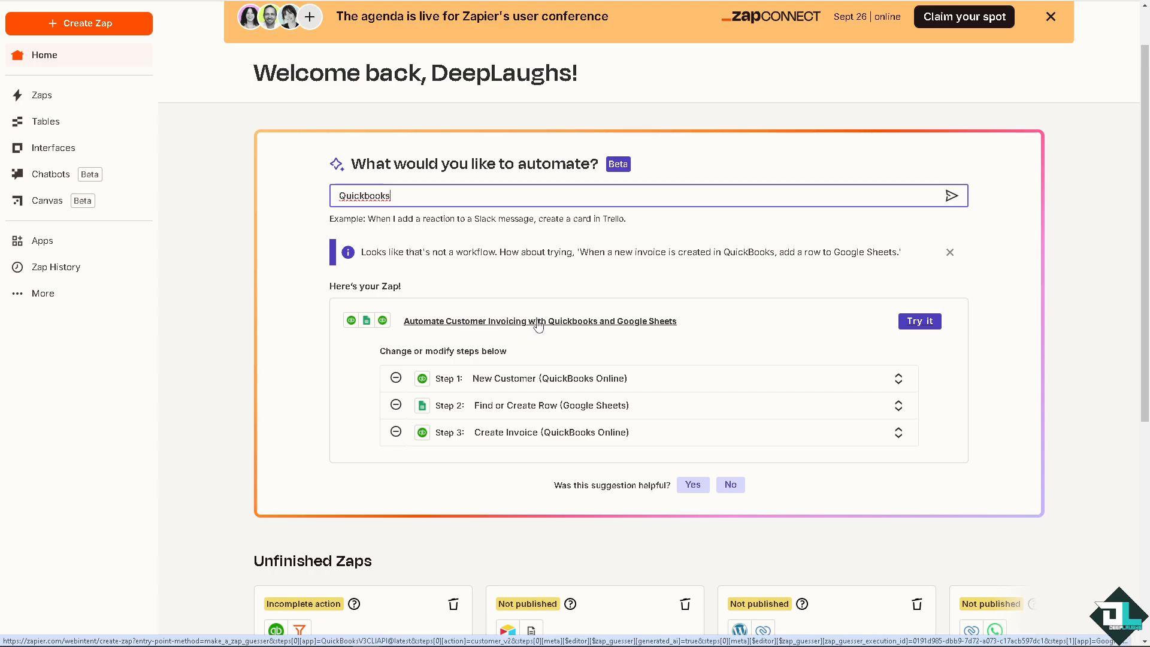
pyautogui.scroll(-3)
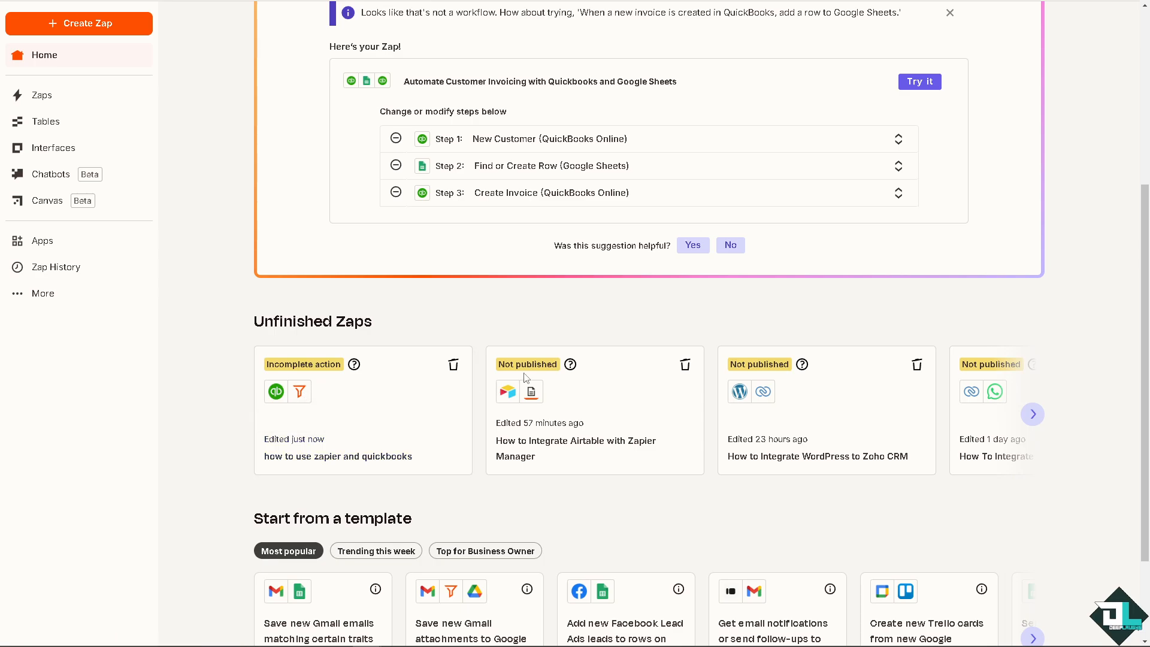
pyautogui.scroll(-3)
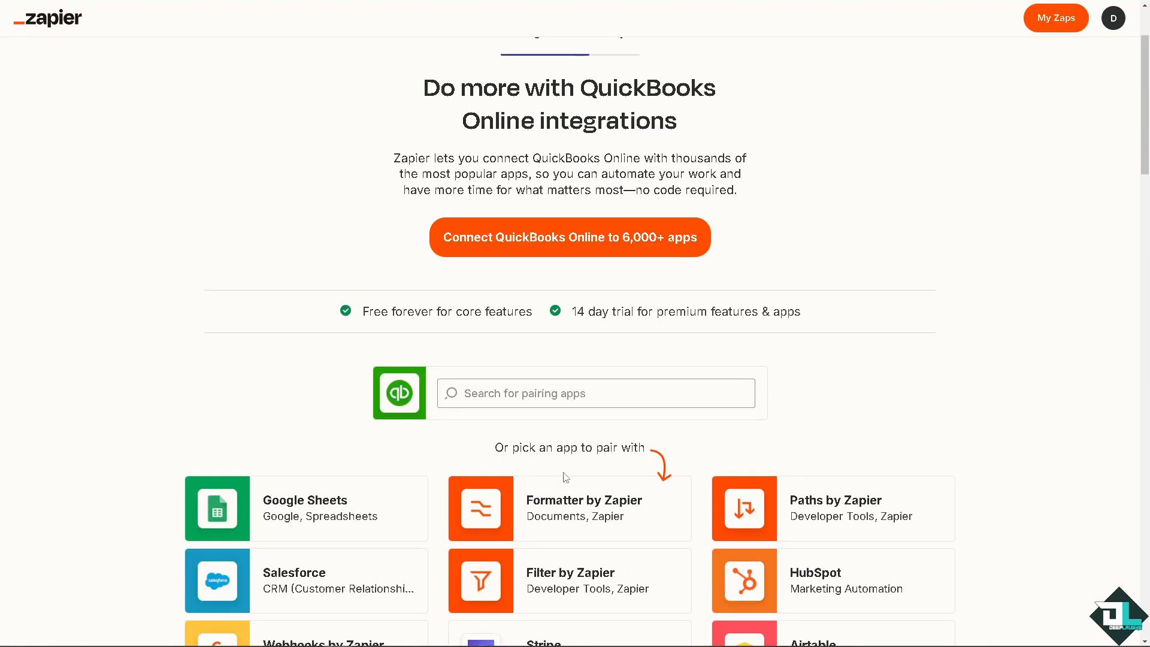
pyautogui.moveTo(537, 509)
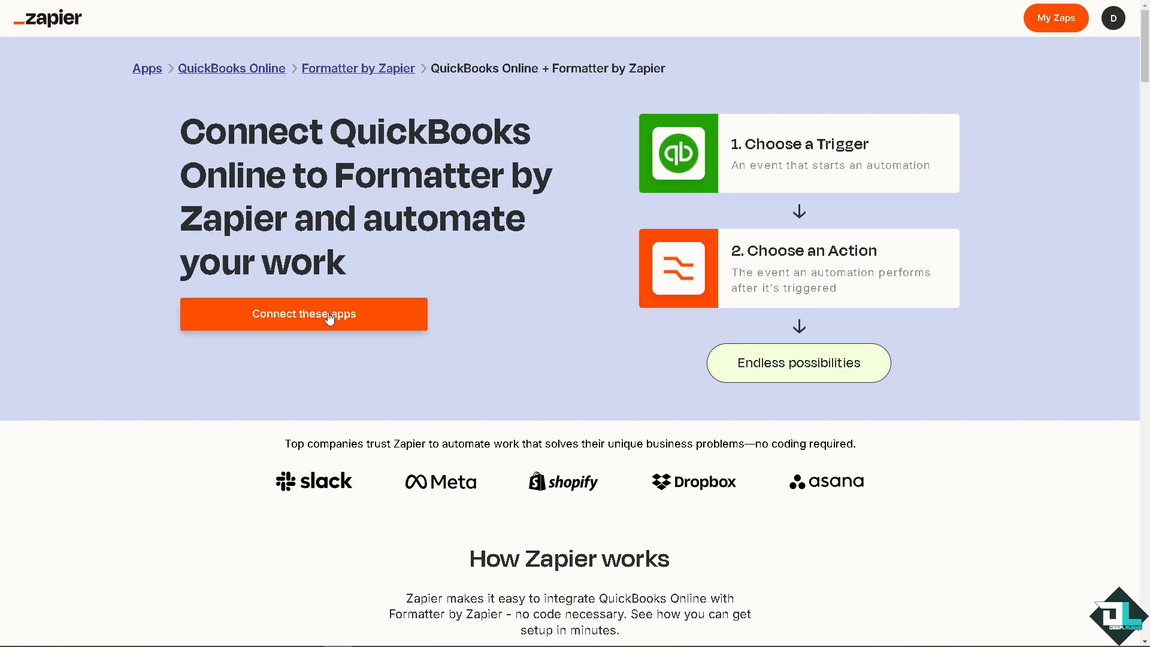
# Step: Start a draft Zap pairing a QuickBooks Online trigger with a Formatter by Zapier action
pyautogui.click(303, 314)
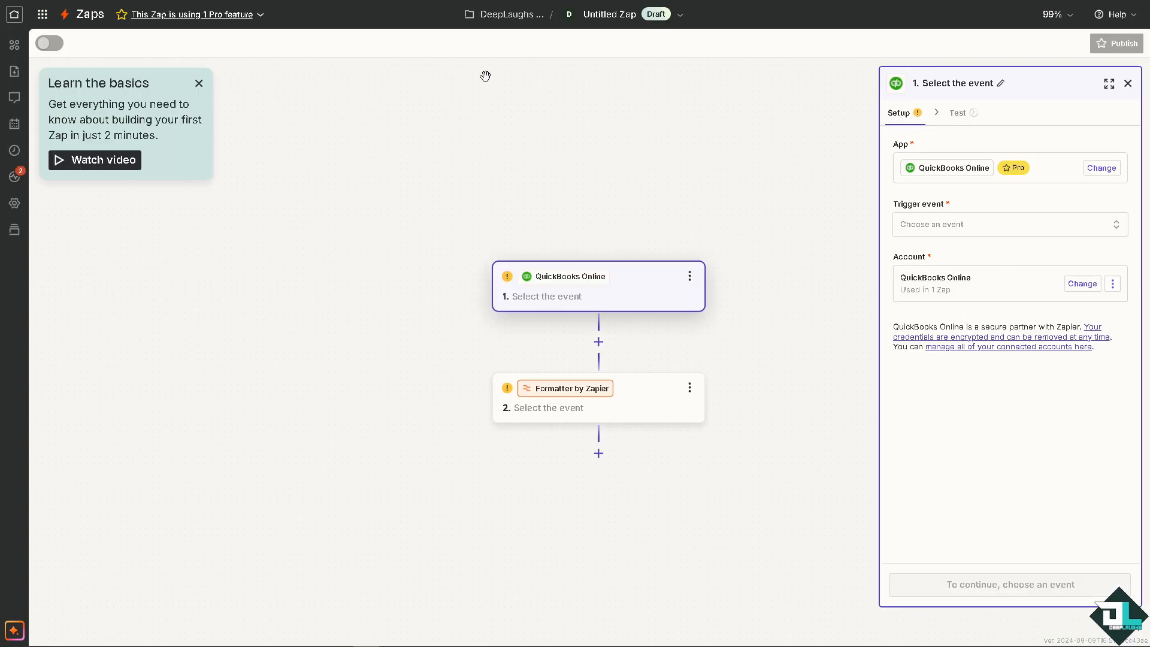
# Step: Name the Zap 'how to use zapier and quickbooks' and set the QuickBooks trigger event to New Account
pyautogui.write('how to use zapier and quickbooks')
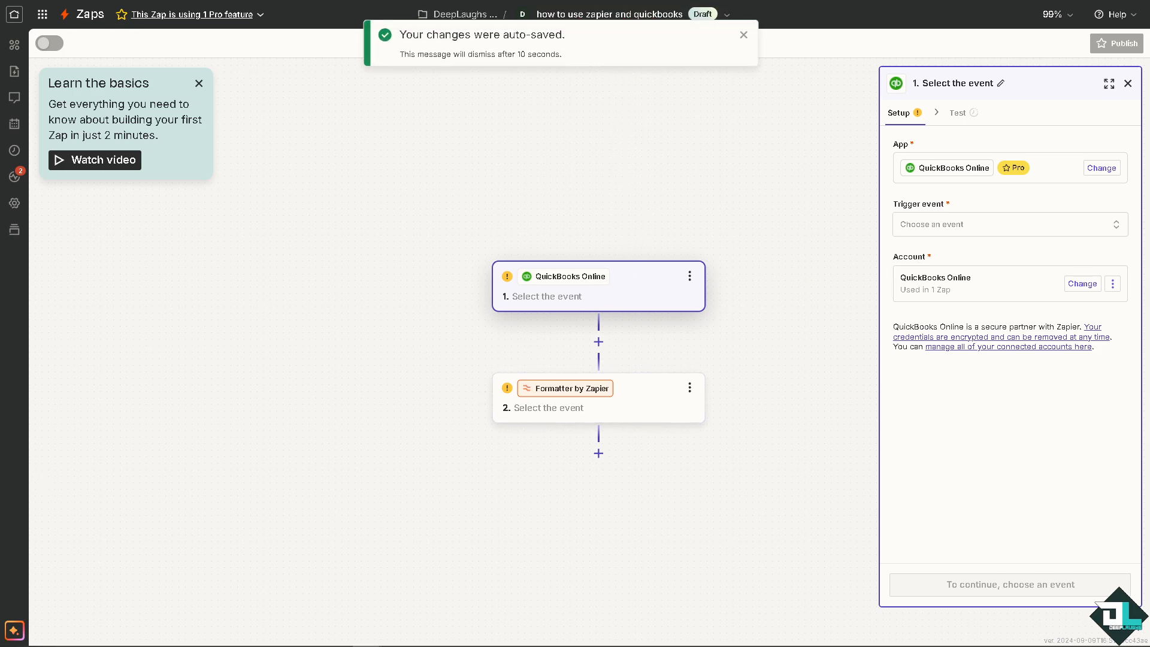
pyautogui.moveTo(872, 251)
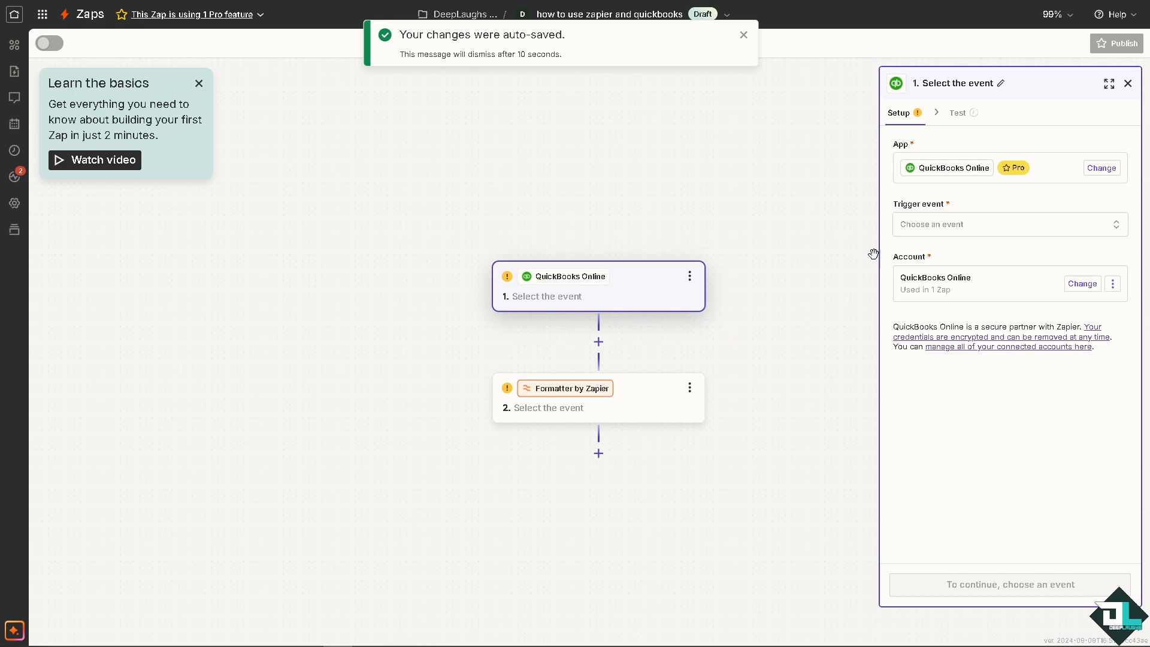
pyautogui.click(1009, 224)
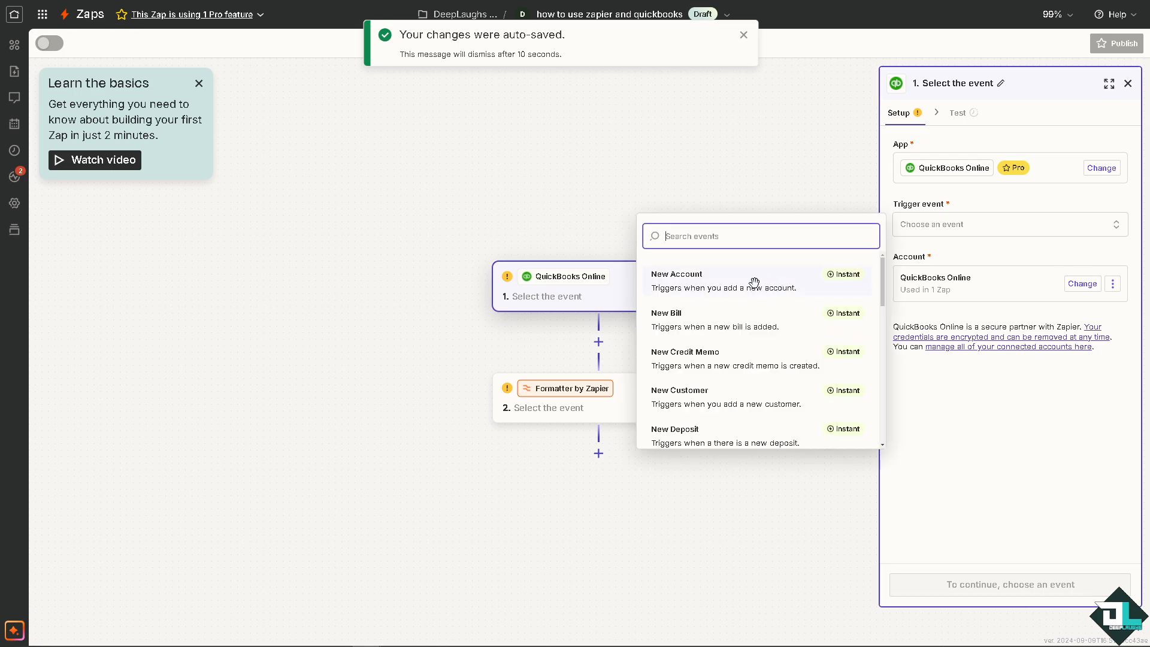
pyautogui.click(675, 280)
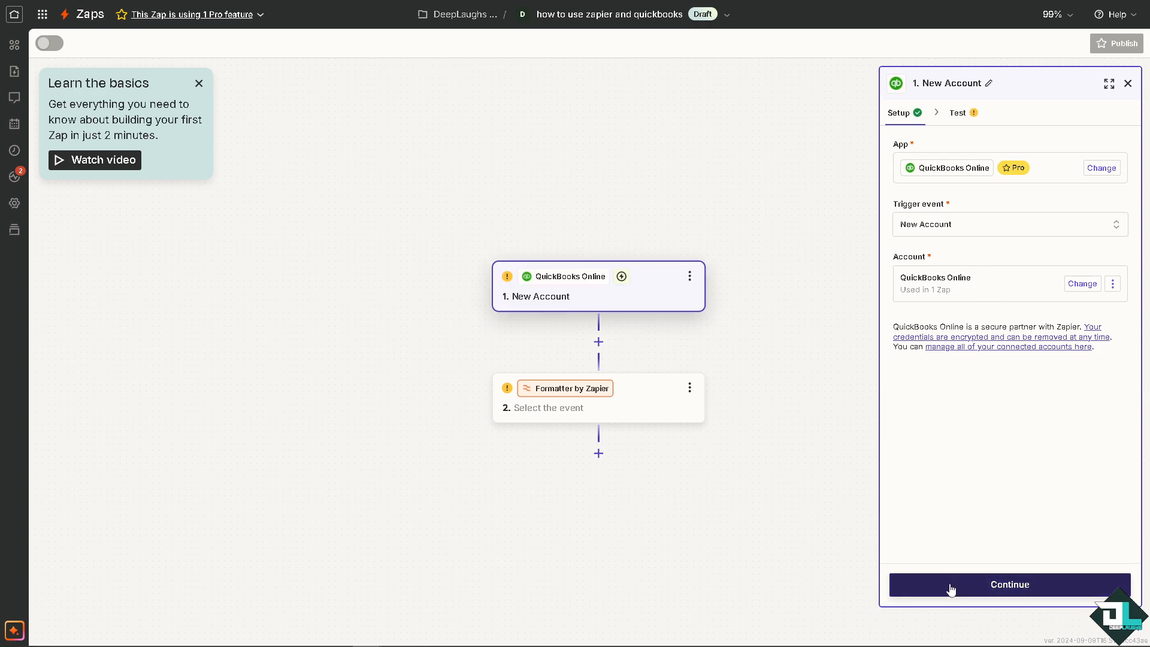
pyautogui.moveTo(928, 592)
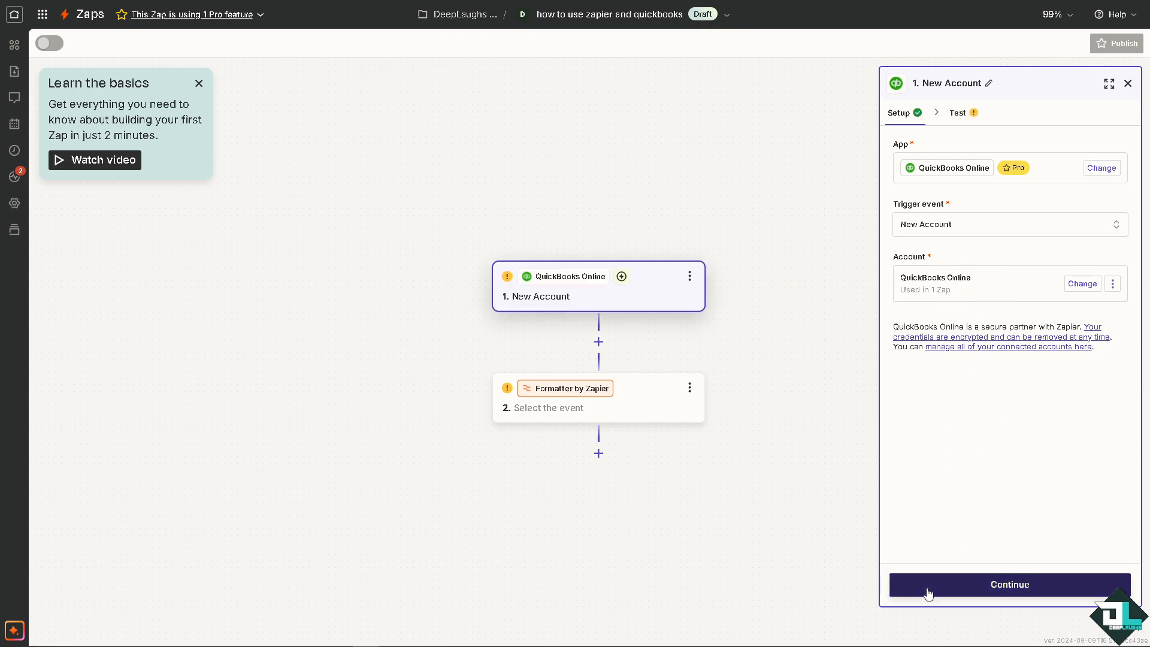
pyautogui.click(1008, 584)
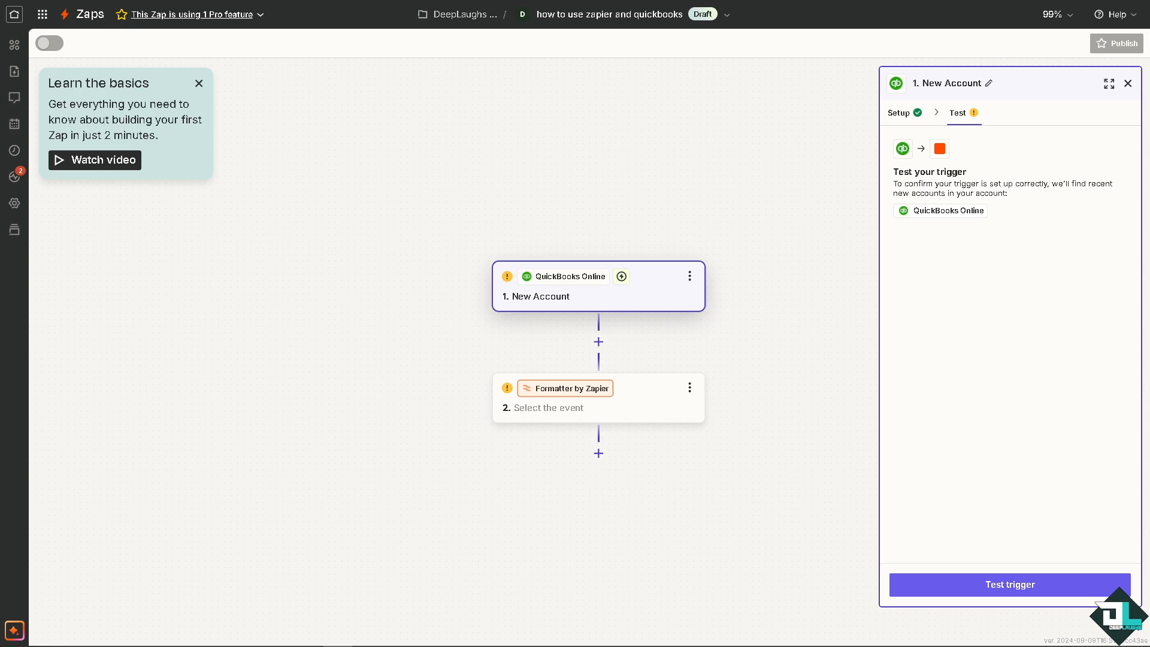
pyautogui.moveTo(161, 350)
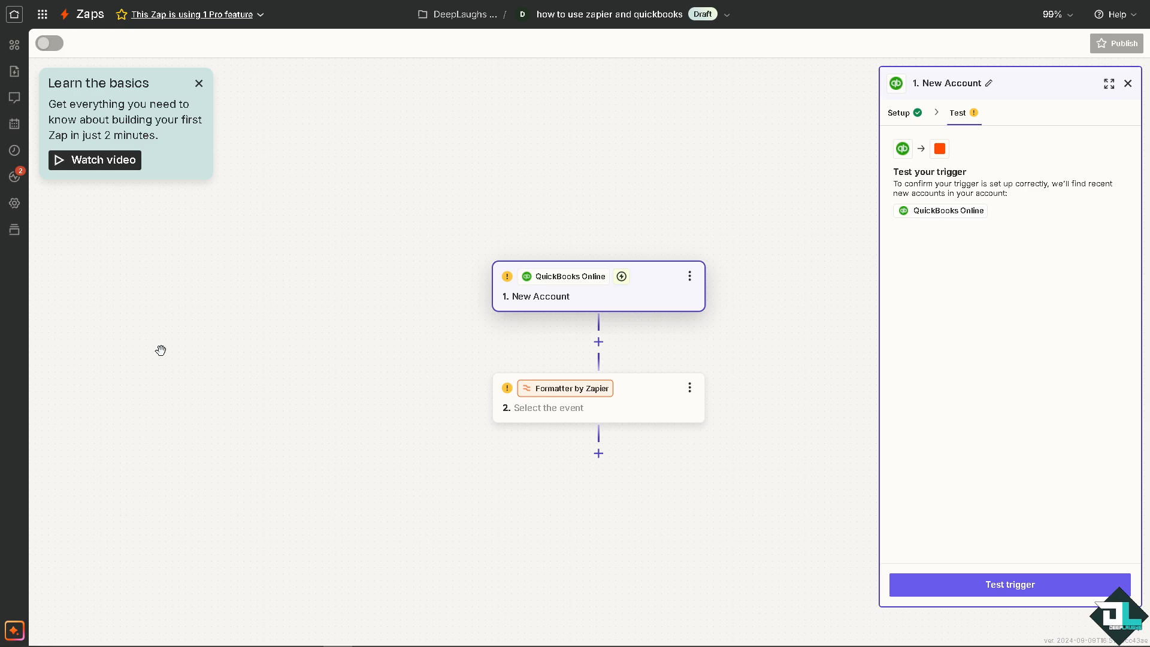
pyautogui.moveTo(845, 359)
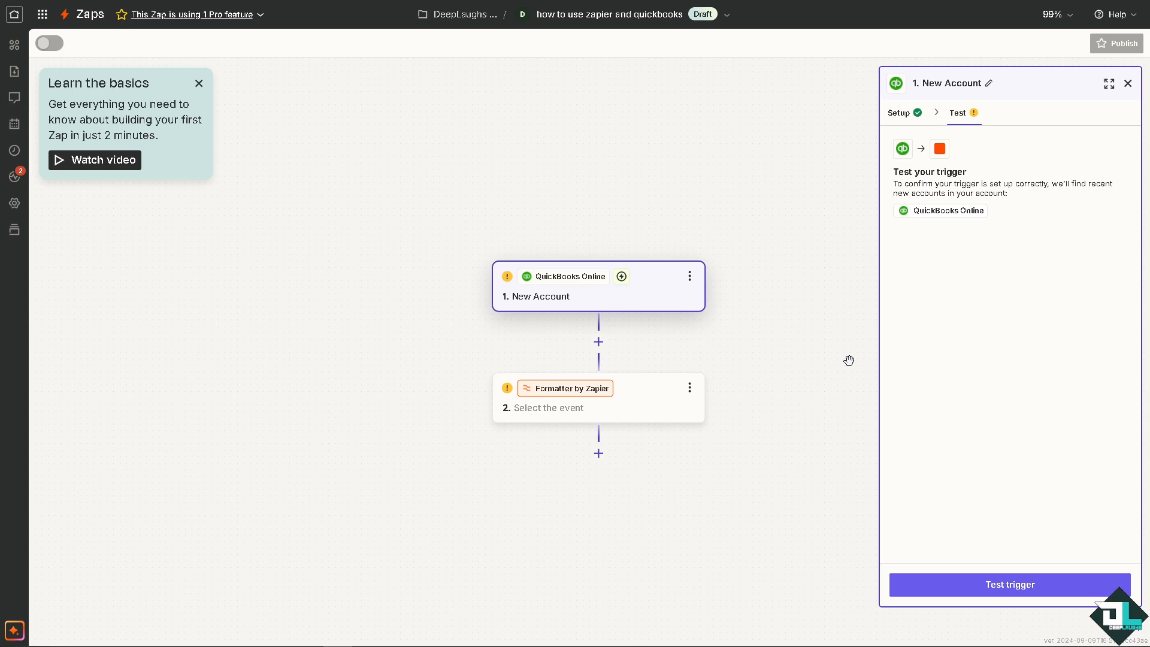
pyautogui.moveTo(963, 558)
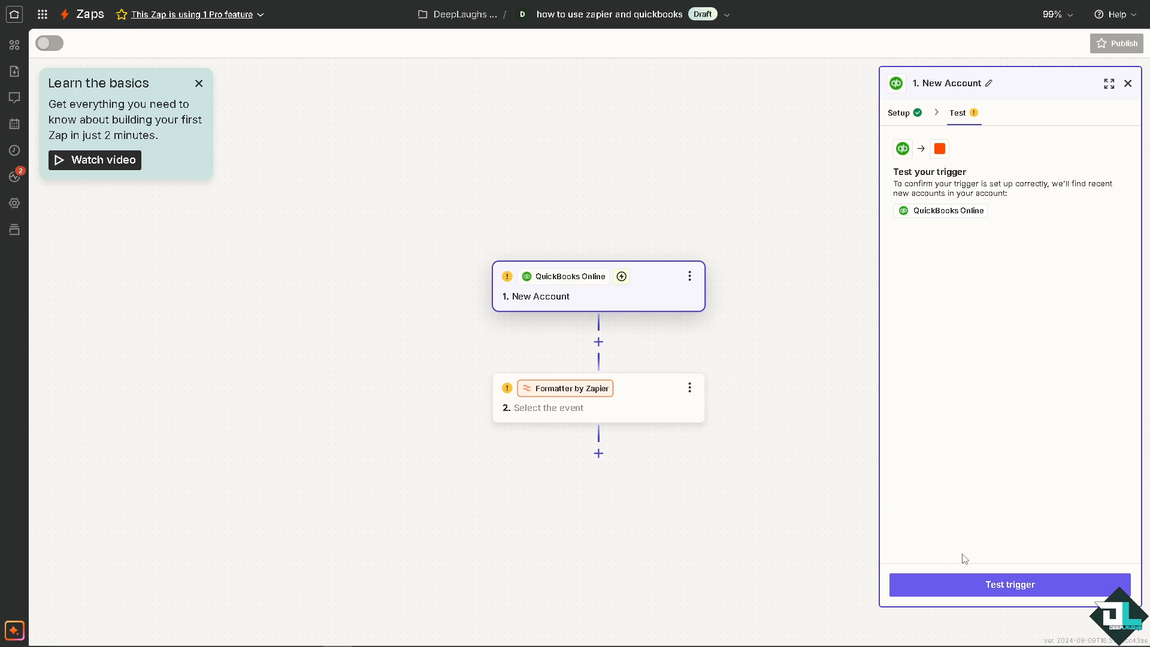
pyautogui.moveTo(972, 548)
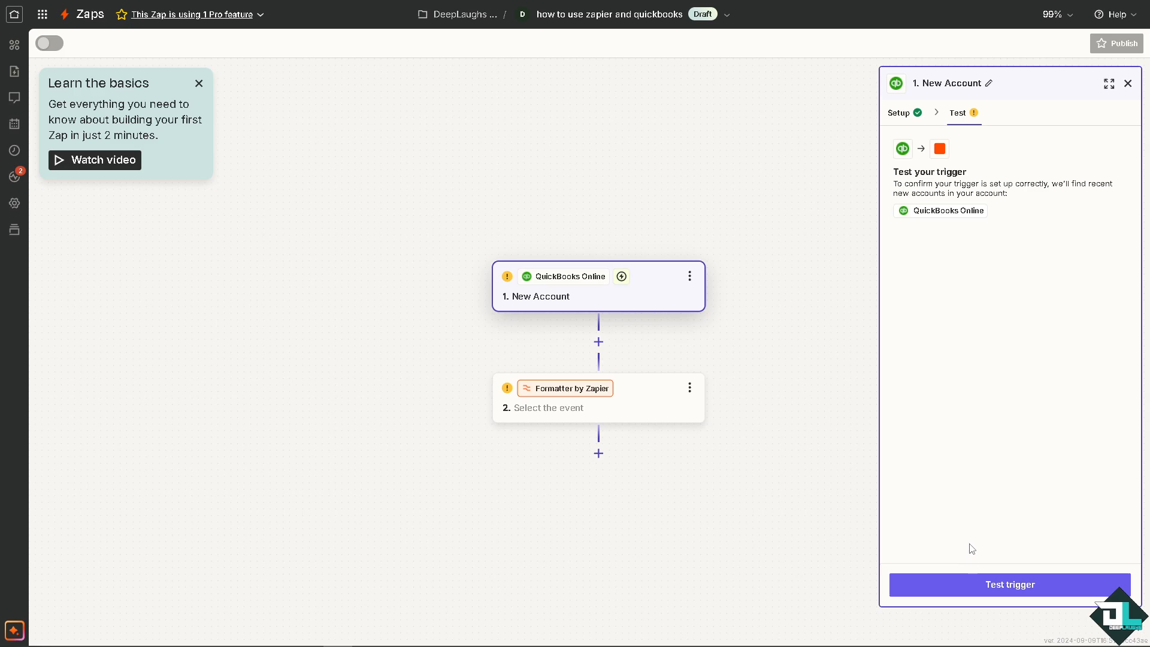
# Step: Test the New Account trigger, returning New Account A, B and C from QuickBooks Online
pyautogui.click(1009, 585)
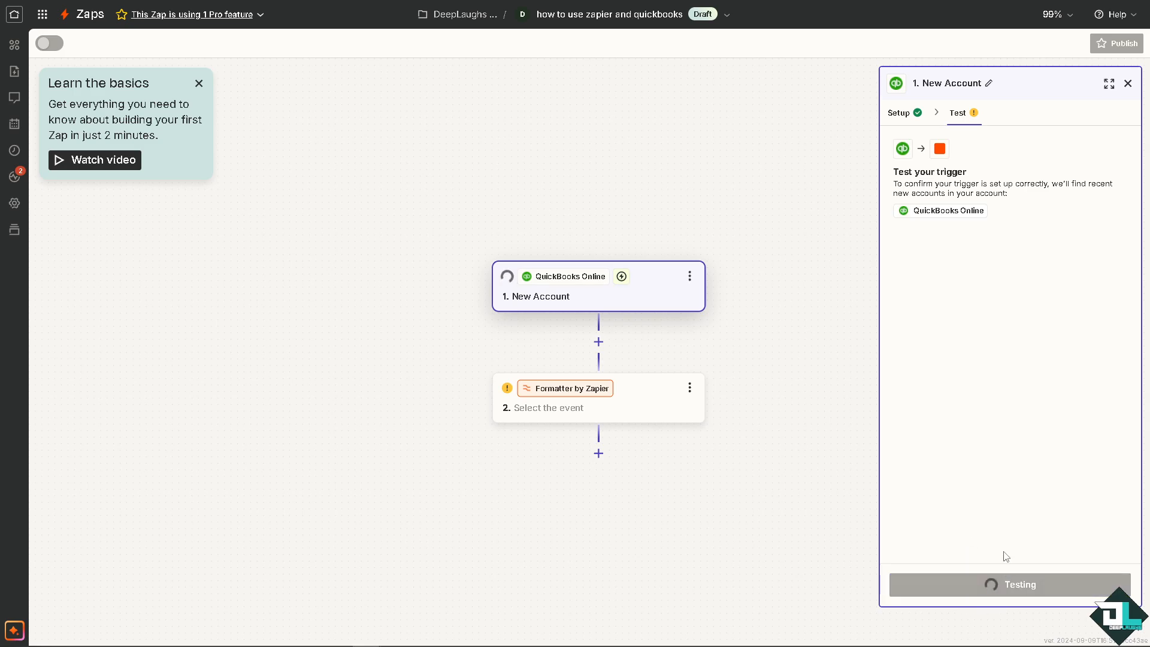
pyautogui.click(1010, 584)
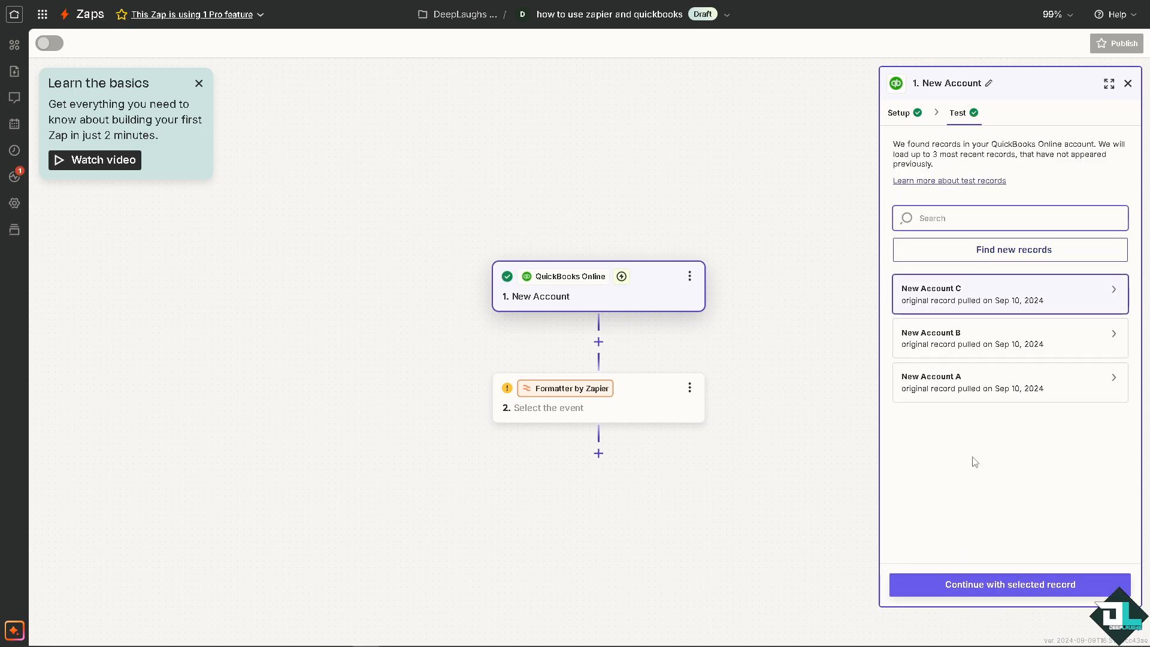
pyautogui.moveTo(960, 453)
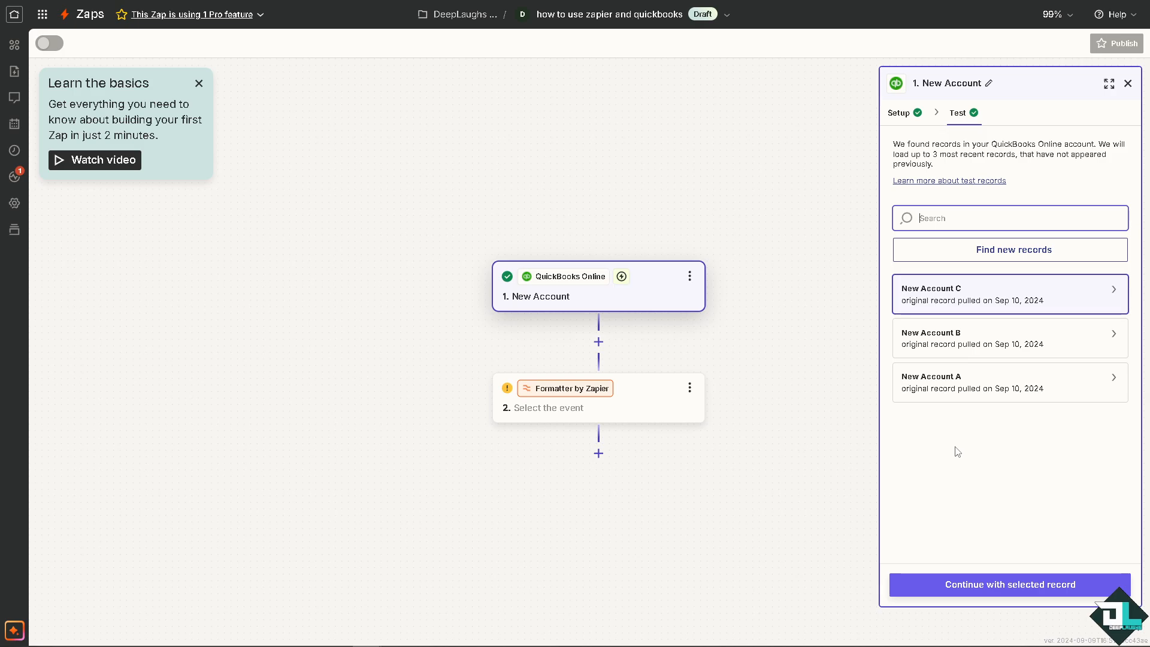
pyautogui.moveTo(954, 518)
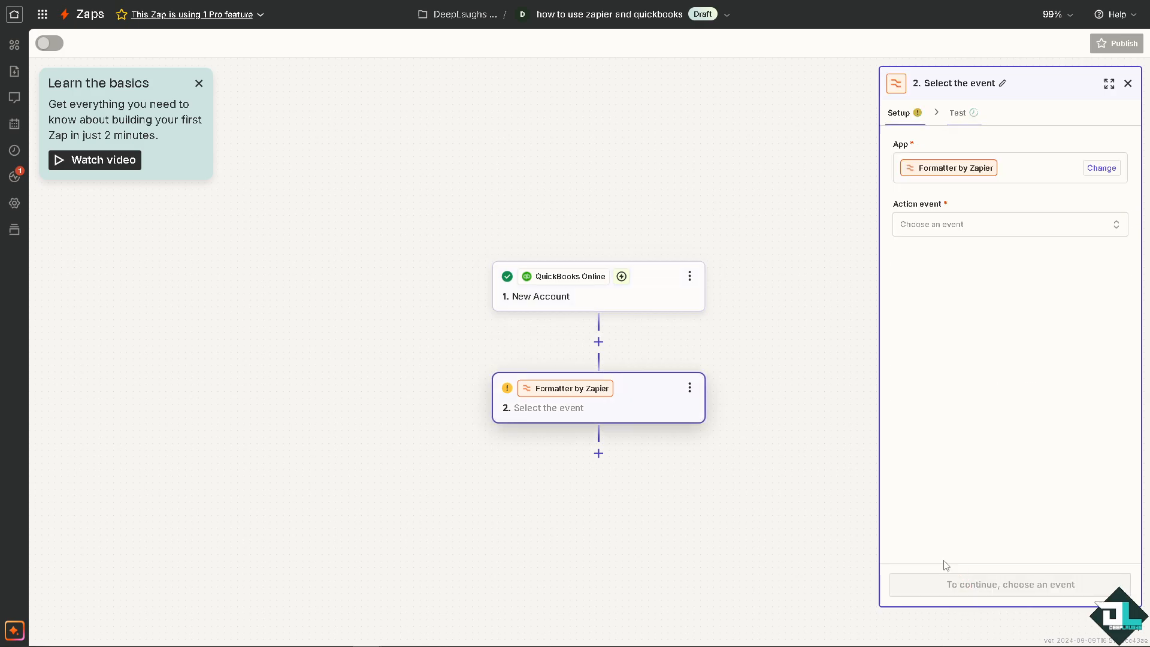
pyautogui.moveTo(564, 430)
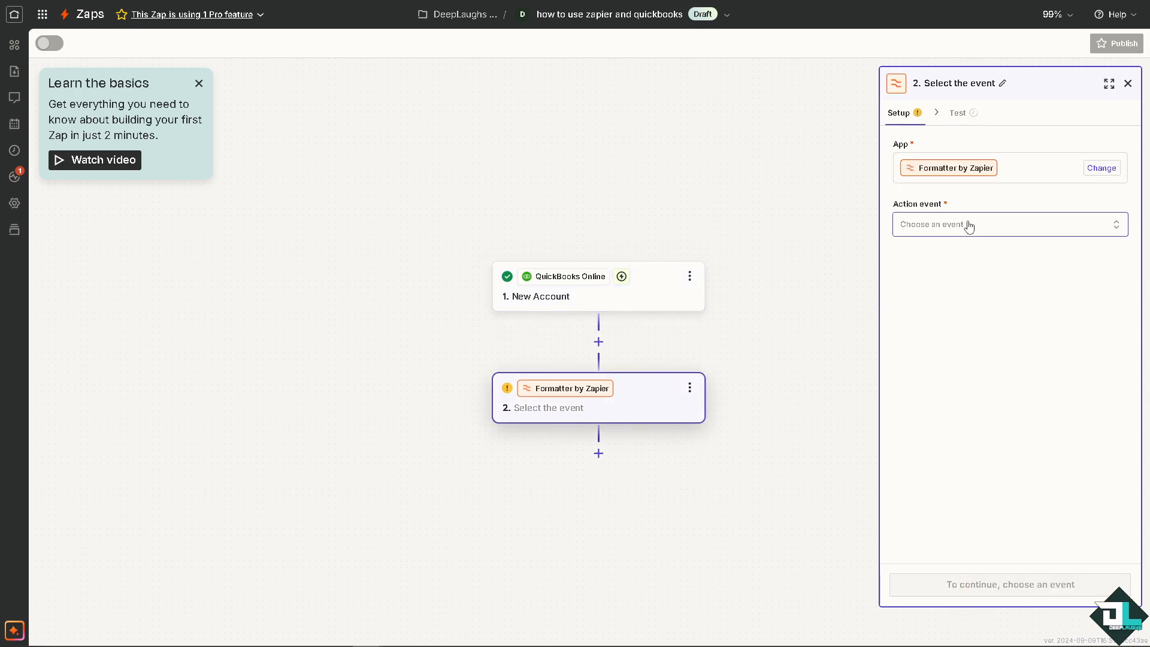
# Step: Set the Formatter step's action event to Date / Time and reach its Transform choice
pyautogui.click(1009, 225)
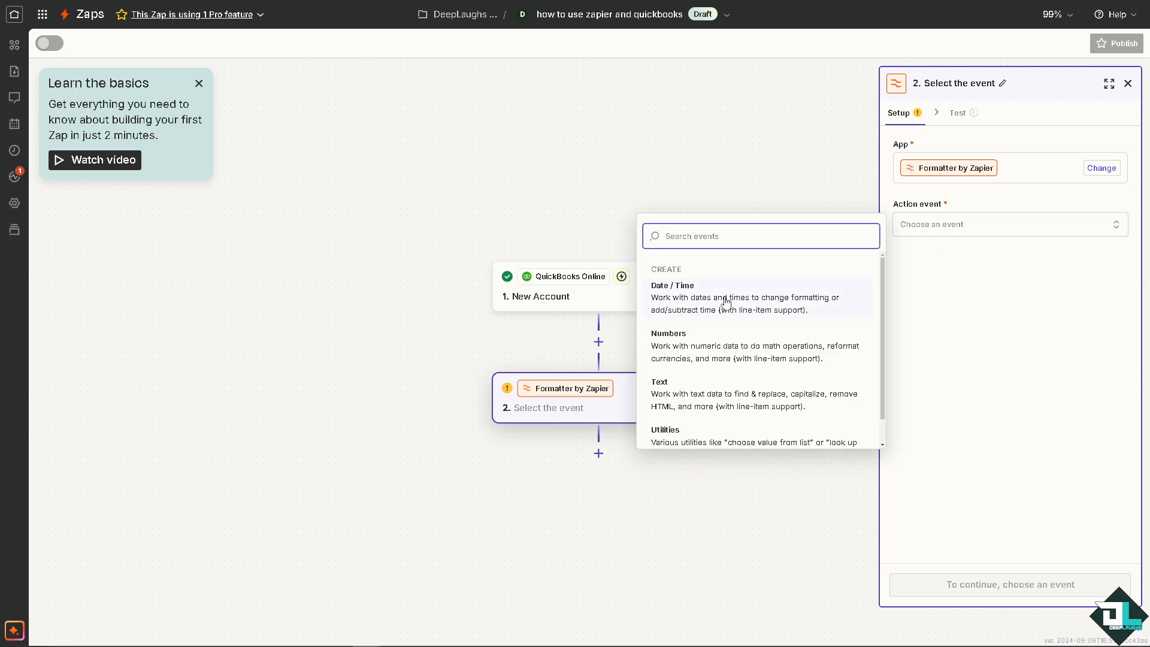
pyautogui.moveTo(713, 319)
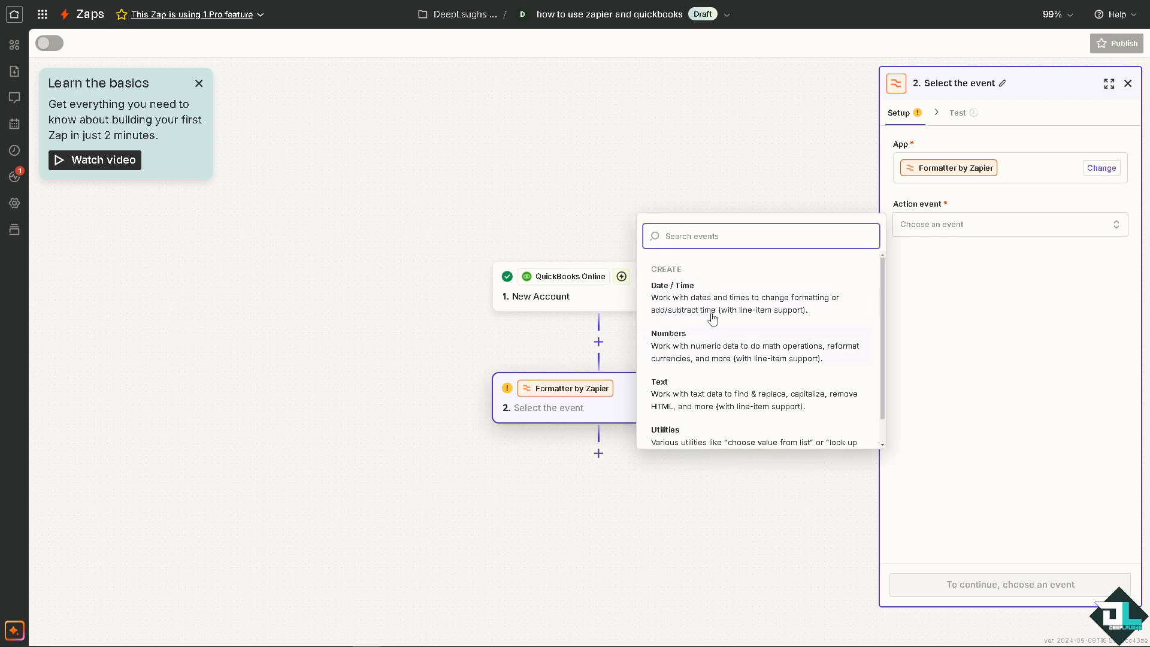
pyautogui.moveTo(747, 311)
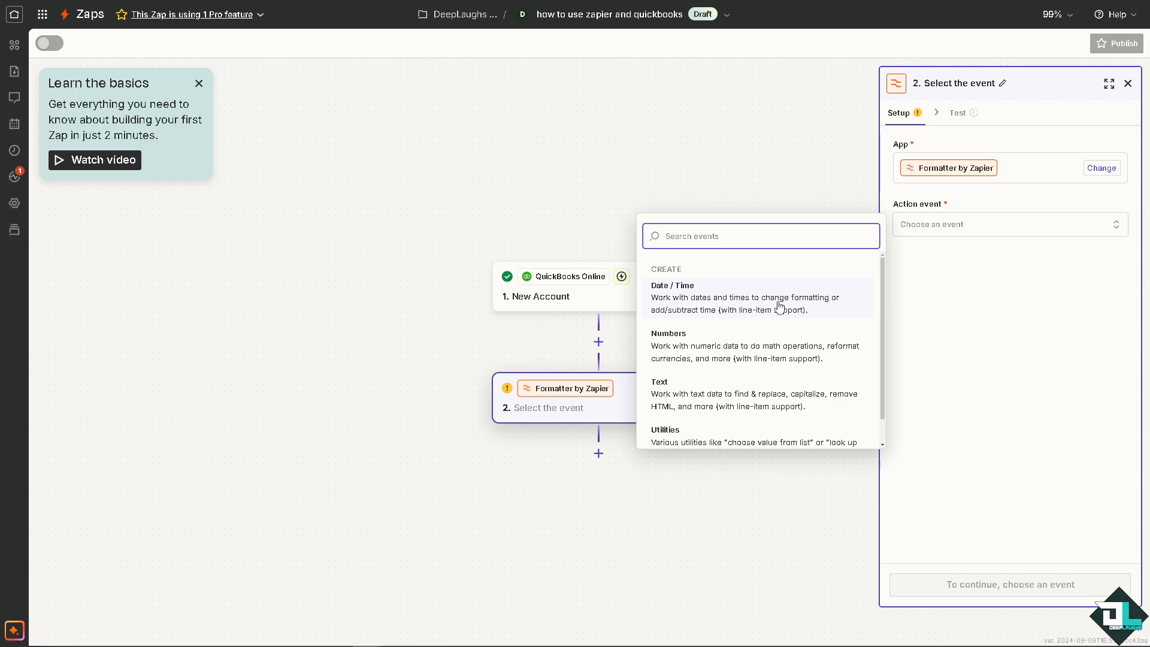
pyautogui.click(694, 297)
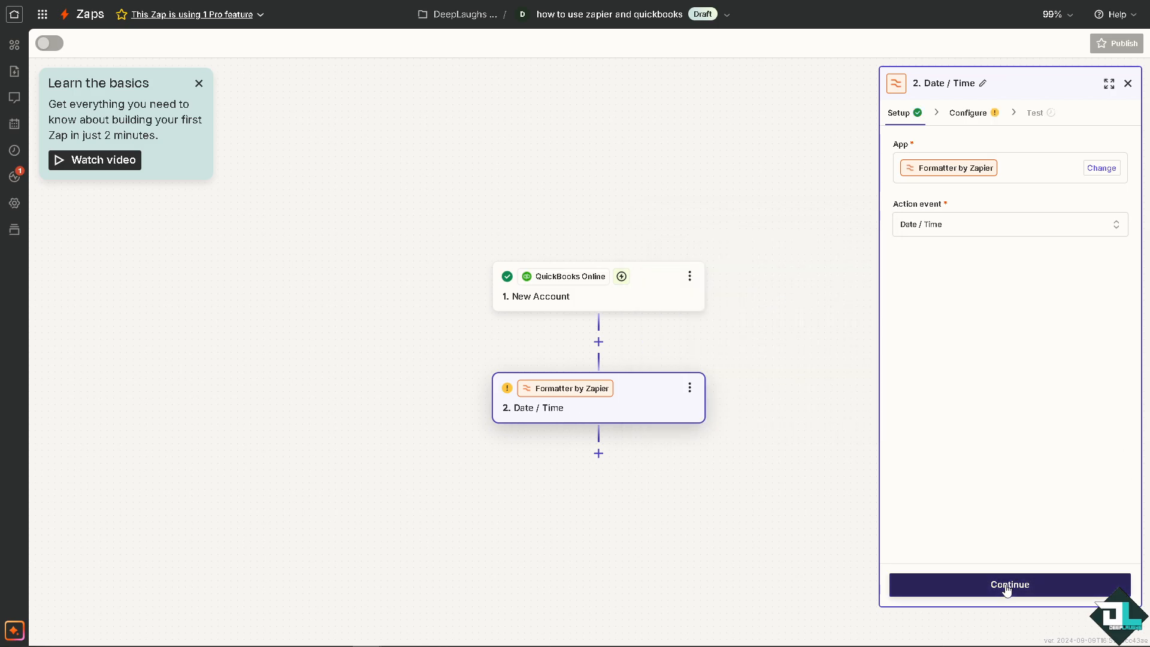
pyautogui.click(1008, 584)
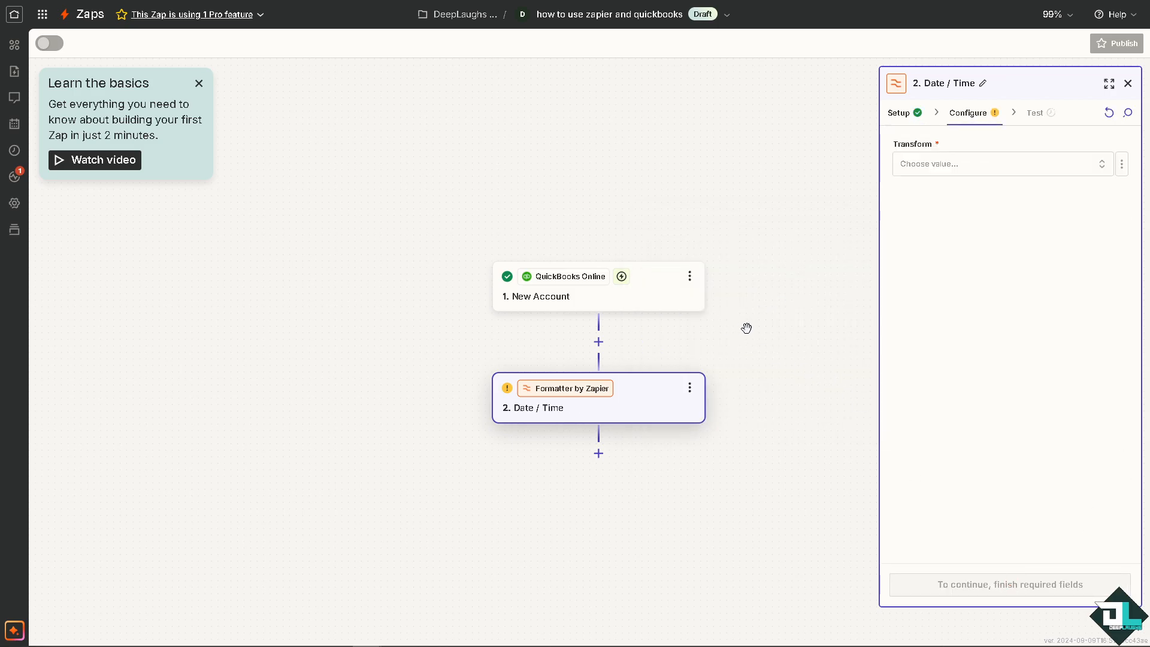
pyautogui.moveTo(760, 328)
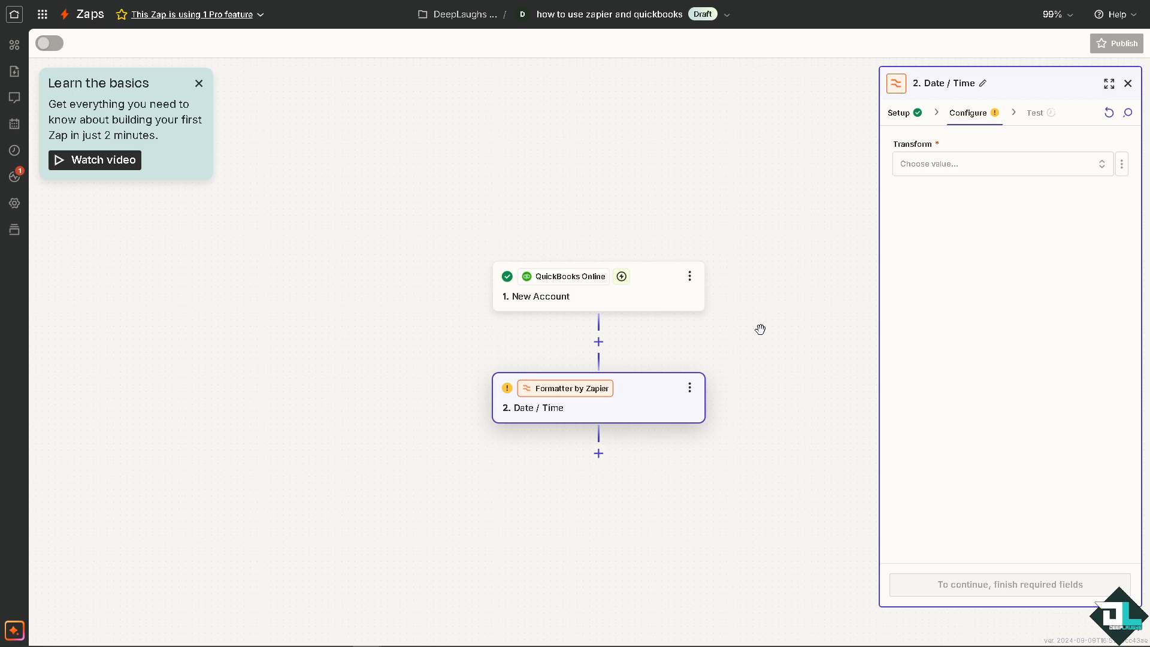
pyautogui.moveTo(314, 153)
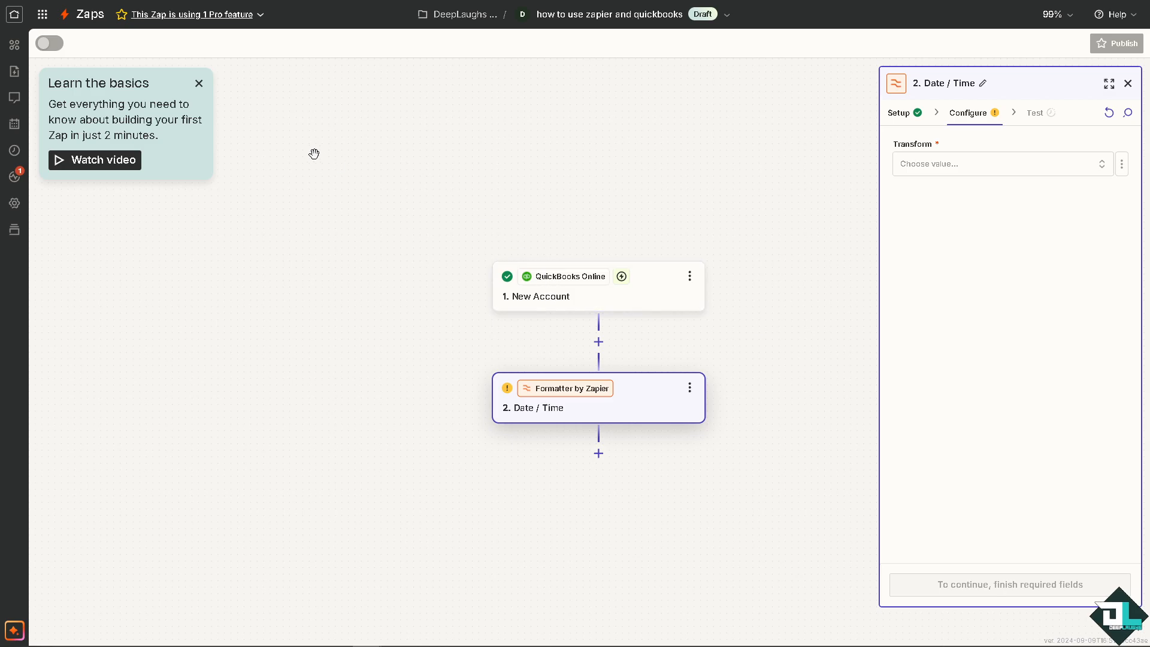
pyautogui.moveTo(372, 151)
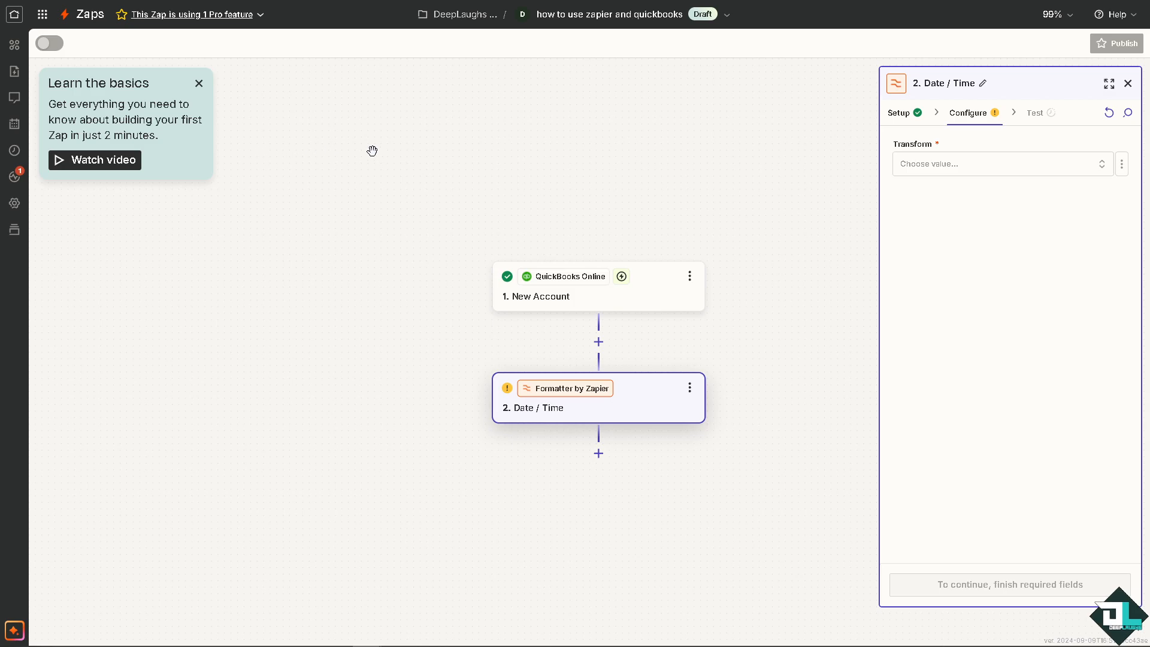
pyautogui.click(997, 163)
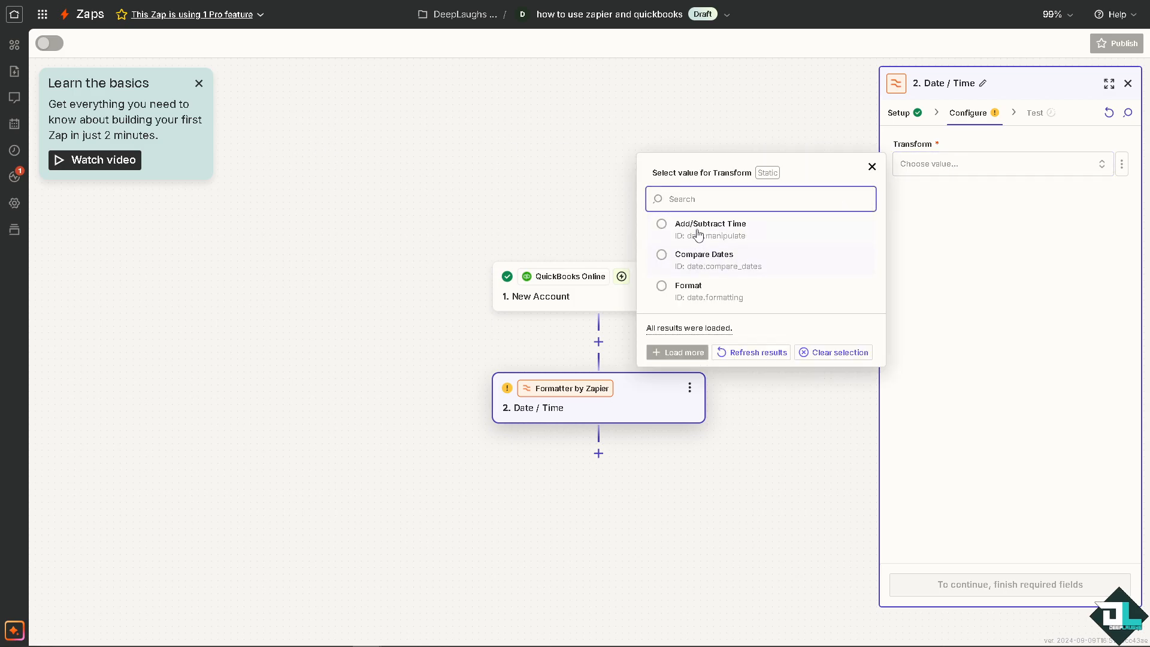